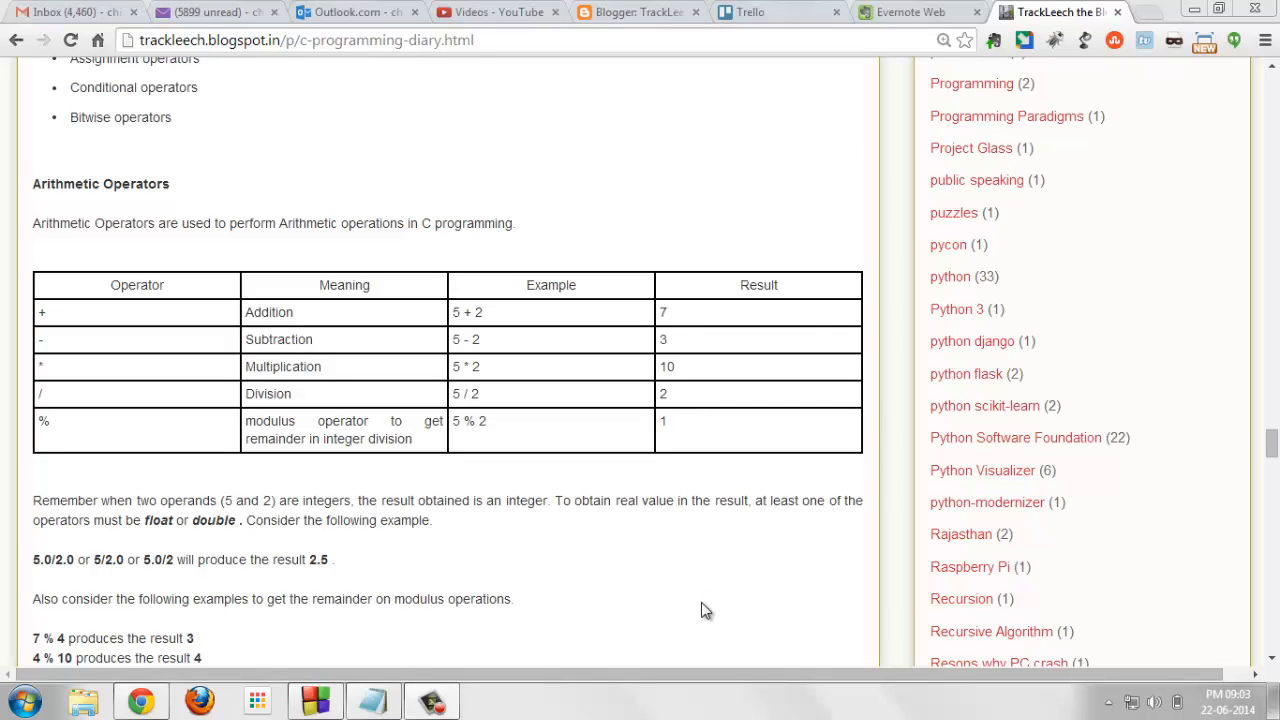
mouse_move(400, 430)
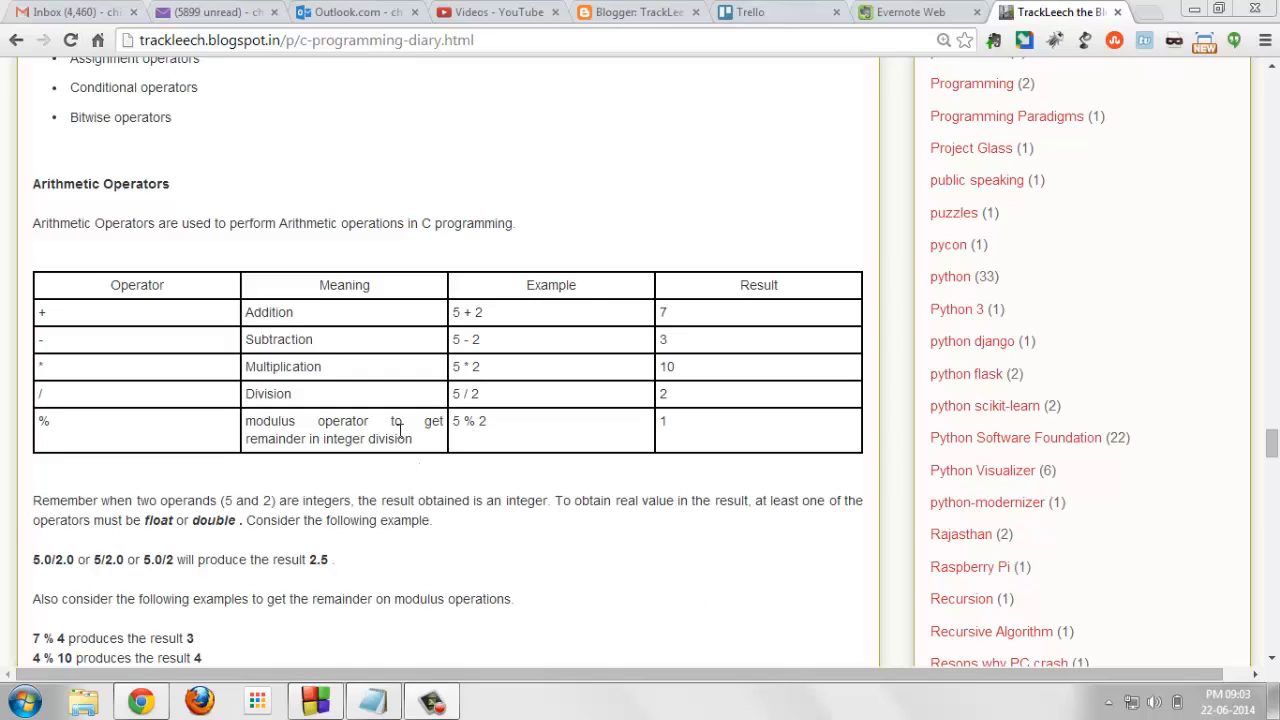
mouse_move(32, 192)
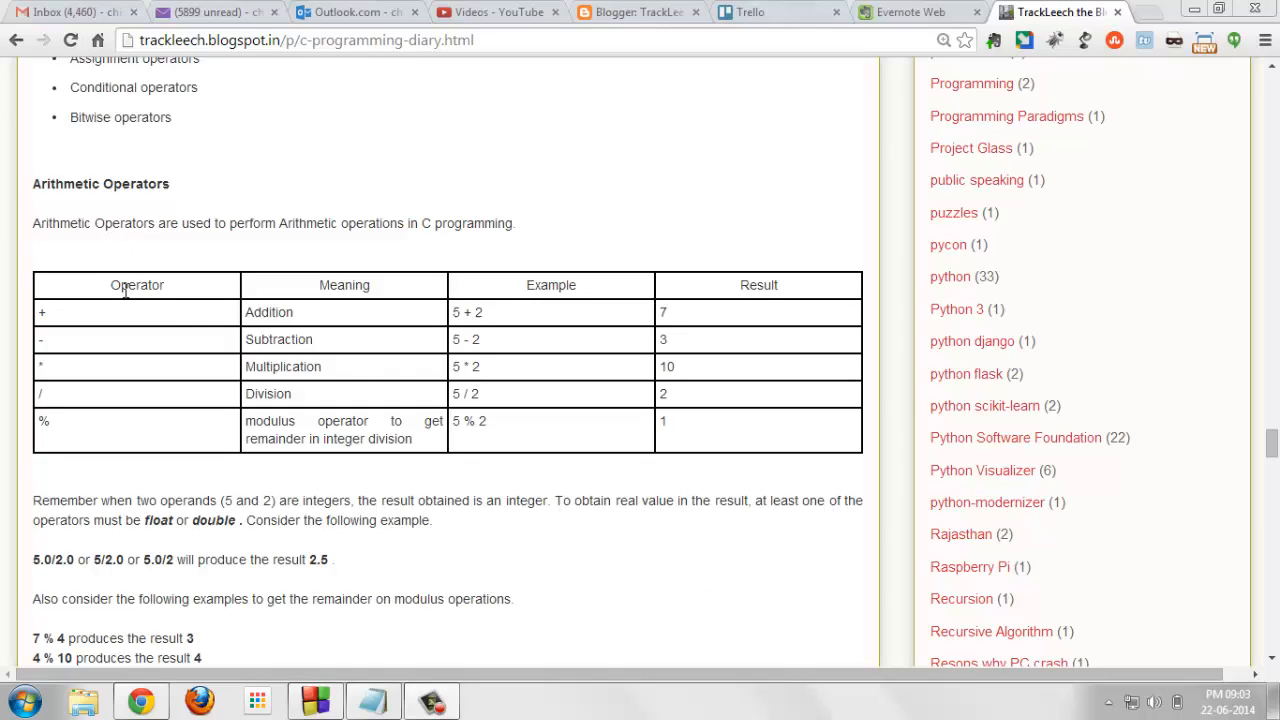
mouse_move(260, 292)
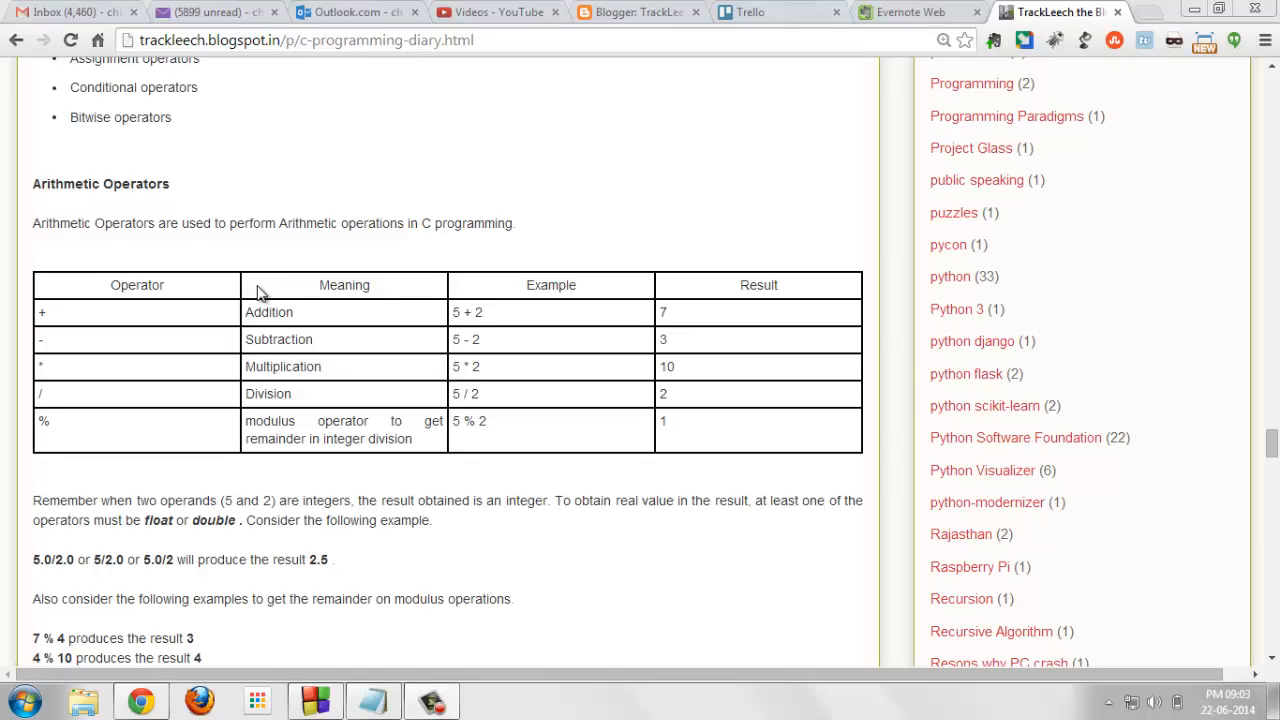
mouse_move(284, 366)
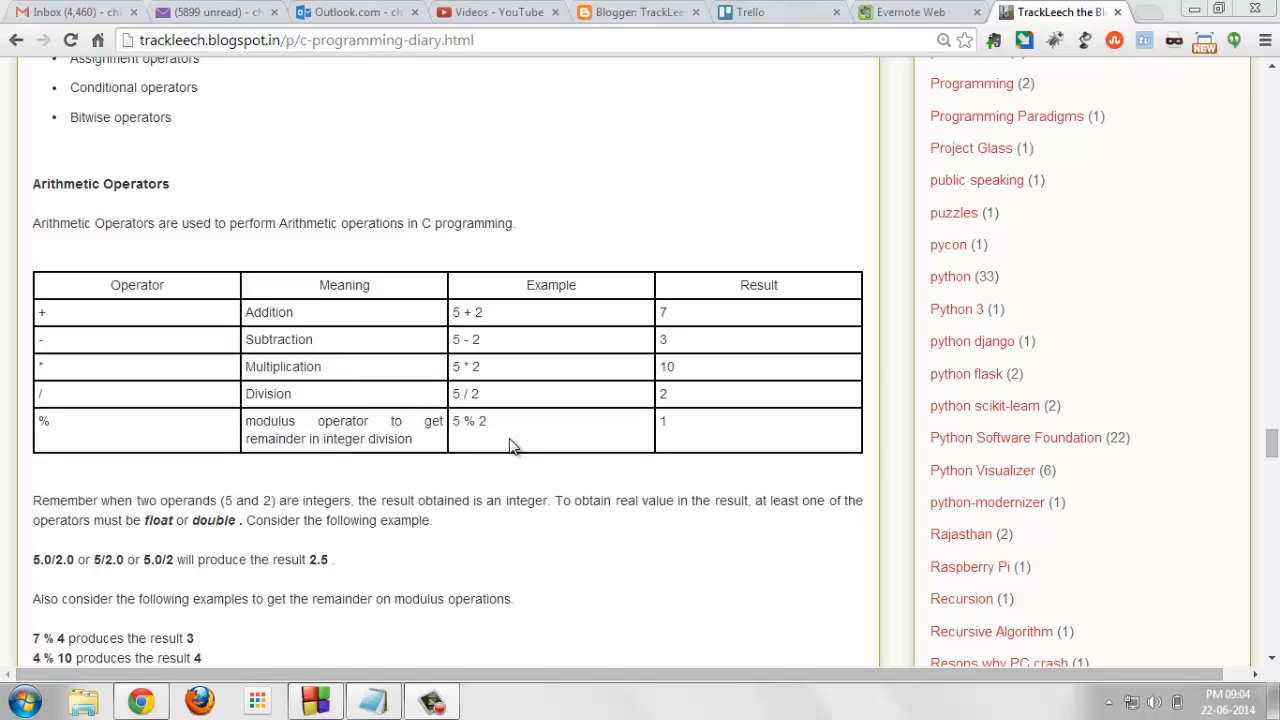
mouse_move(108, 452)
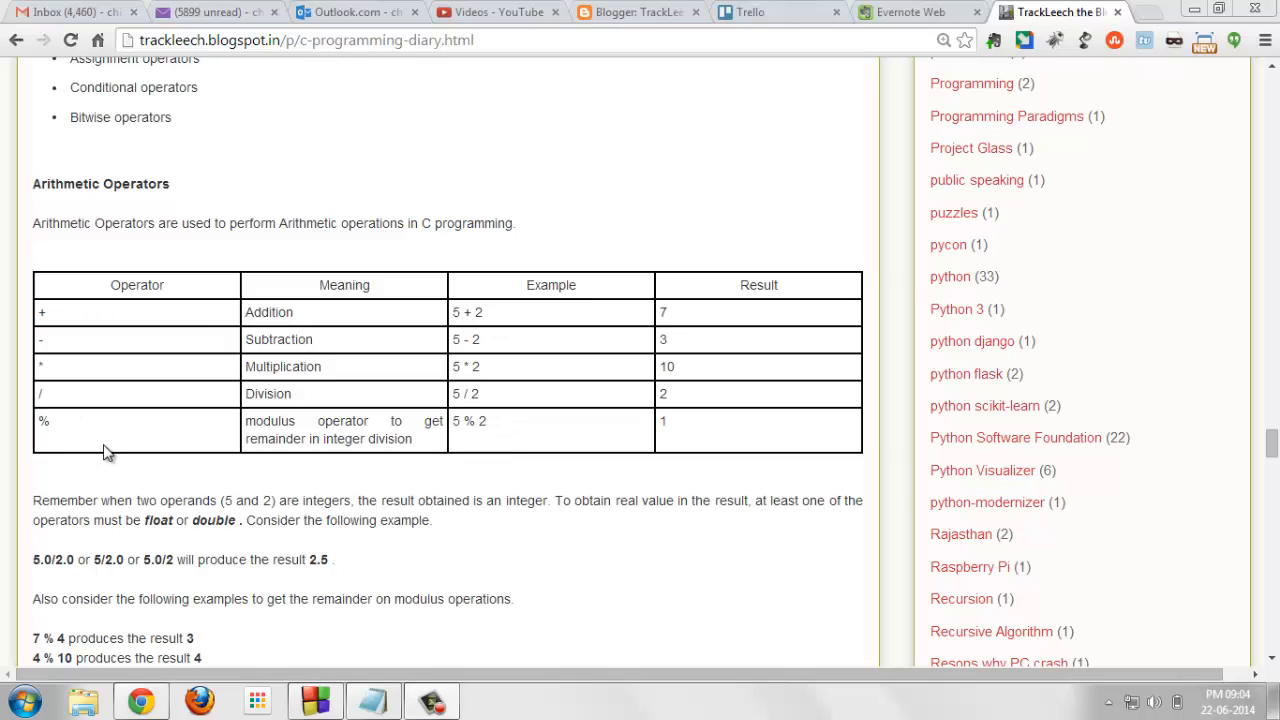
mouse_move(316, 686)
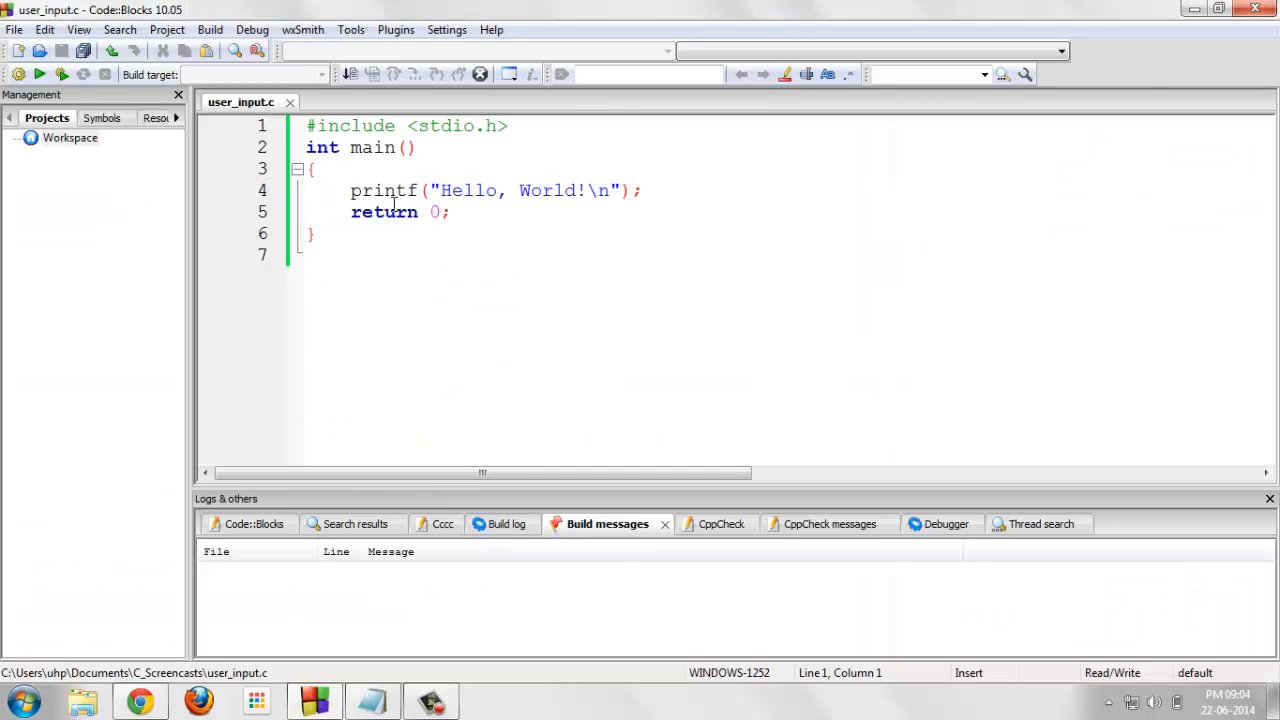
- Declare integer variables a, c and d on a new line above the printf
key("Return")
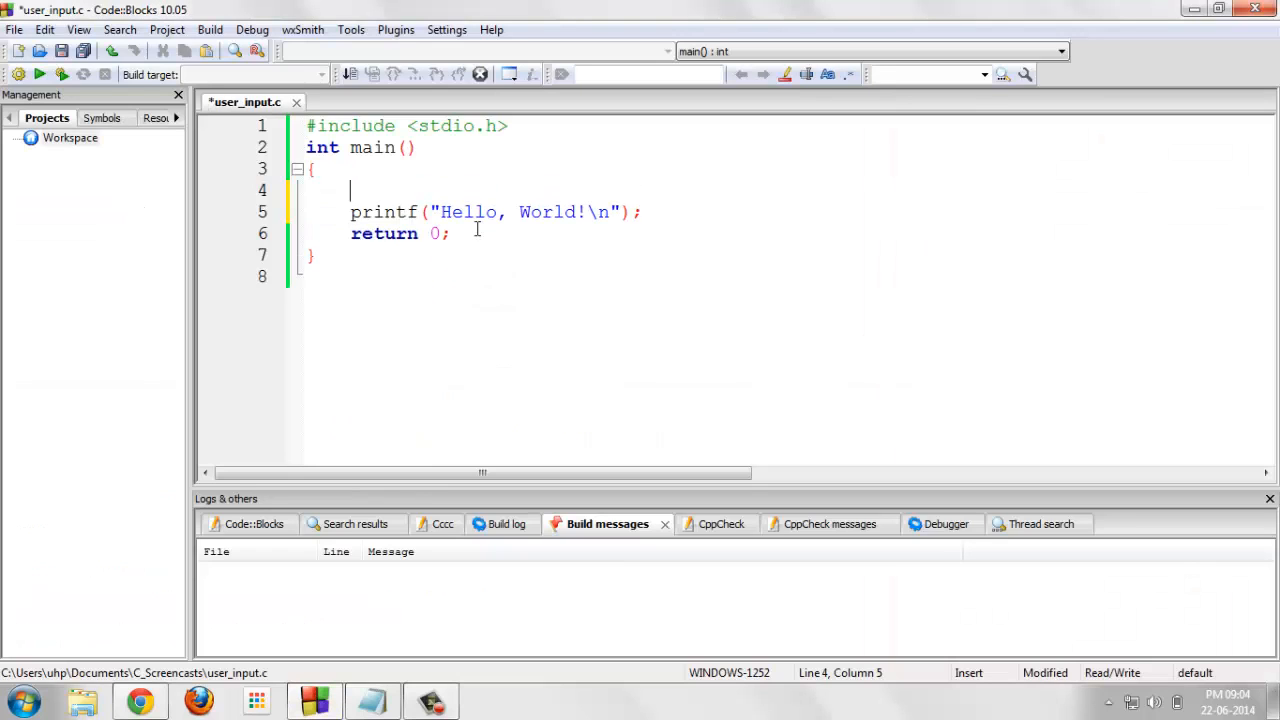
type("int")
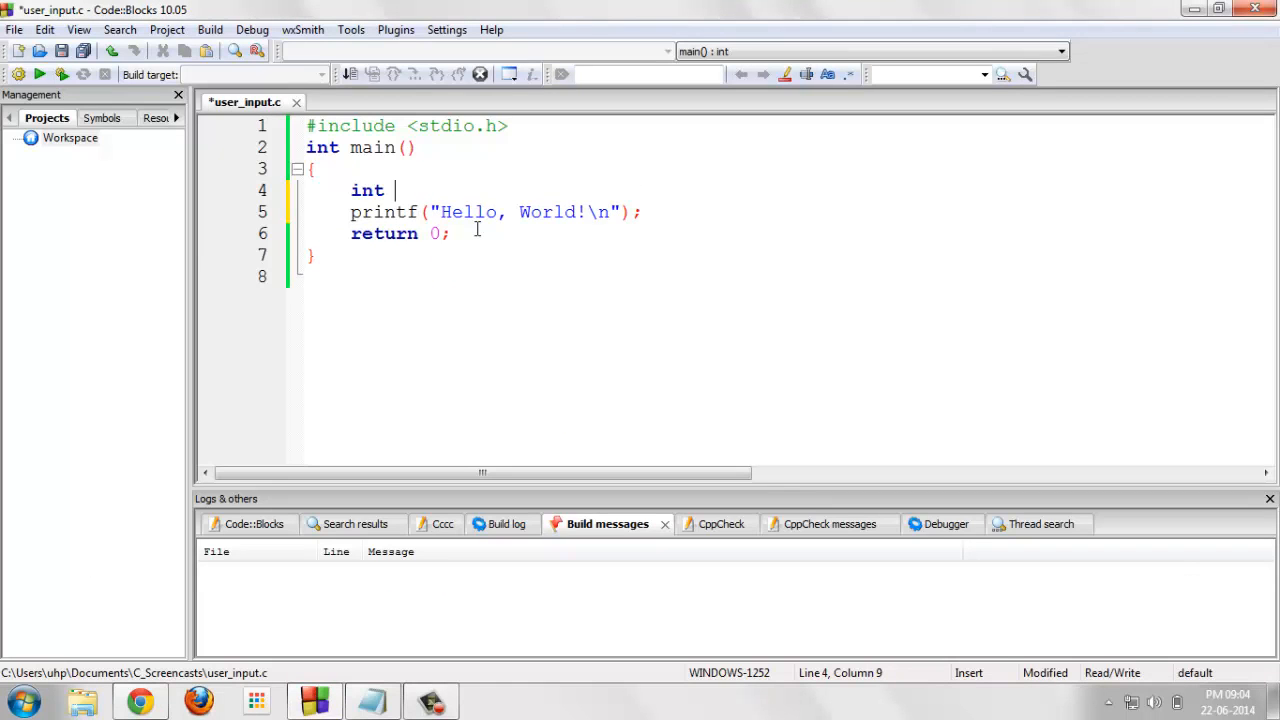
type("a,")
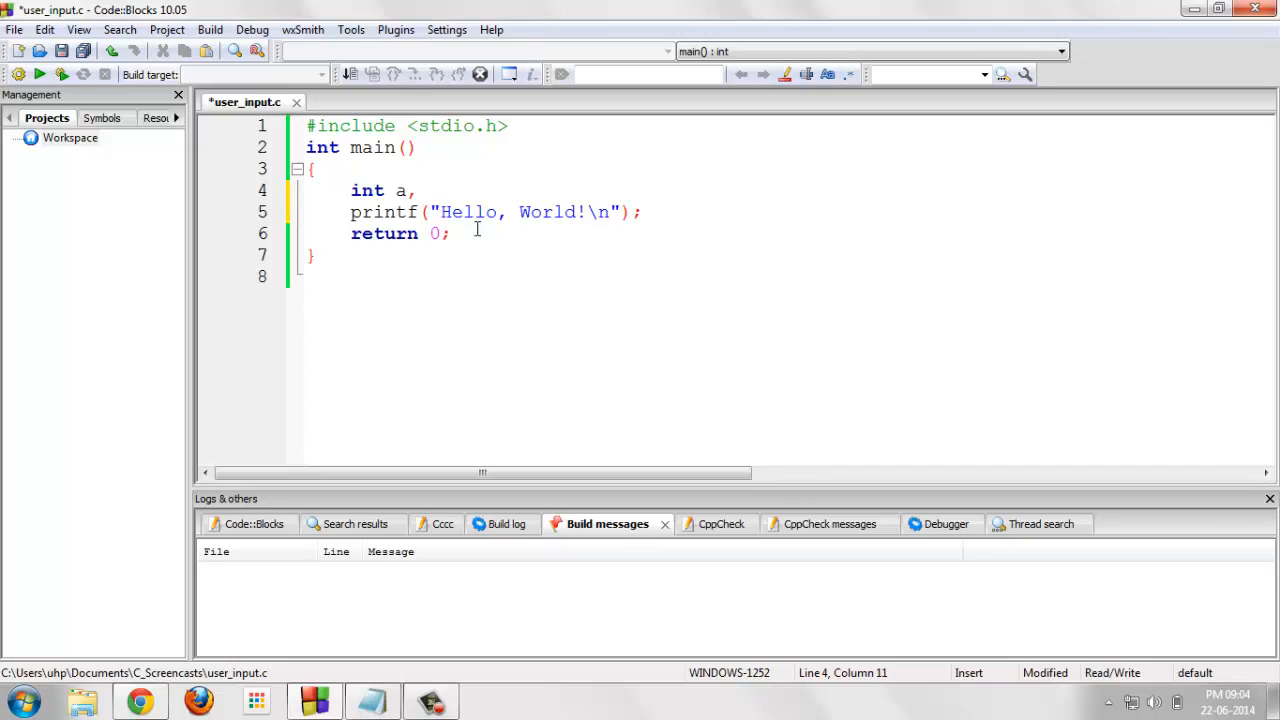
type("c")
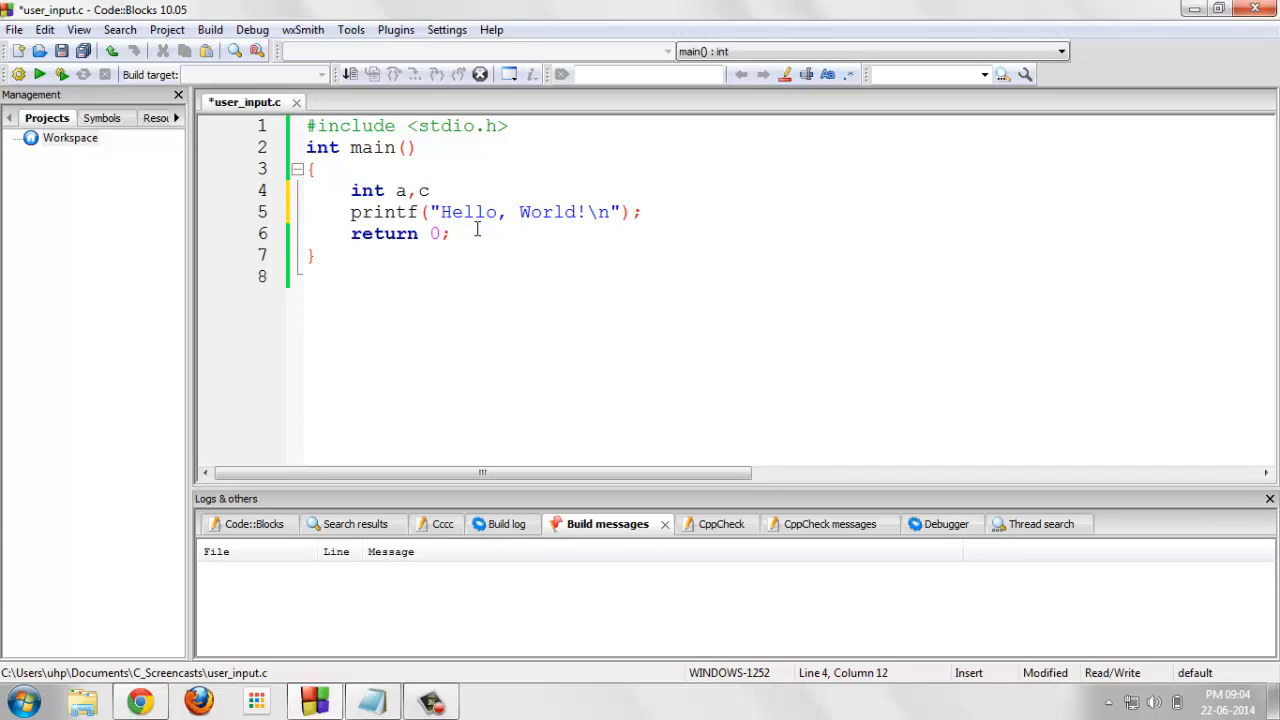
type(",")
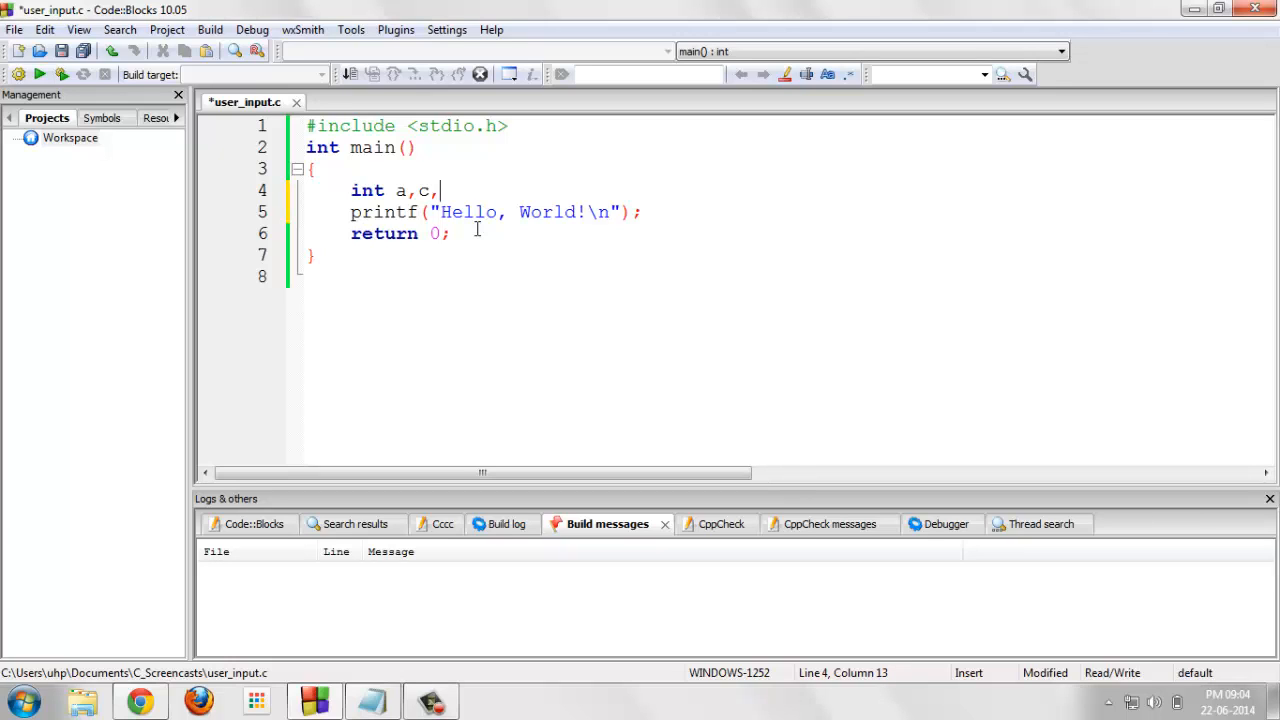
type("d;")
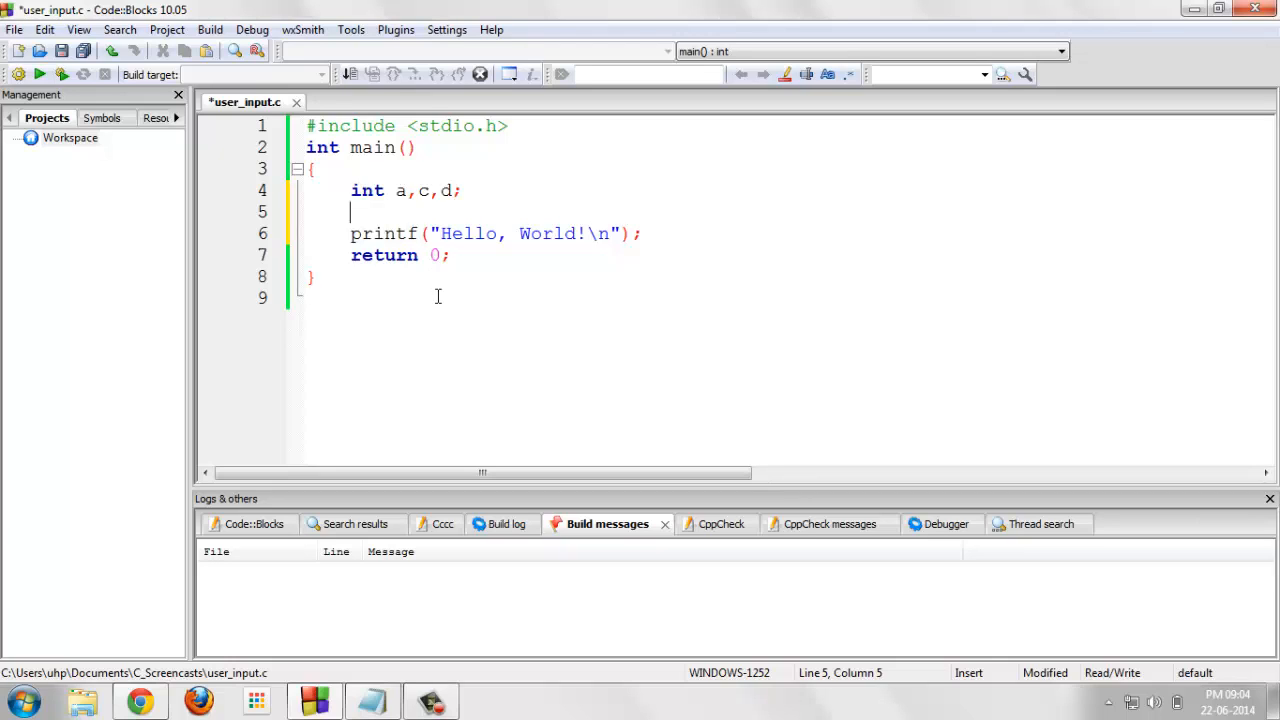
- Assign a = 10 and begin the c = 20 assignment on the following lines
type("a")
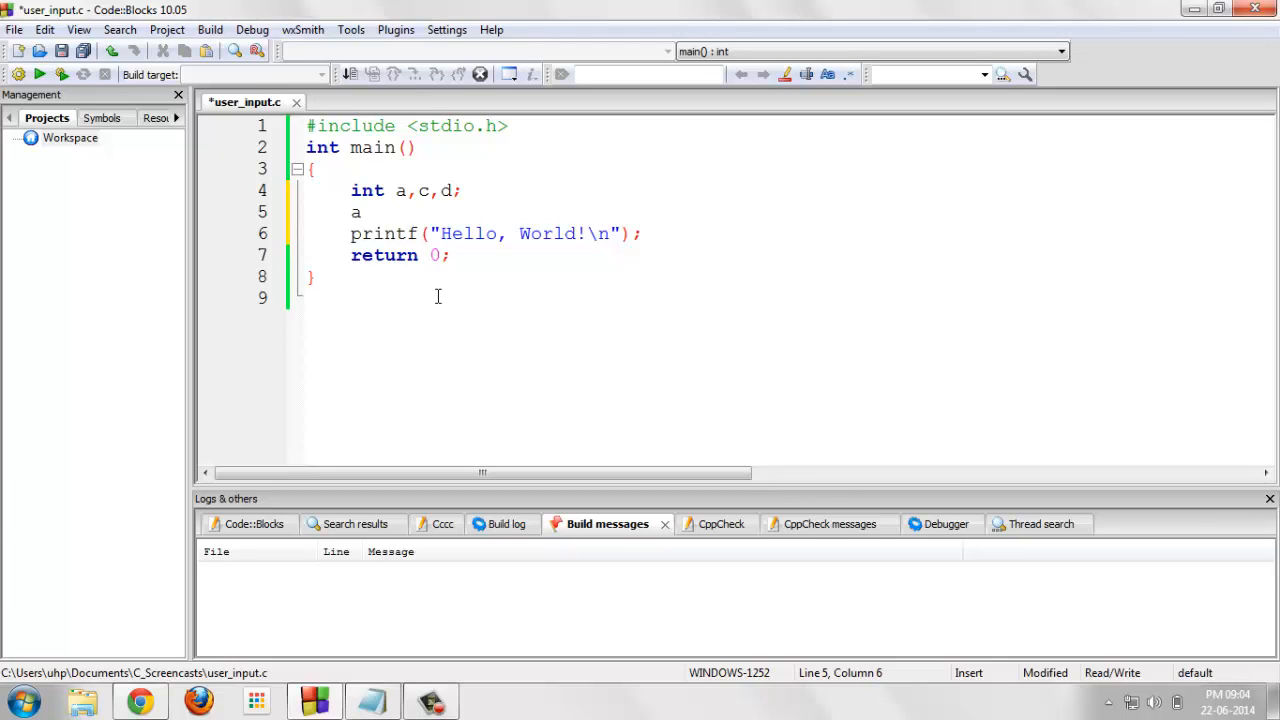
type("= 10;")
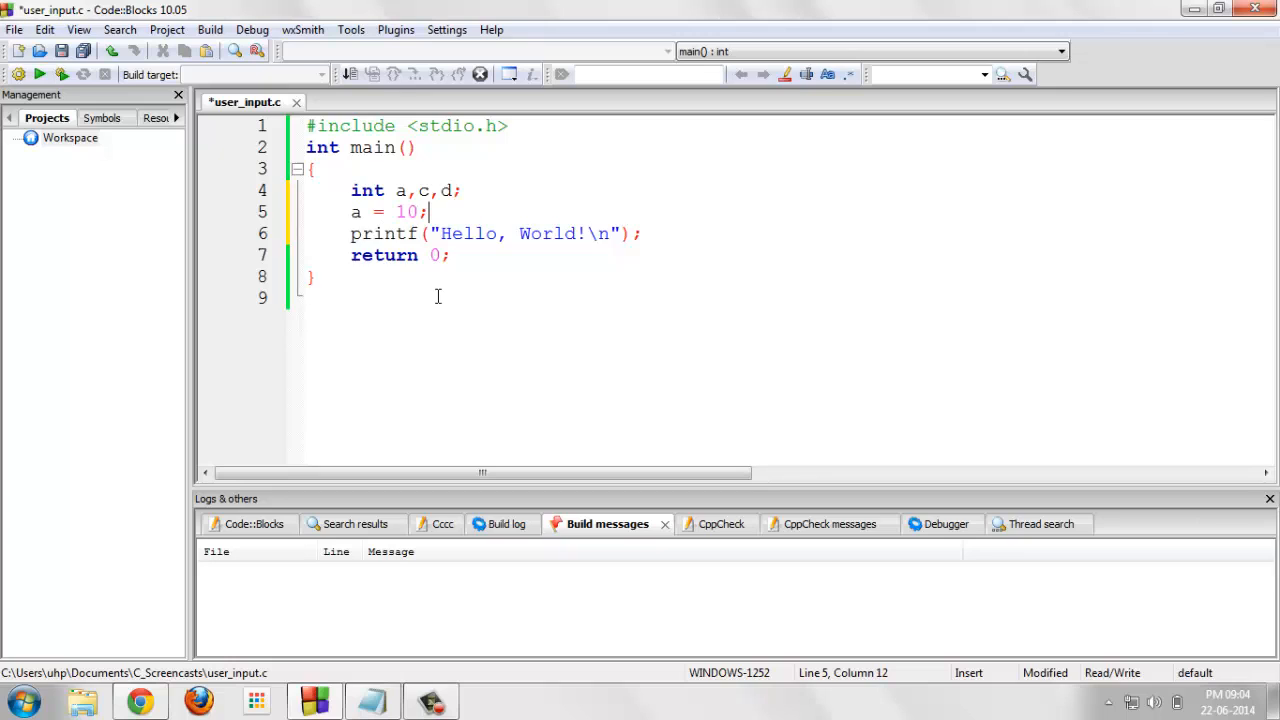
type("c = 20;")
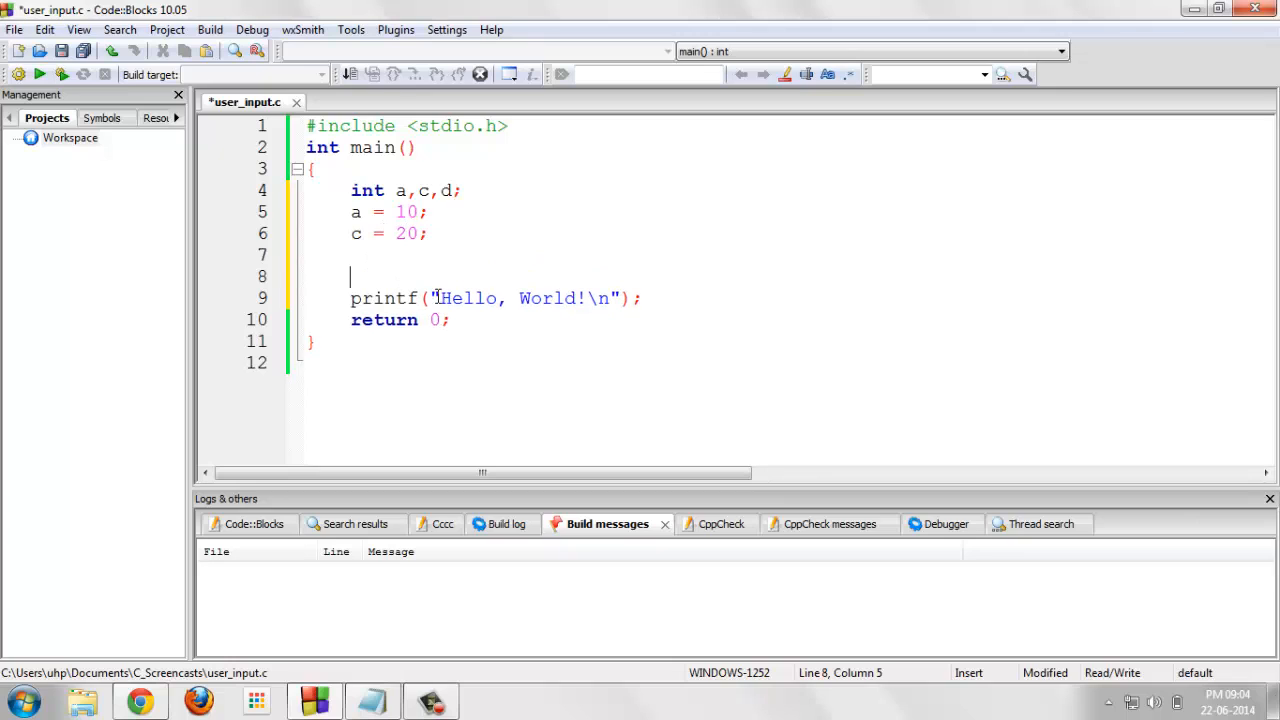
- Add the line d = a + c; computing the sum
type("d")
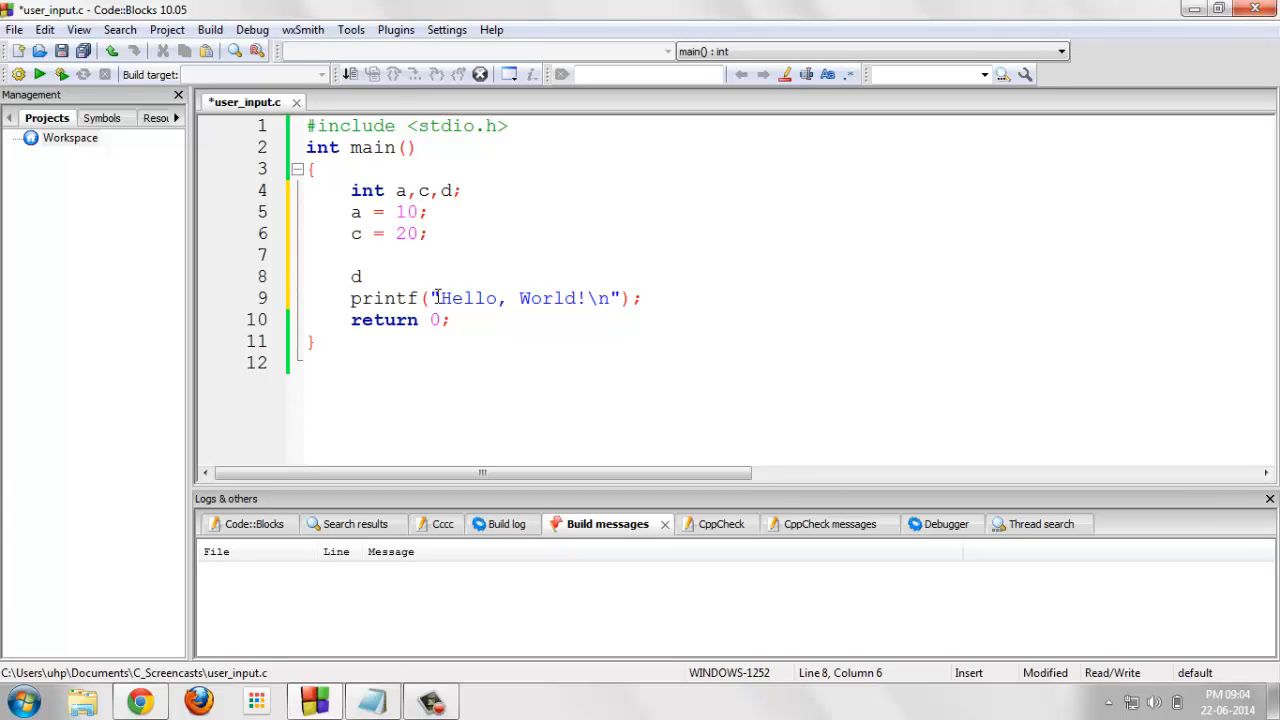
left_click(362, 276)
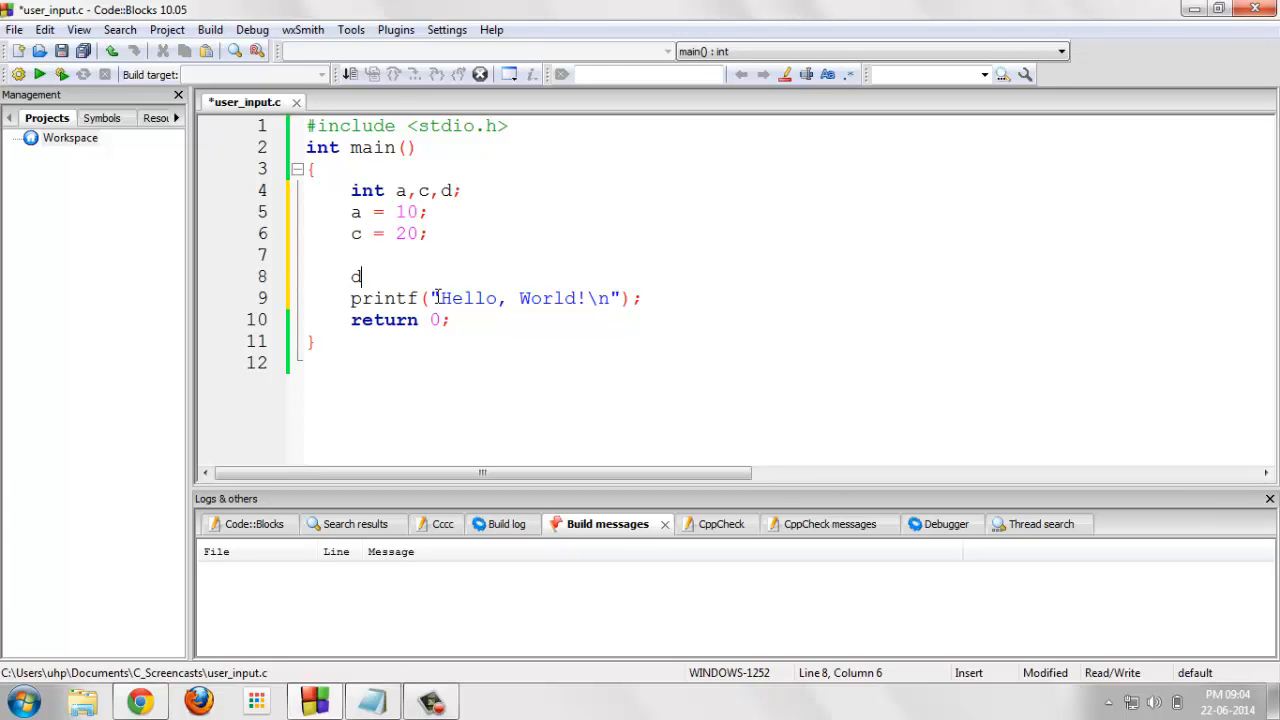
type("=")
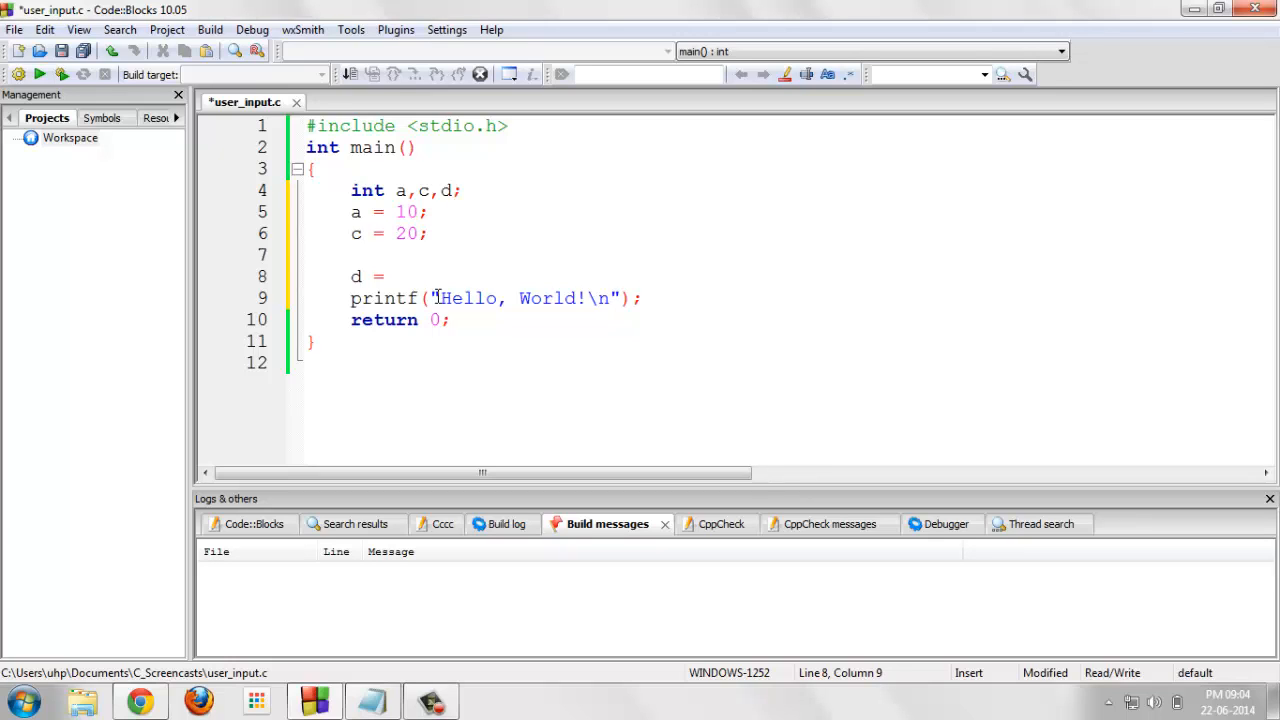
type("a")
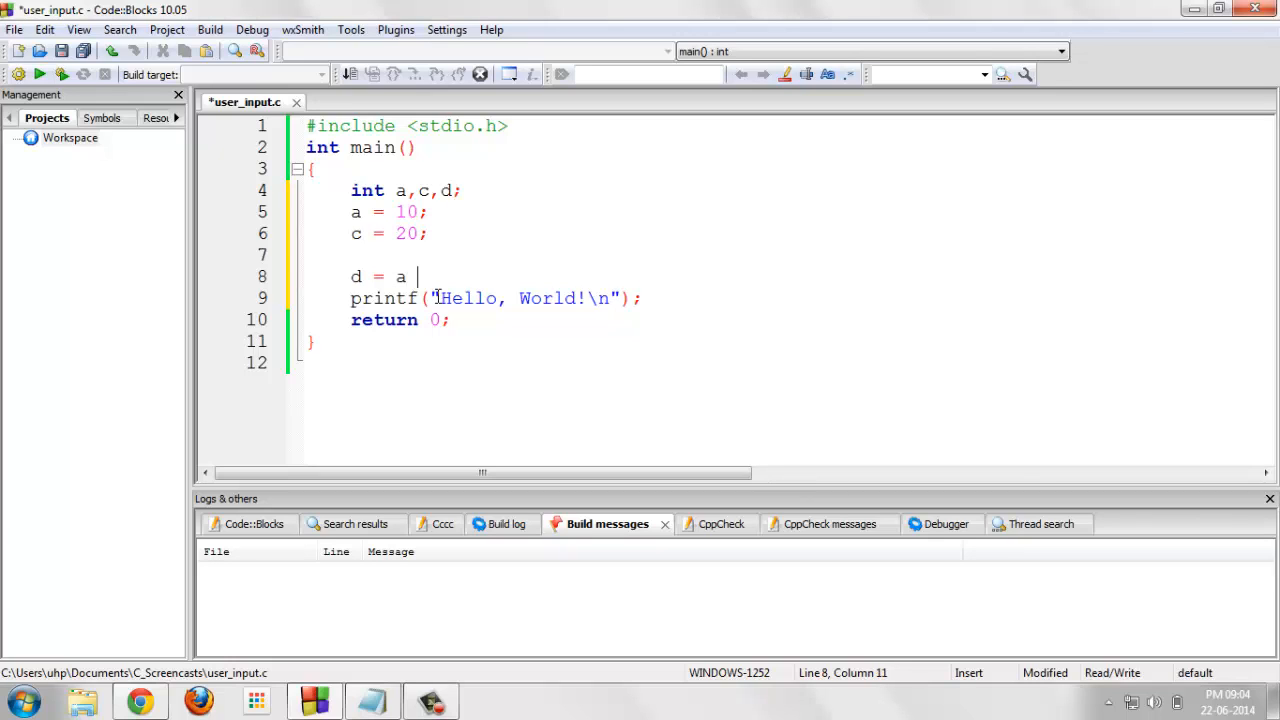
type("+ c;")
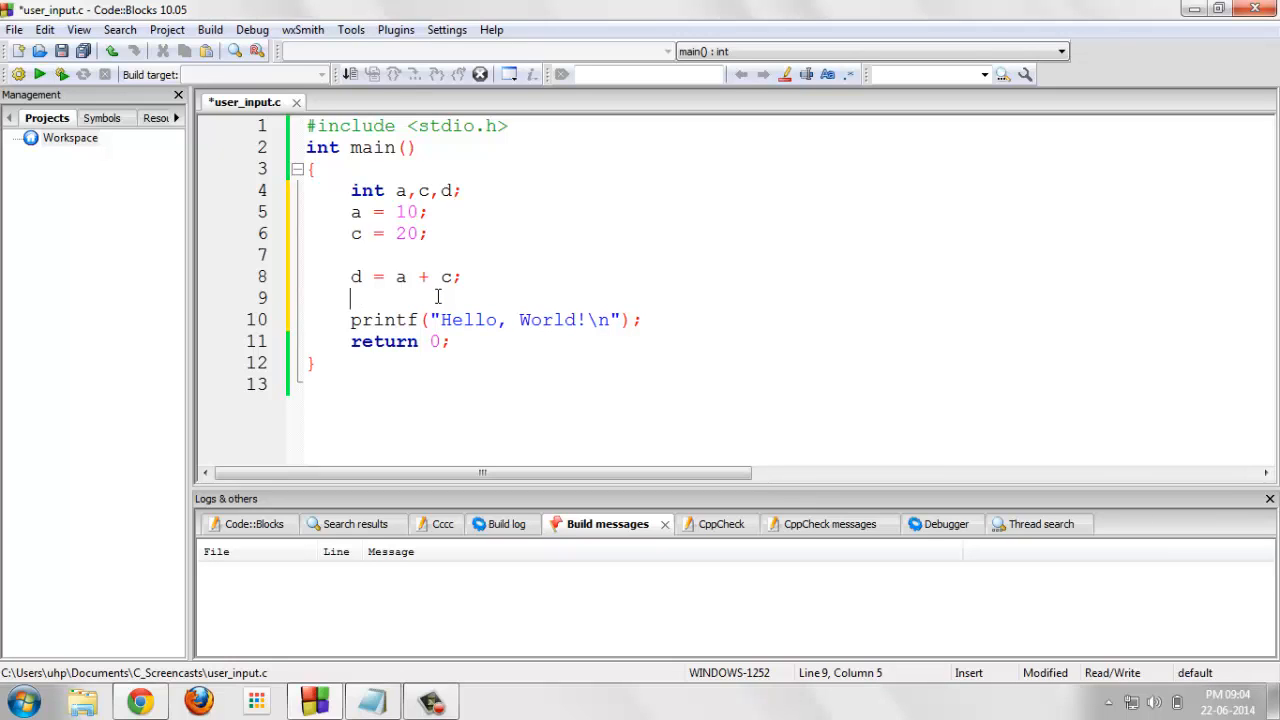
- Add the lines d = c - a; and d = c / a; for difference and quotient
type("d")
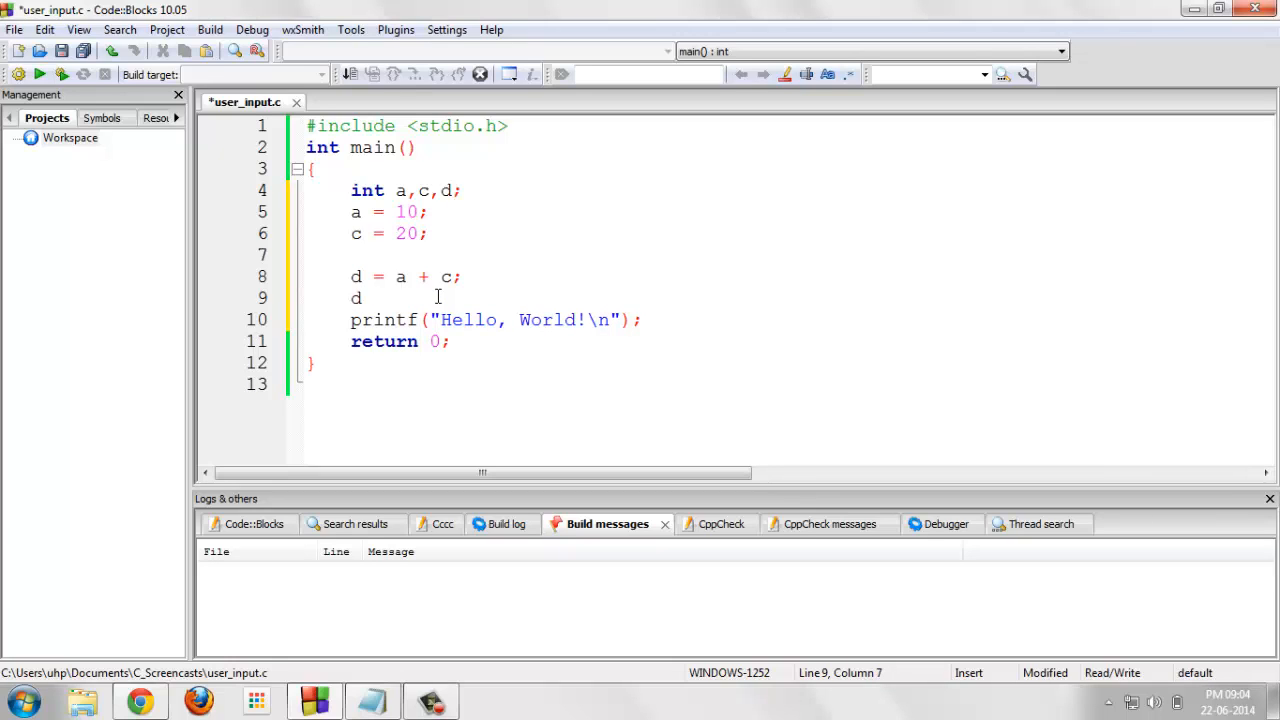
type("= a")
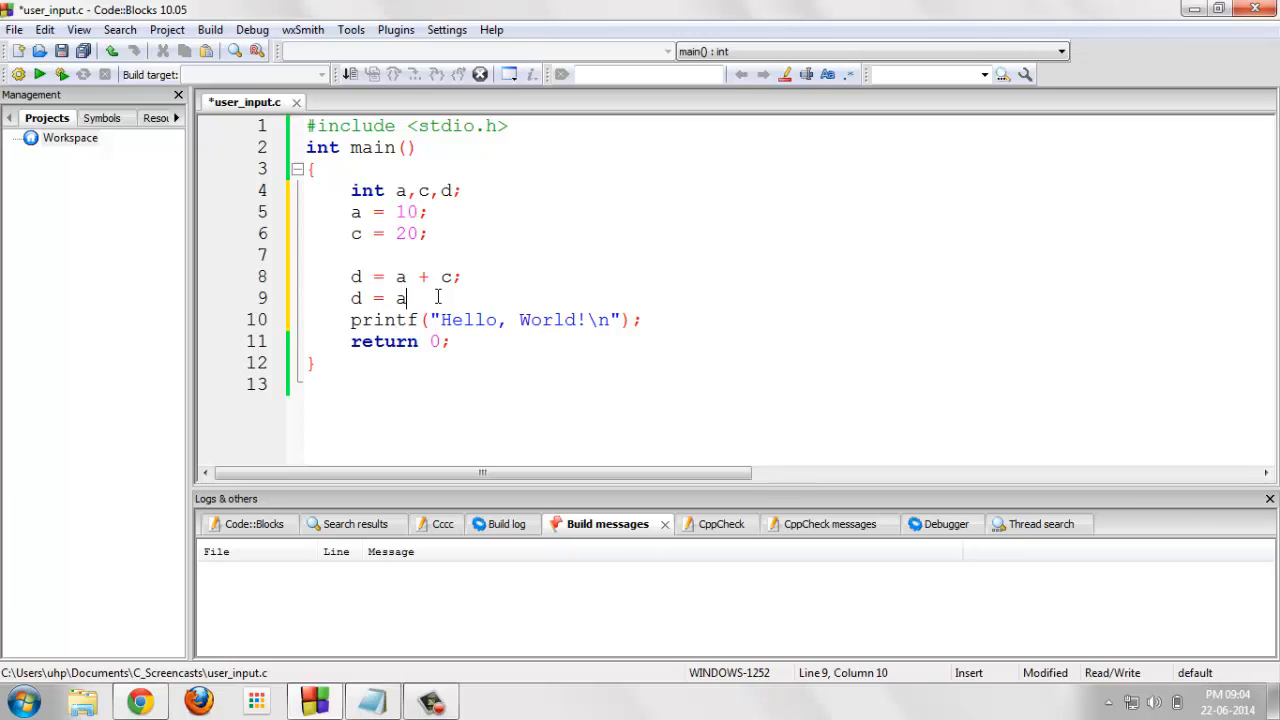
key("backspace")
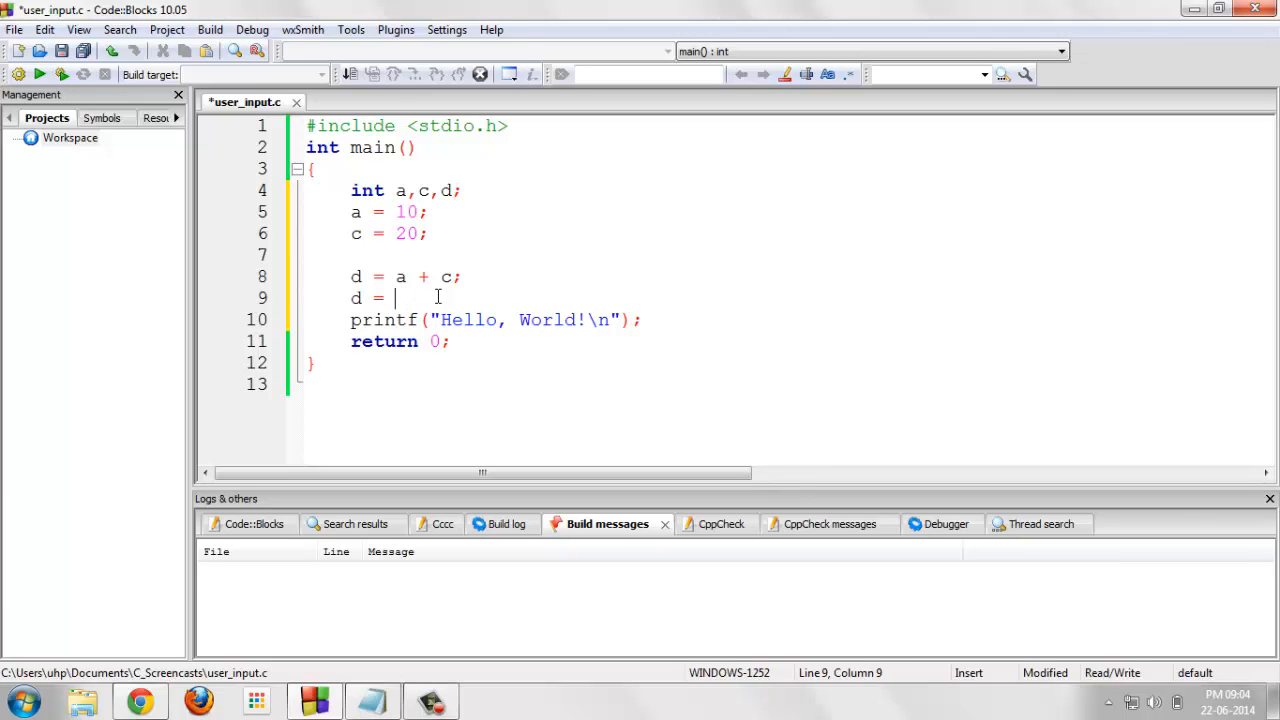
type("c -")
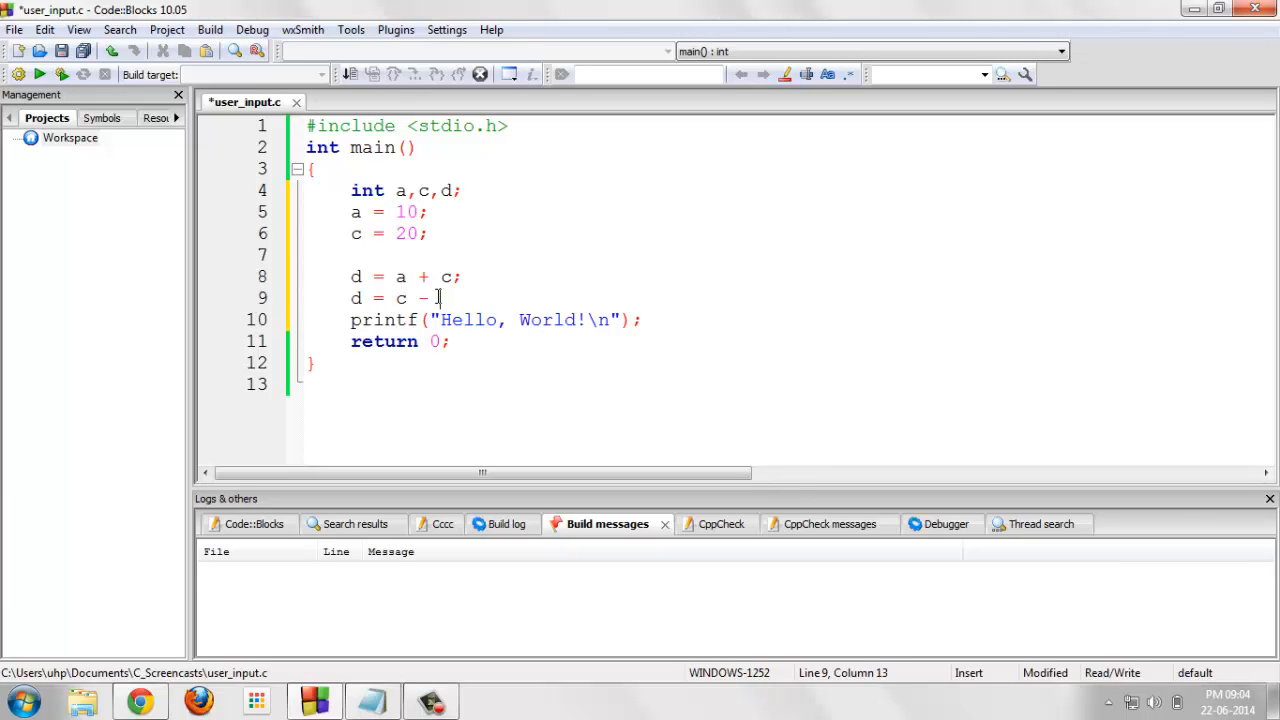
key("Return")
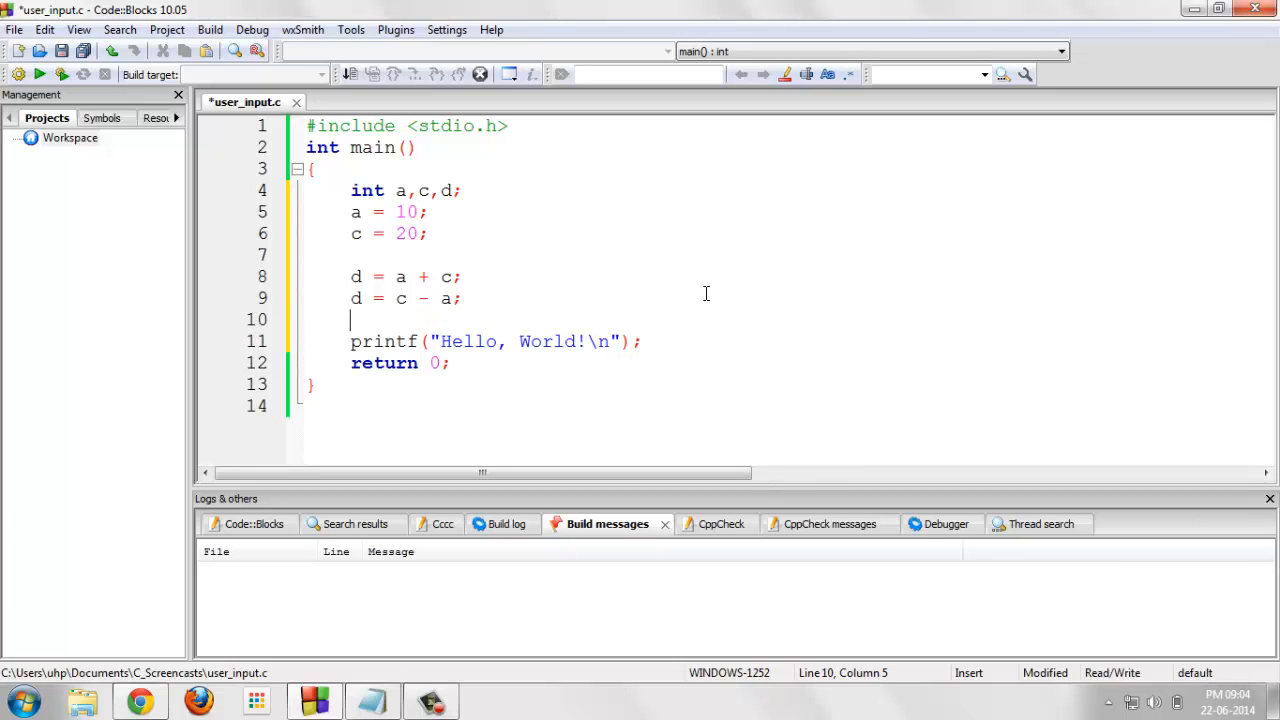
type("d=")
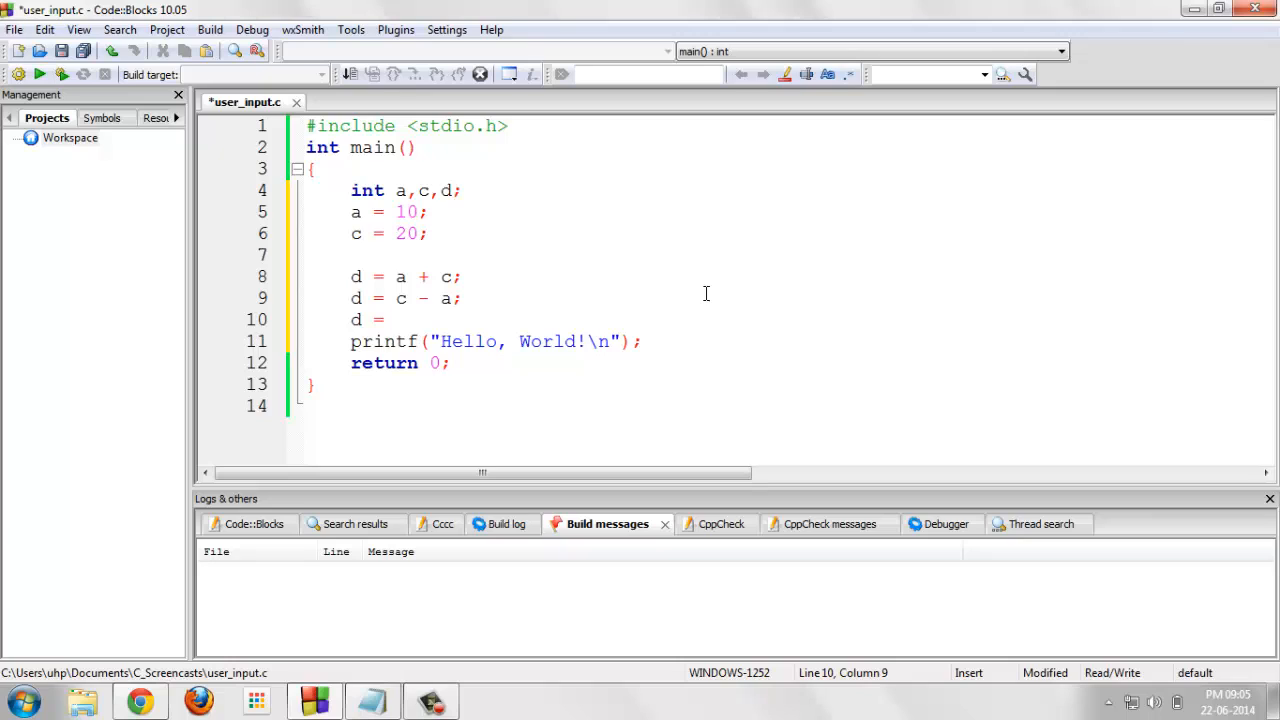
type("c /")
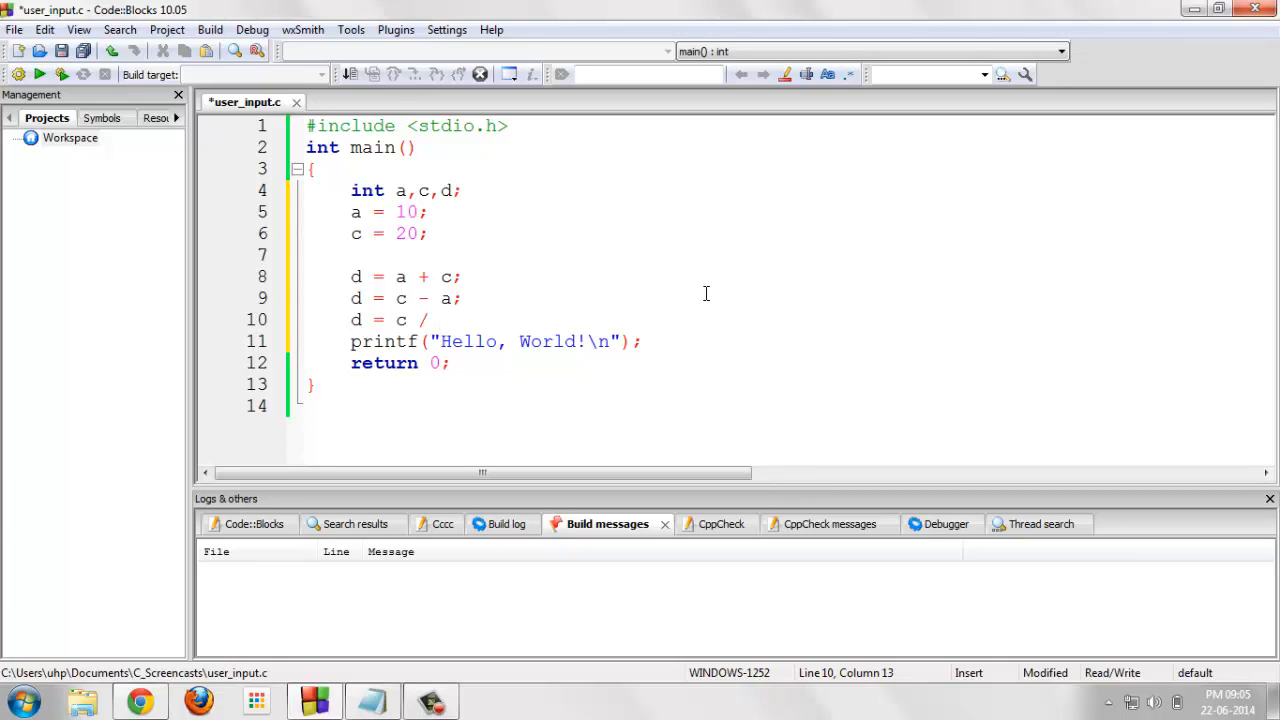
type("a;")
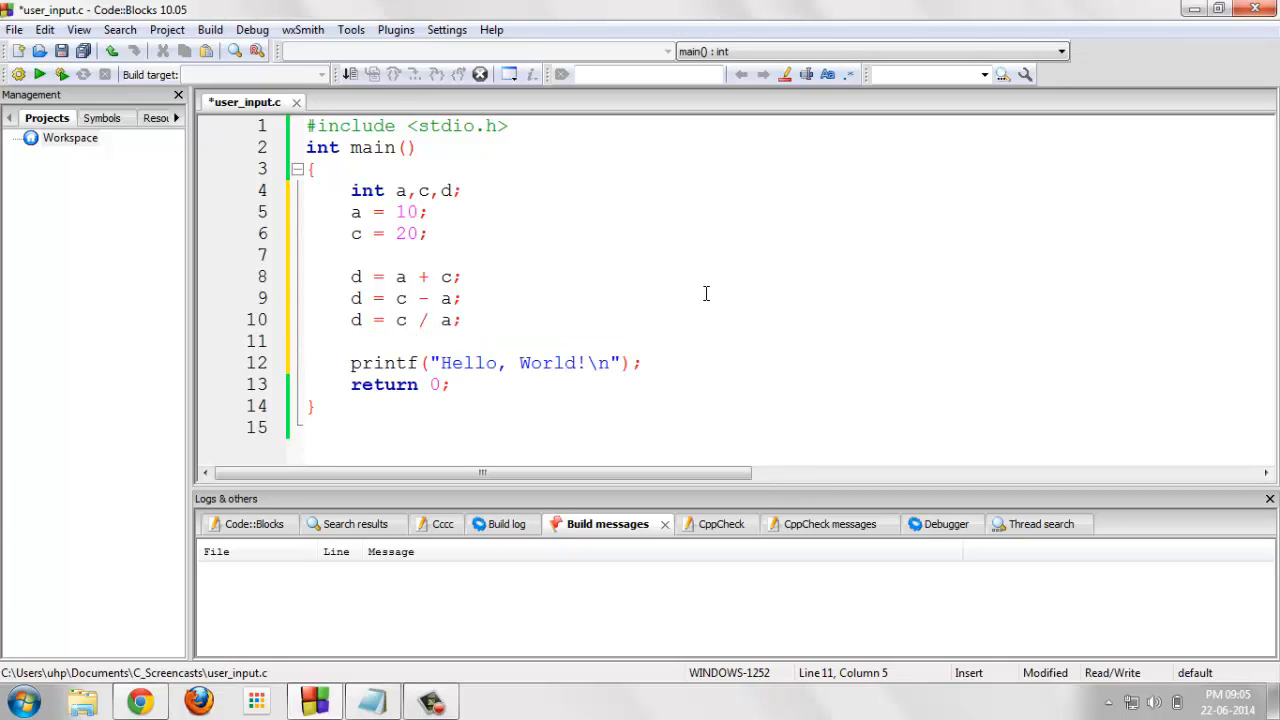
- Add the line d = c * a; computing the product
type("d =")
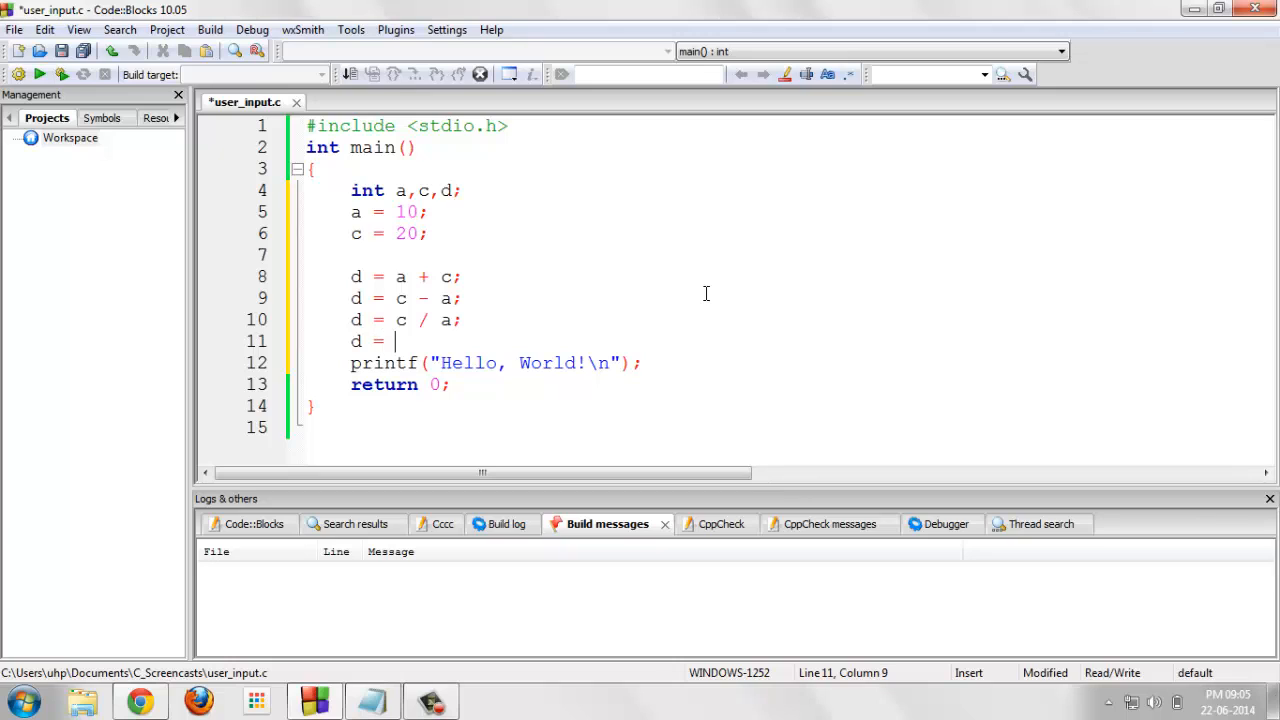
type("c")
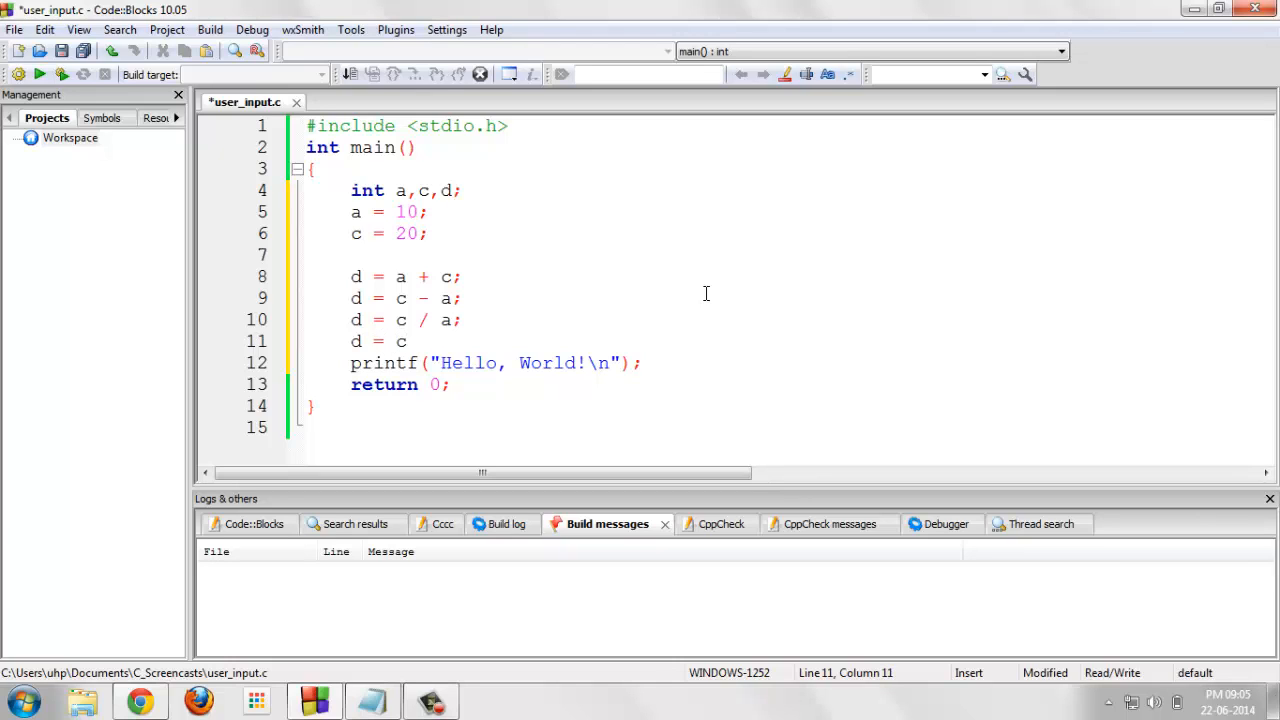
type("* a;")
type("d = c %")
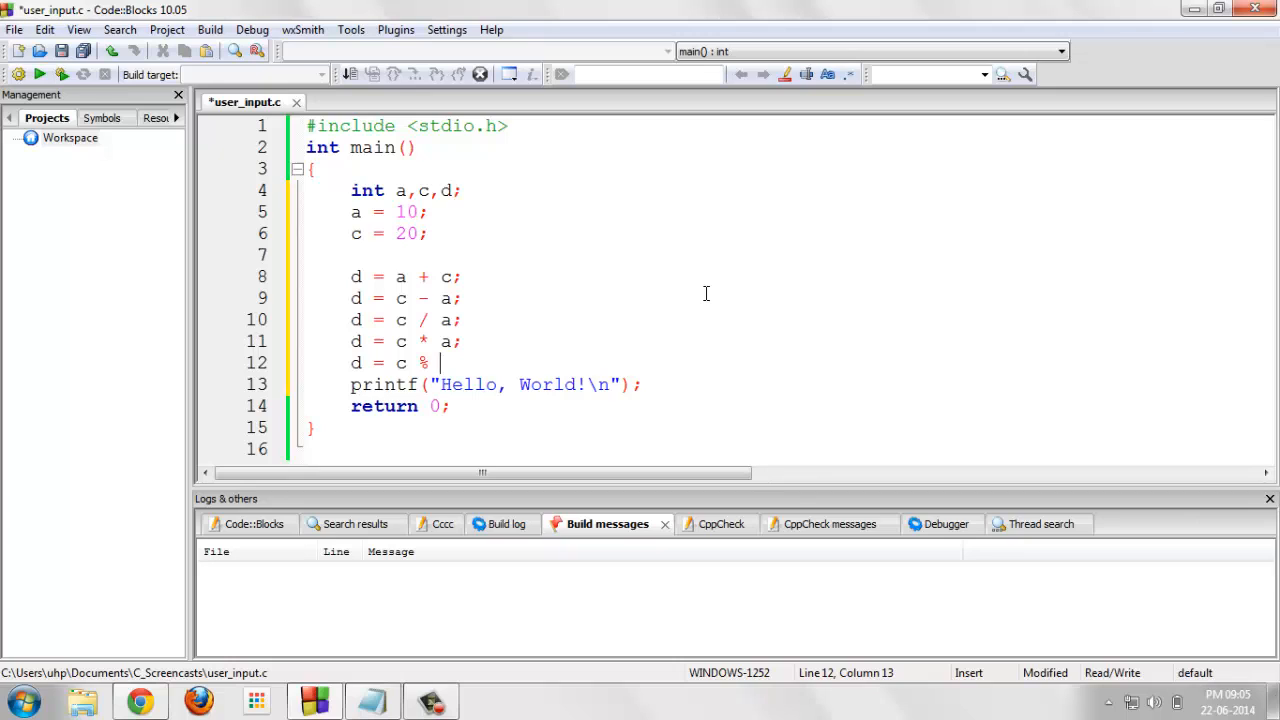
- Finish the modulus line and rewrite the pasted printf as "\n d: %d", d
type("a;")
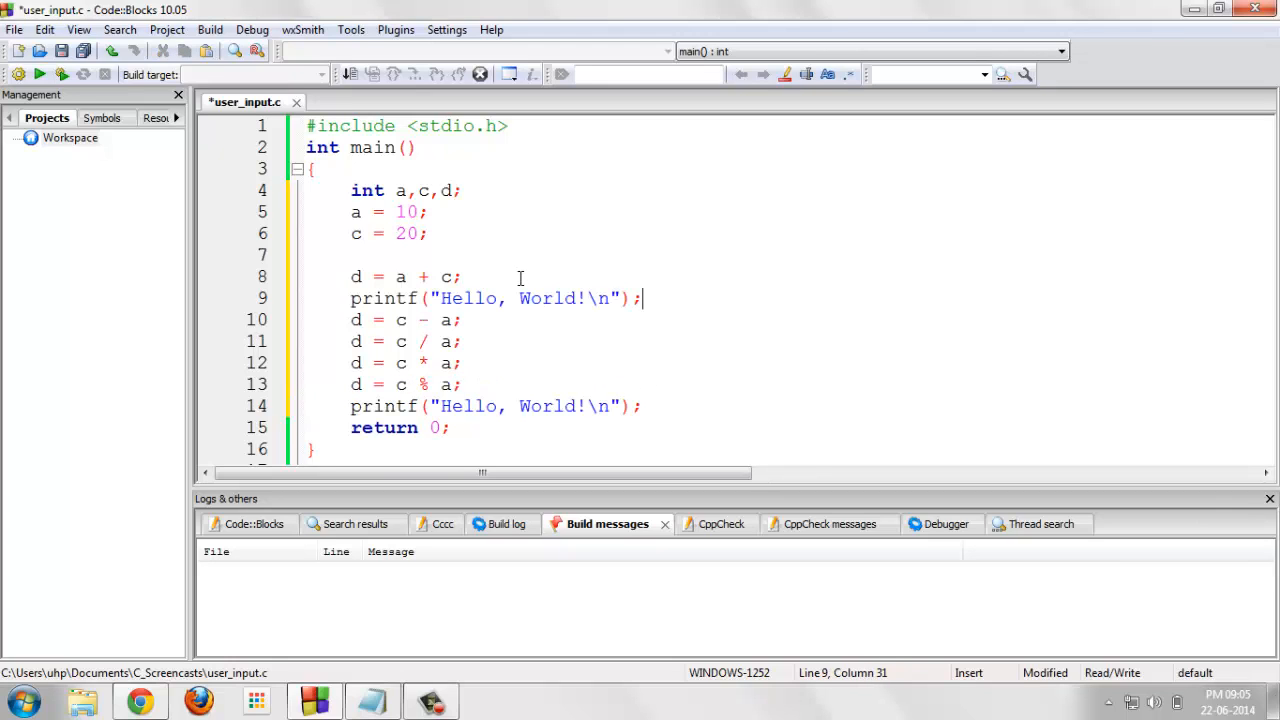
key("BackSpace")
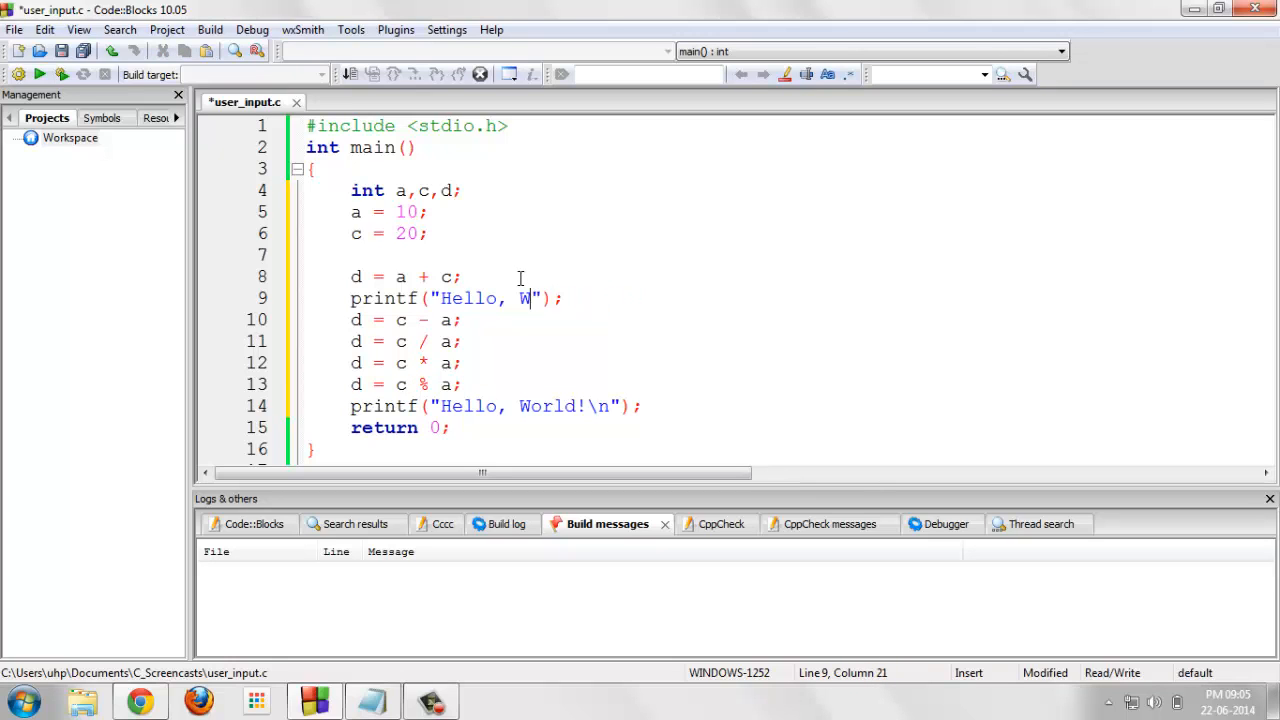
key("BackSpace")
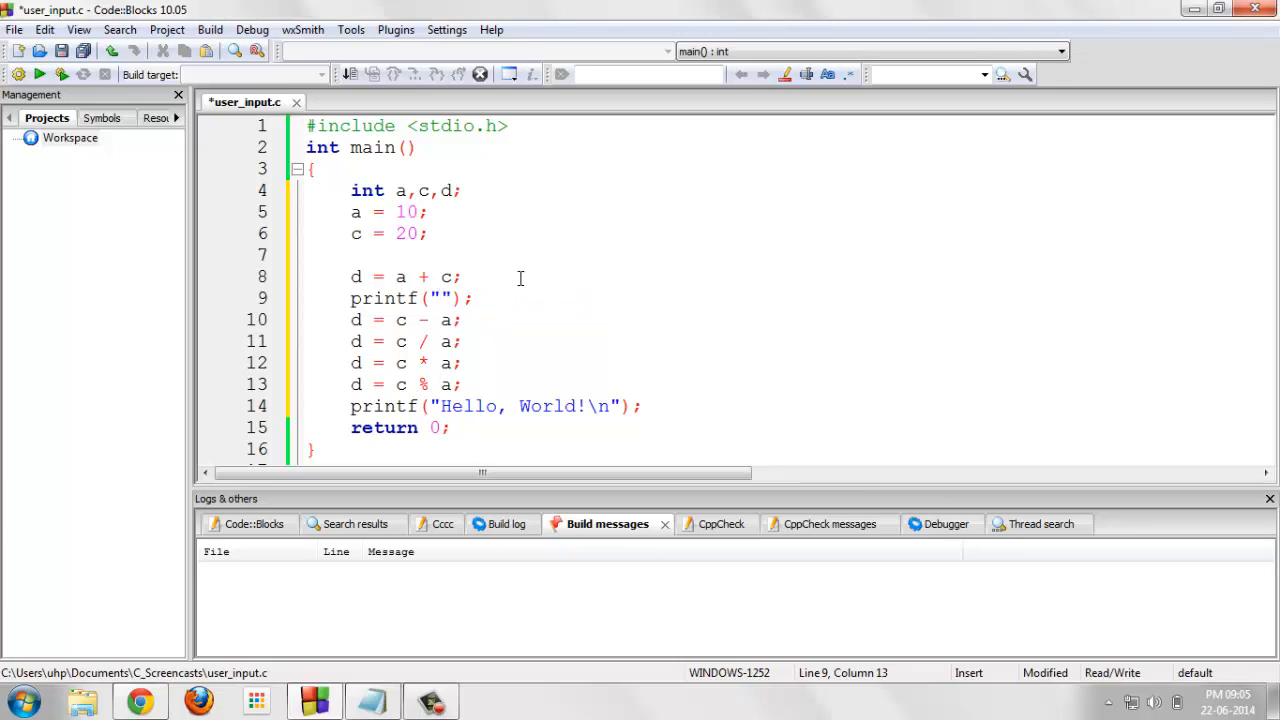
type("\\n")
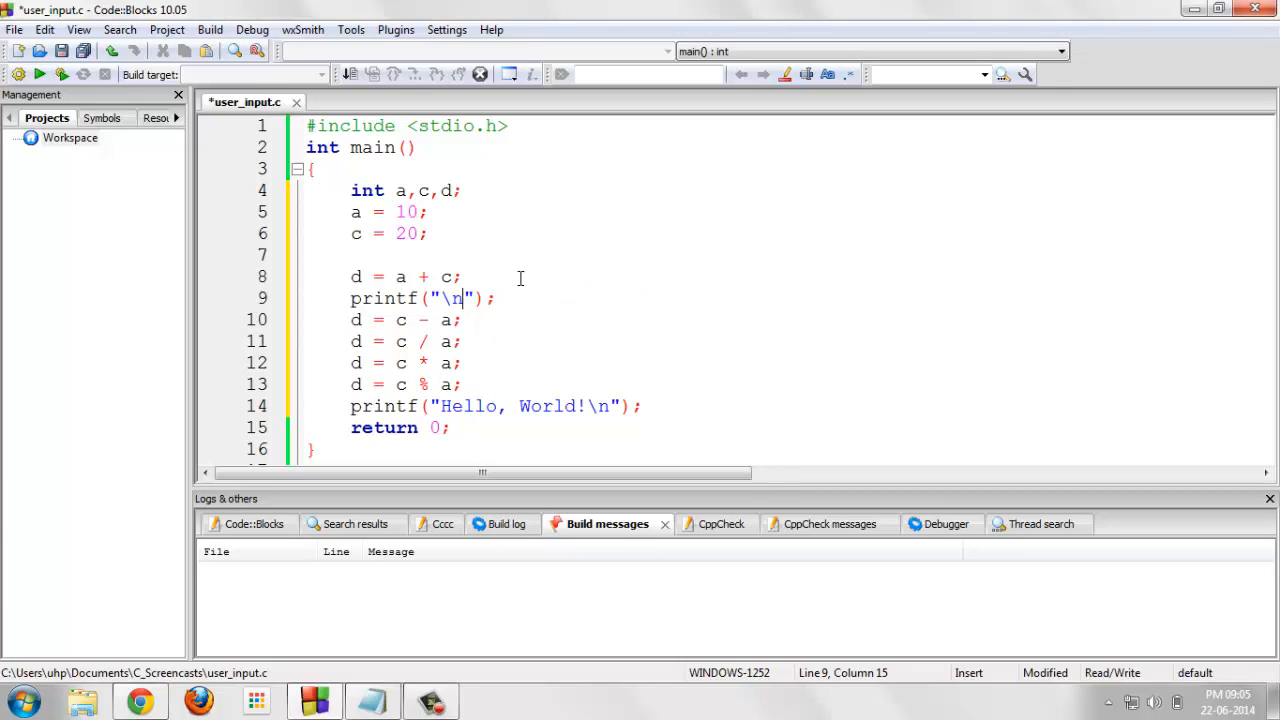
type("d")
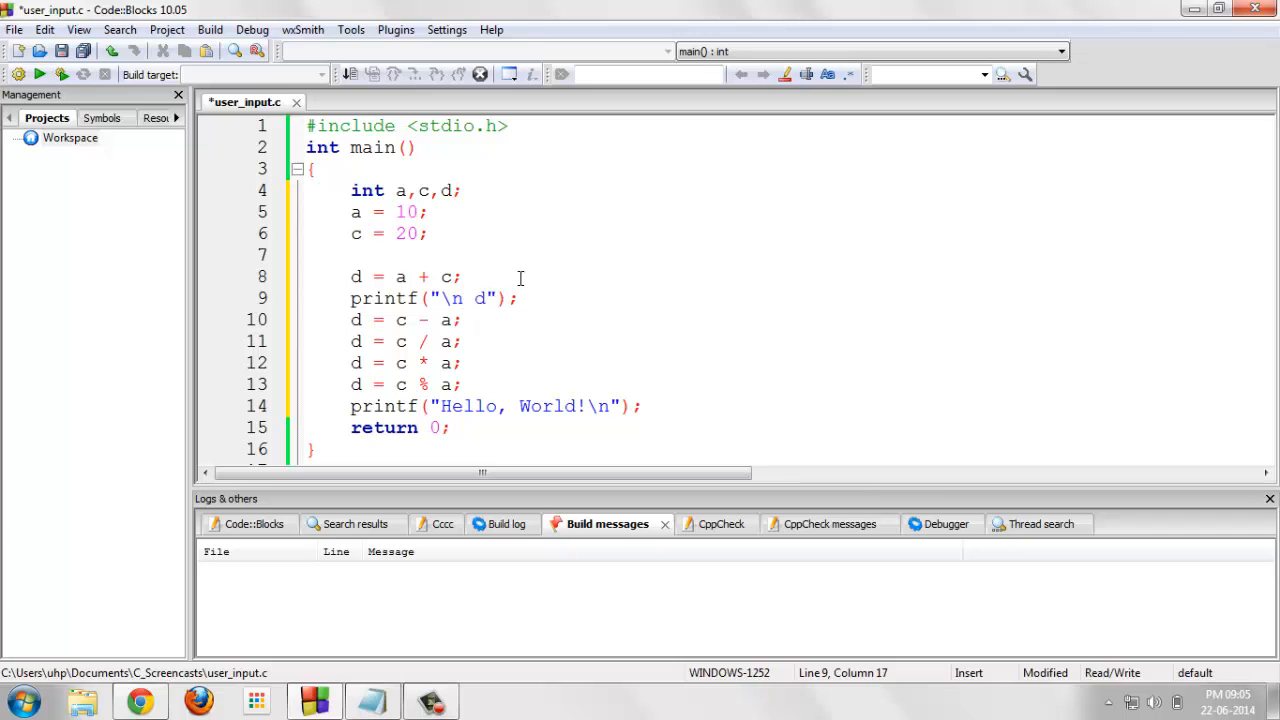
type(": %d")
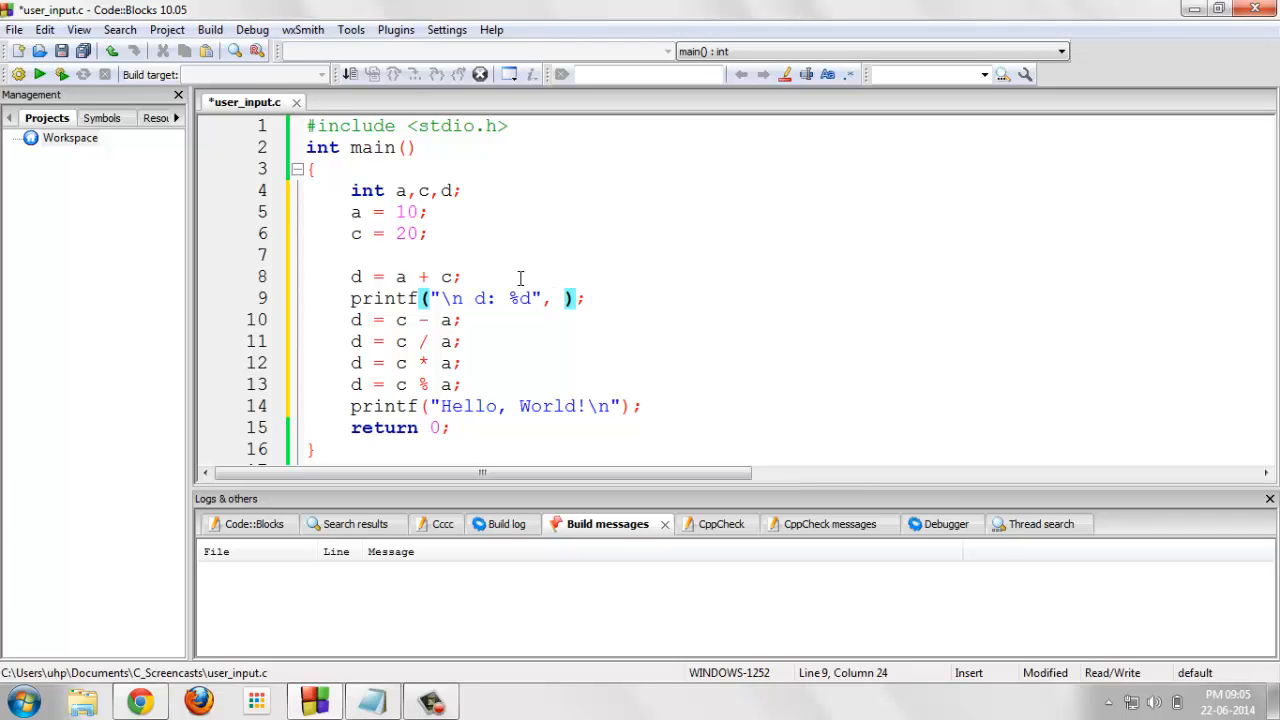
type("d")
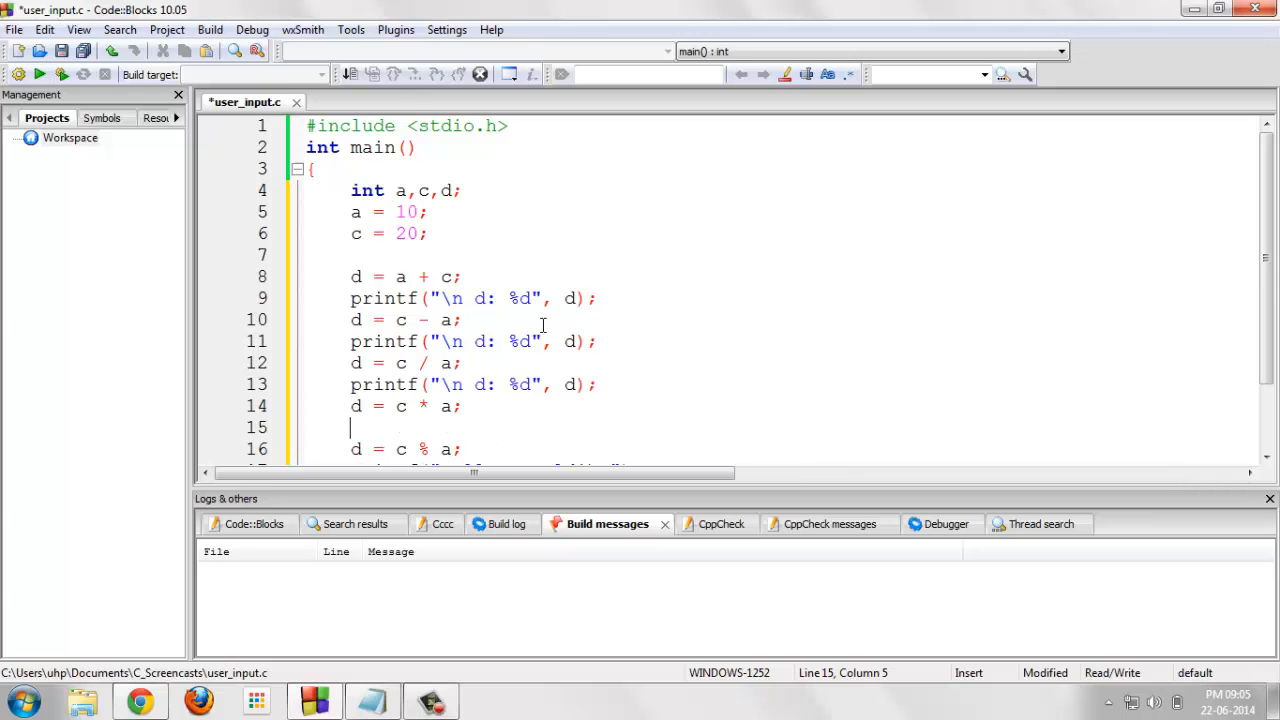
- Insert printf("\n d: %d", d); after the remaining assignments
type("printf(\"\\n d: %d\", d);")
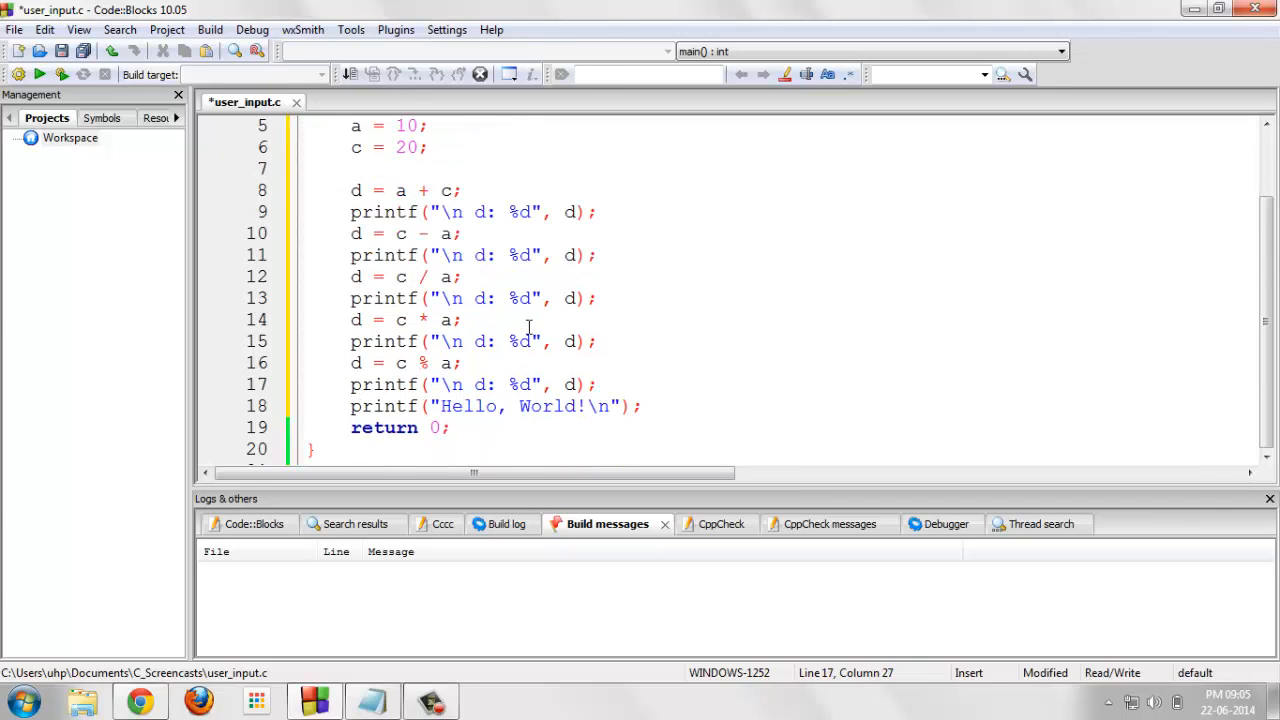
scroll("up", 3)
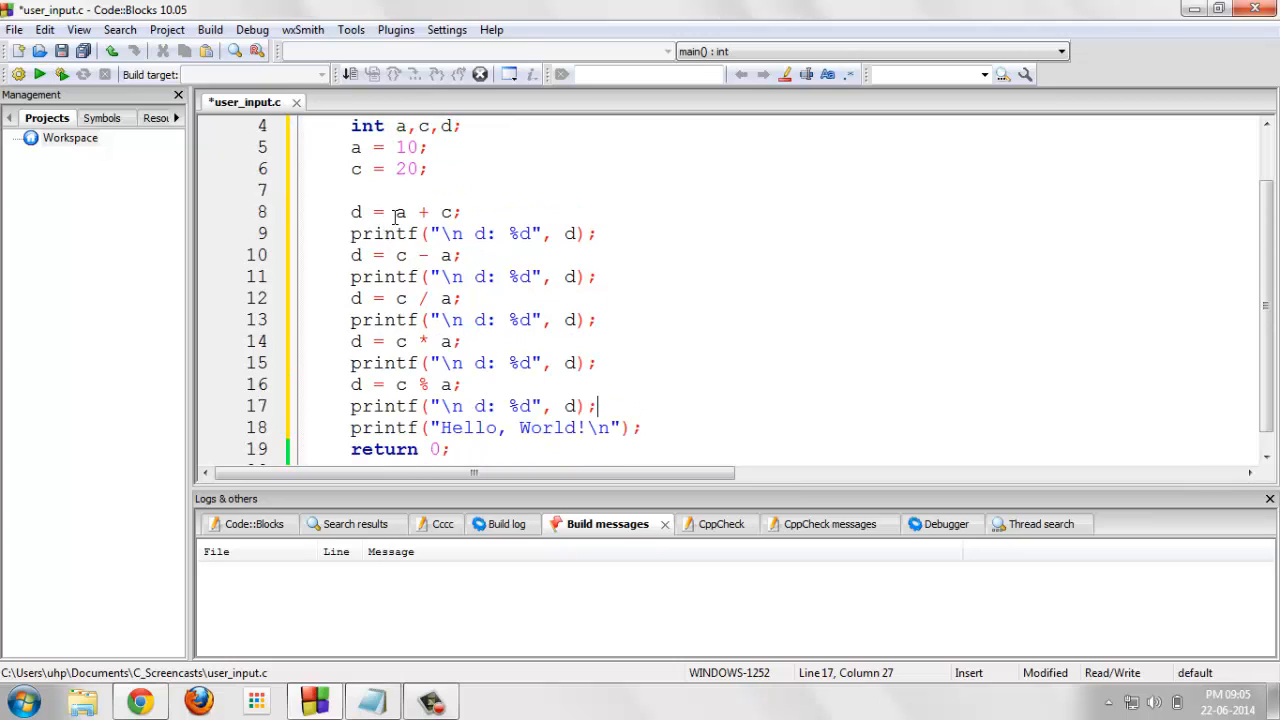
mouse_move(400, 212)
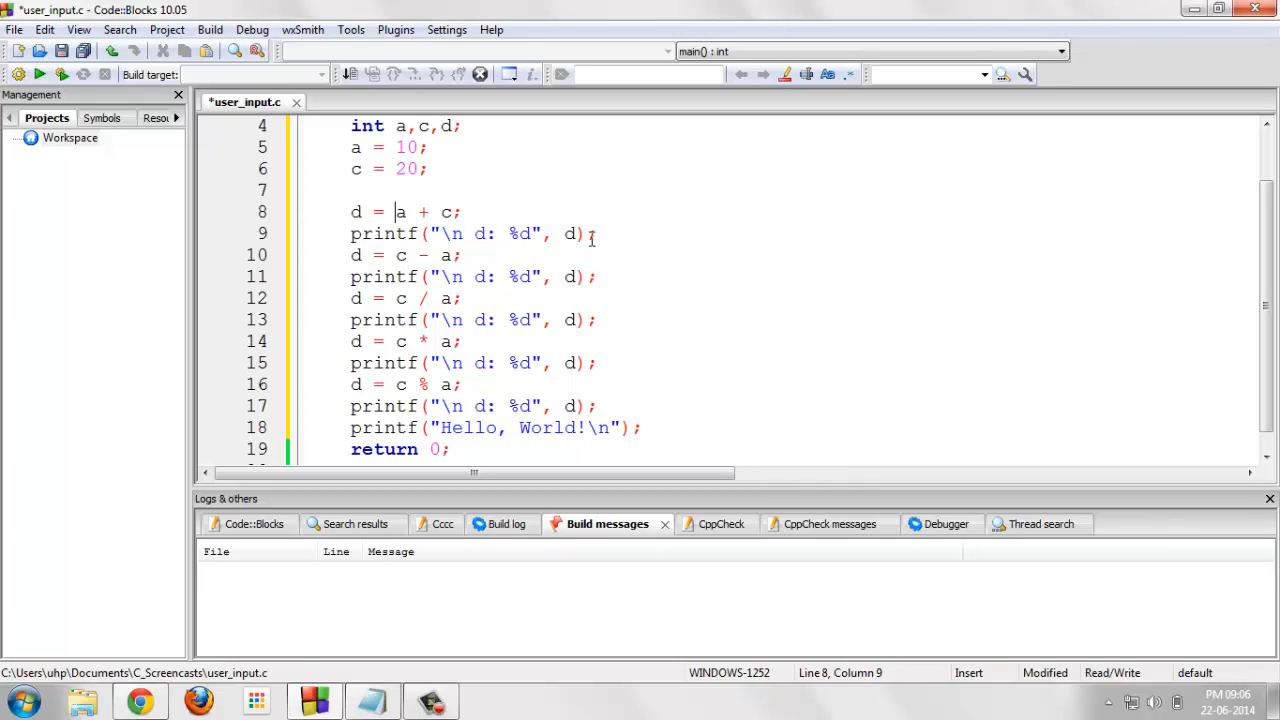
mouse_move(470, 256)
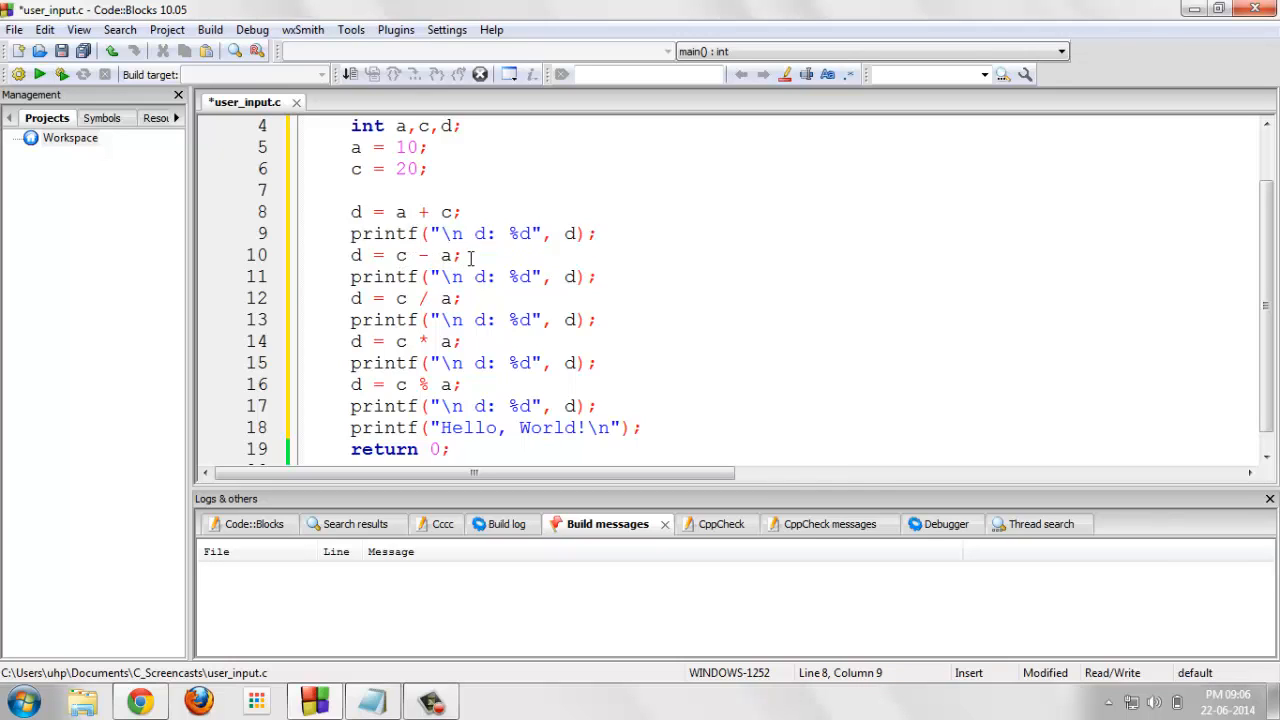
mouse_move(584, 278)
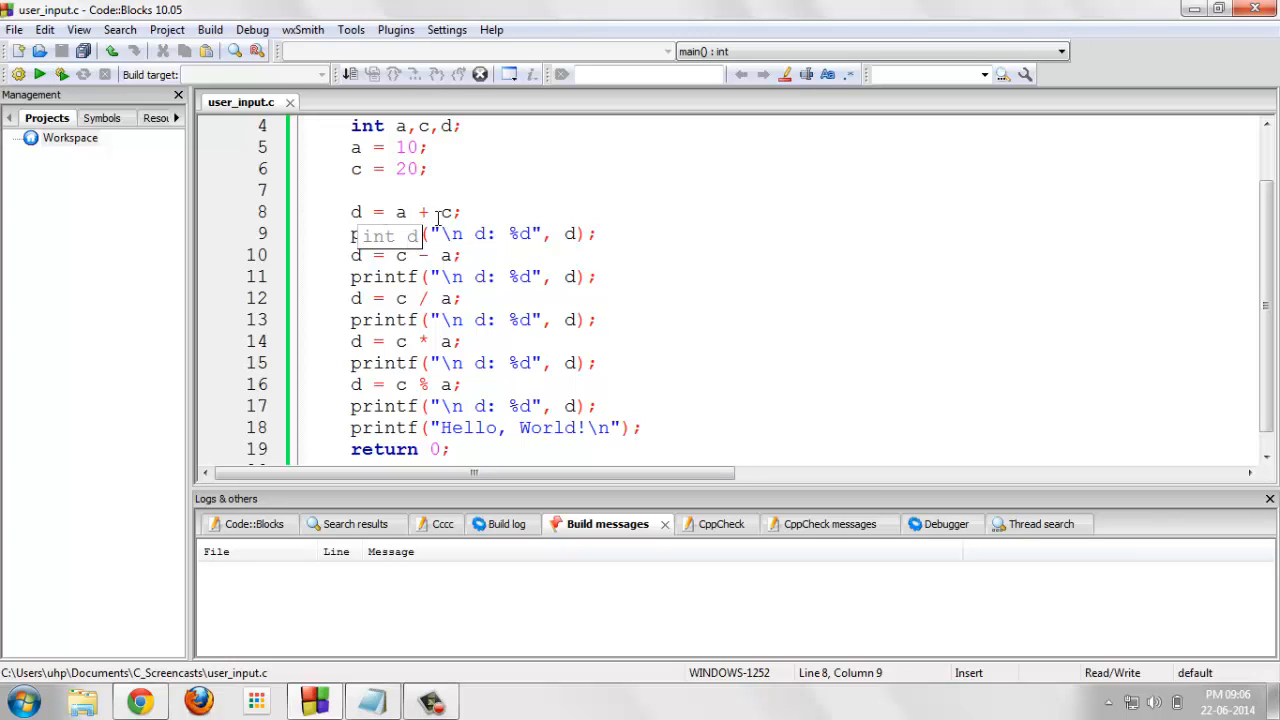
mouse_move(476, 256)
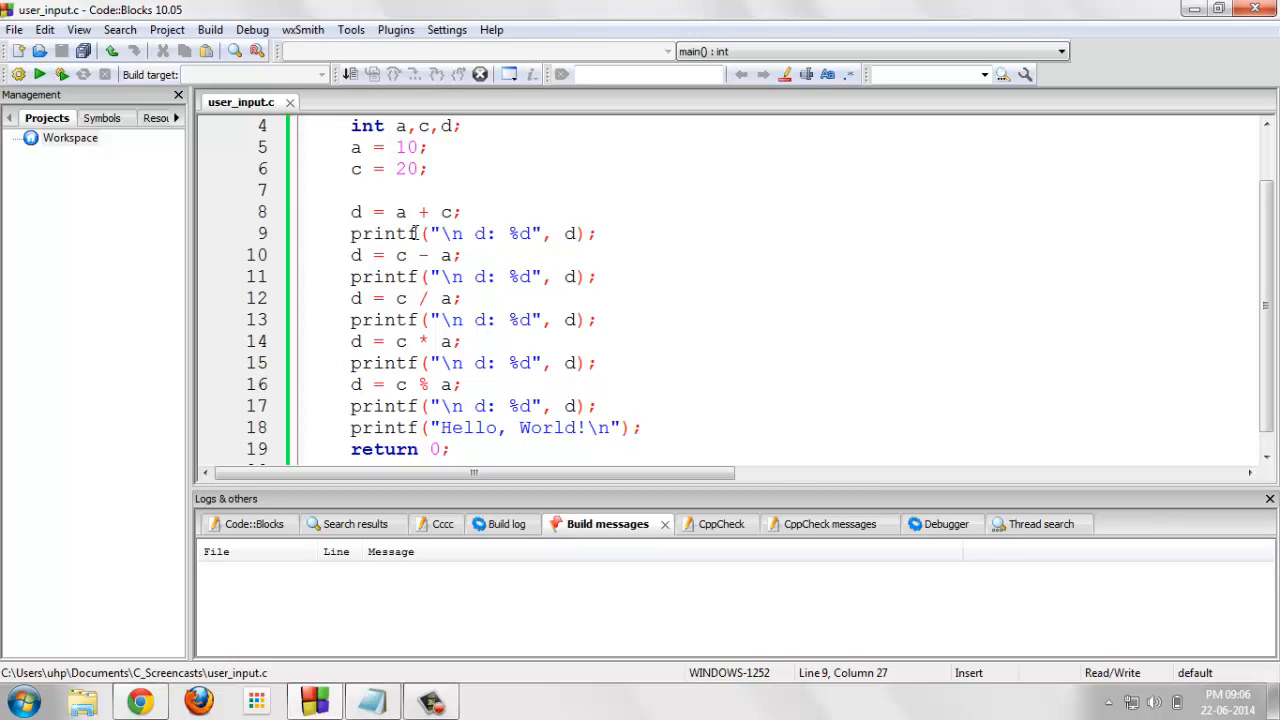
mouse_move(290, 220)
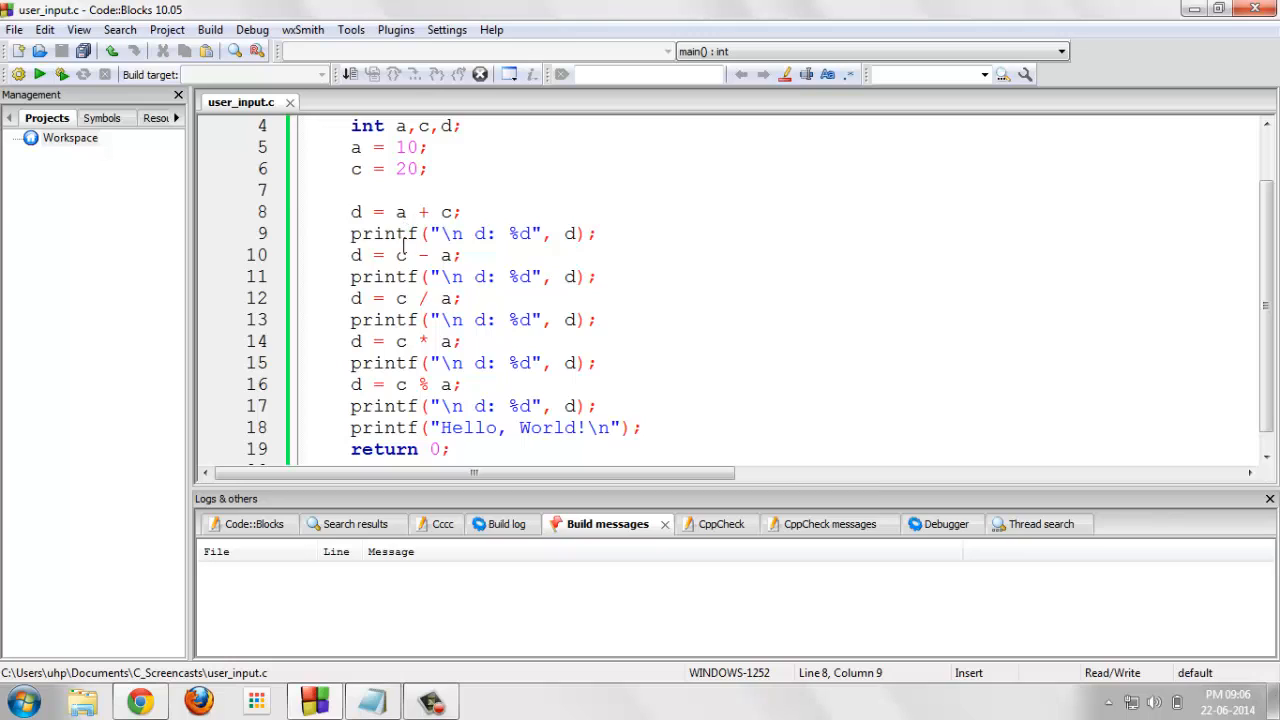
- Insert a blank line before the Hello World printf and save the file
left_click(392, 212)
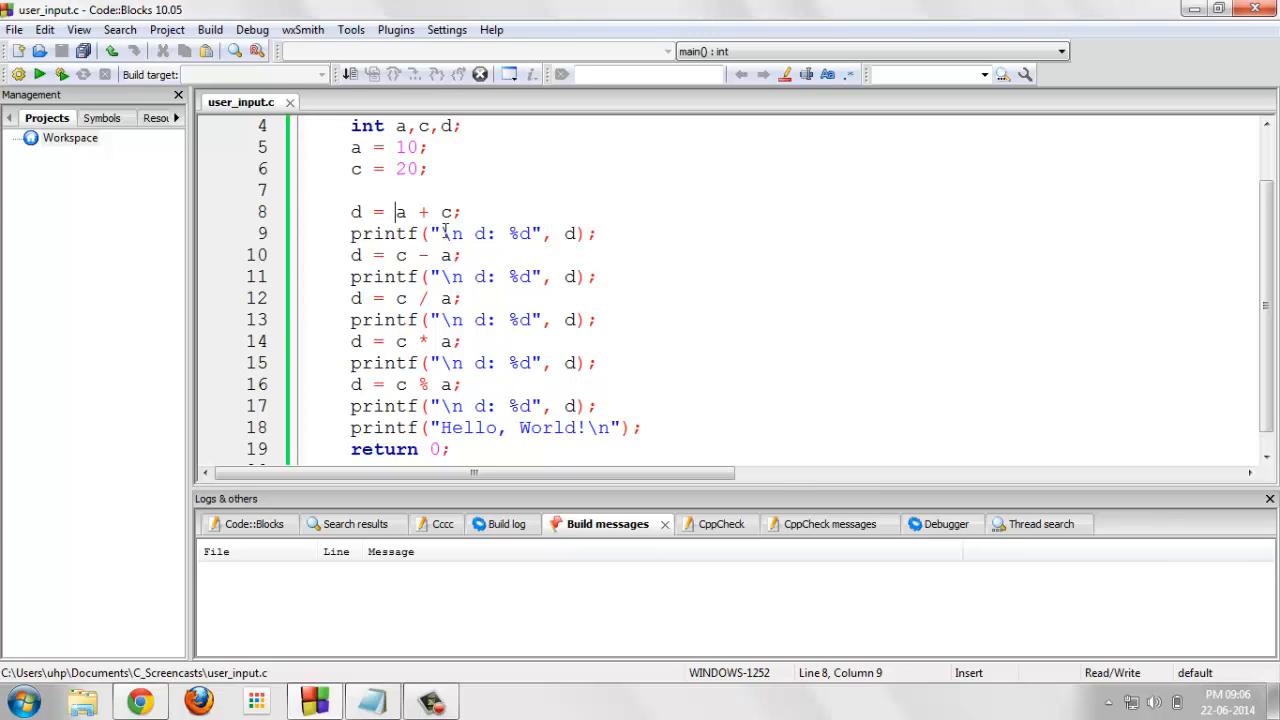
left_click(600, 234)
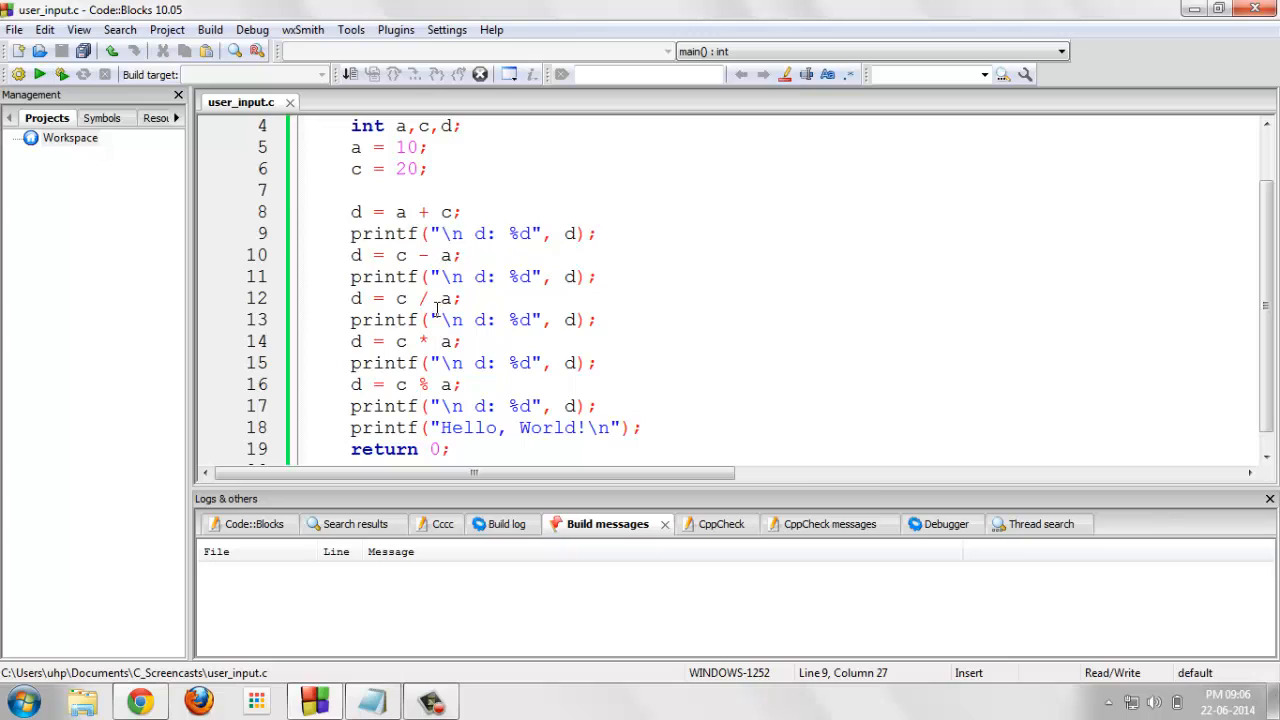
mouse_move(460, 390)
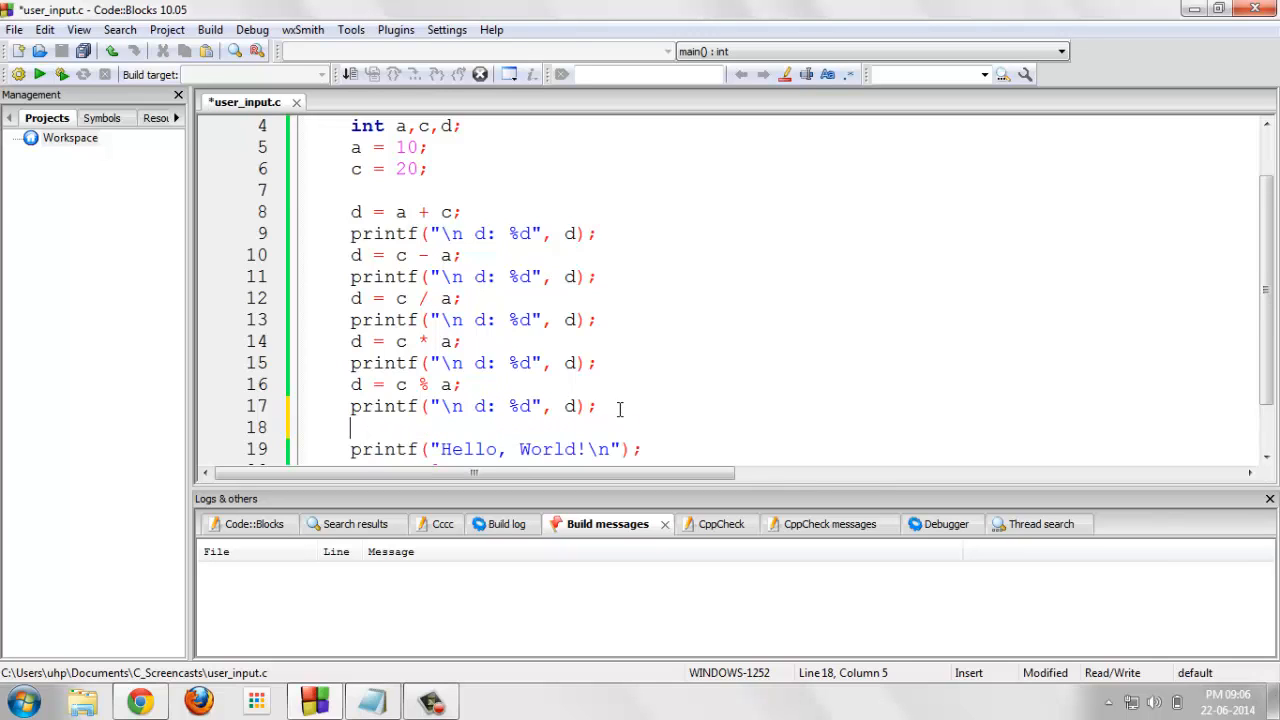
key("ctrl+s")
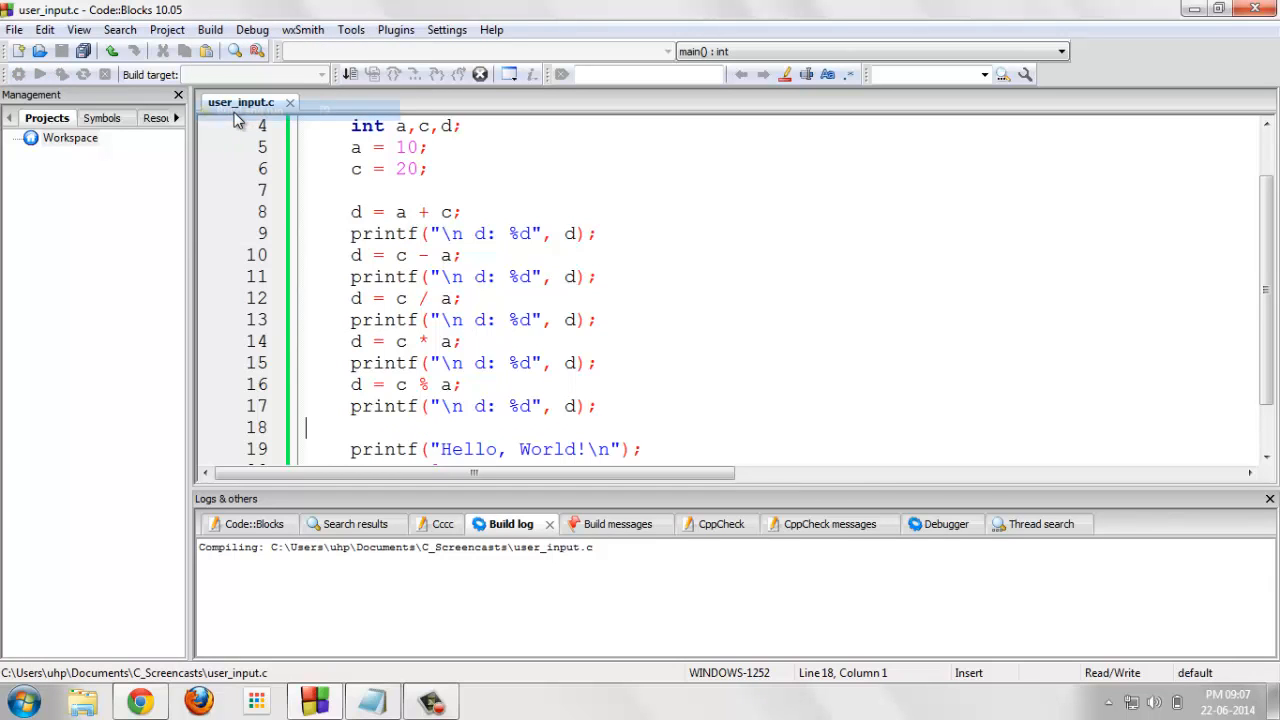
mouse_move(384, 232)
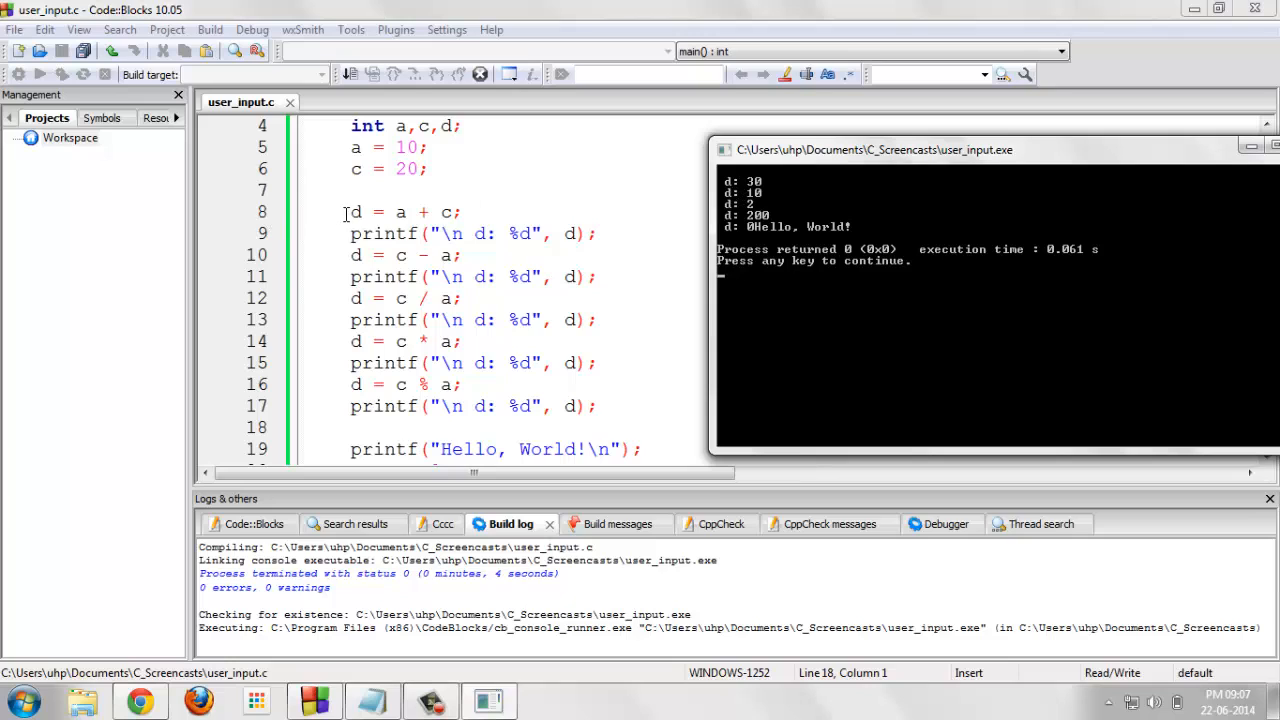
mouse_move(760, 190)
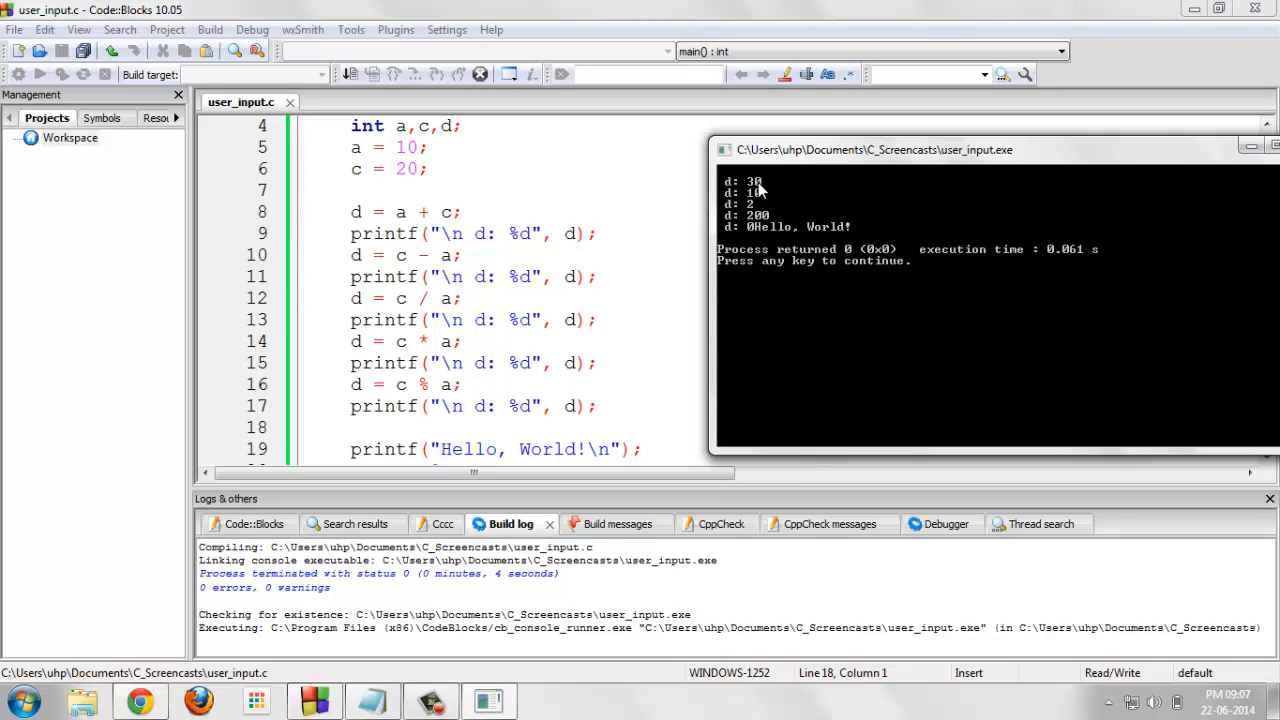
mouse_move(332, 264)
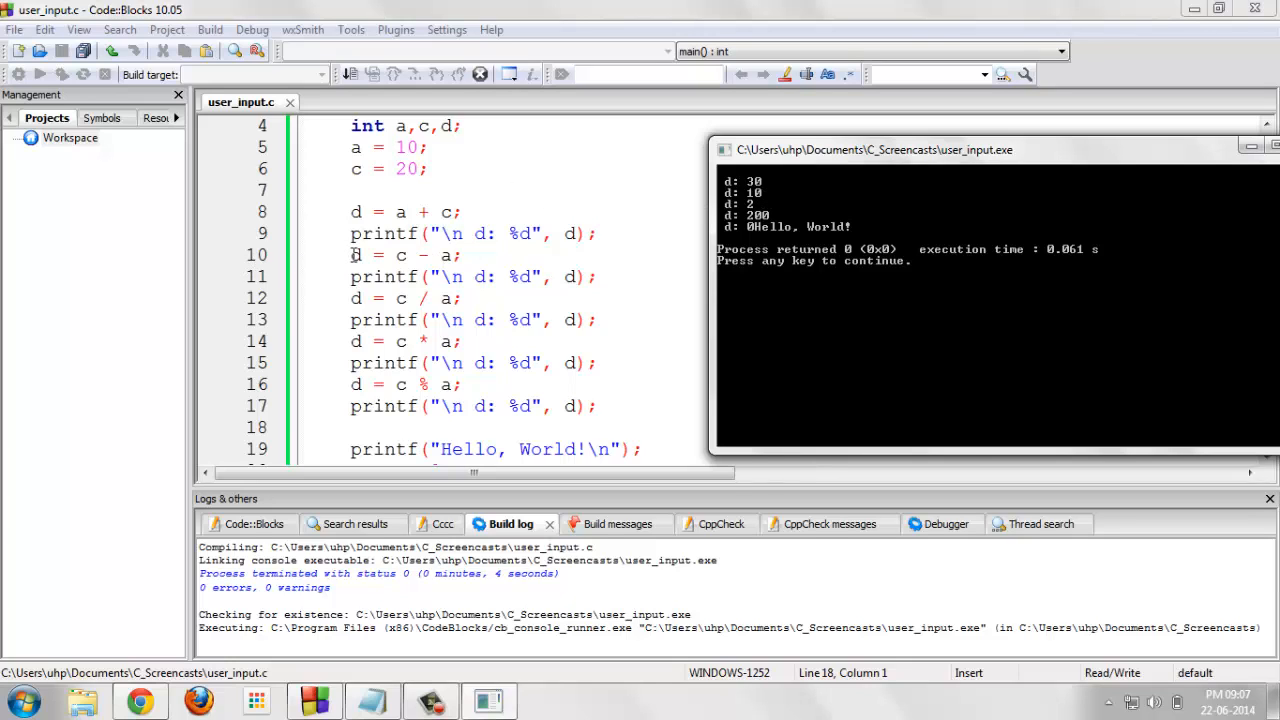
mouse_move(644, 252)
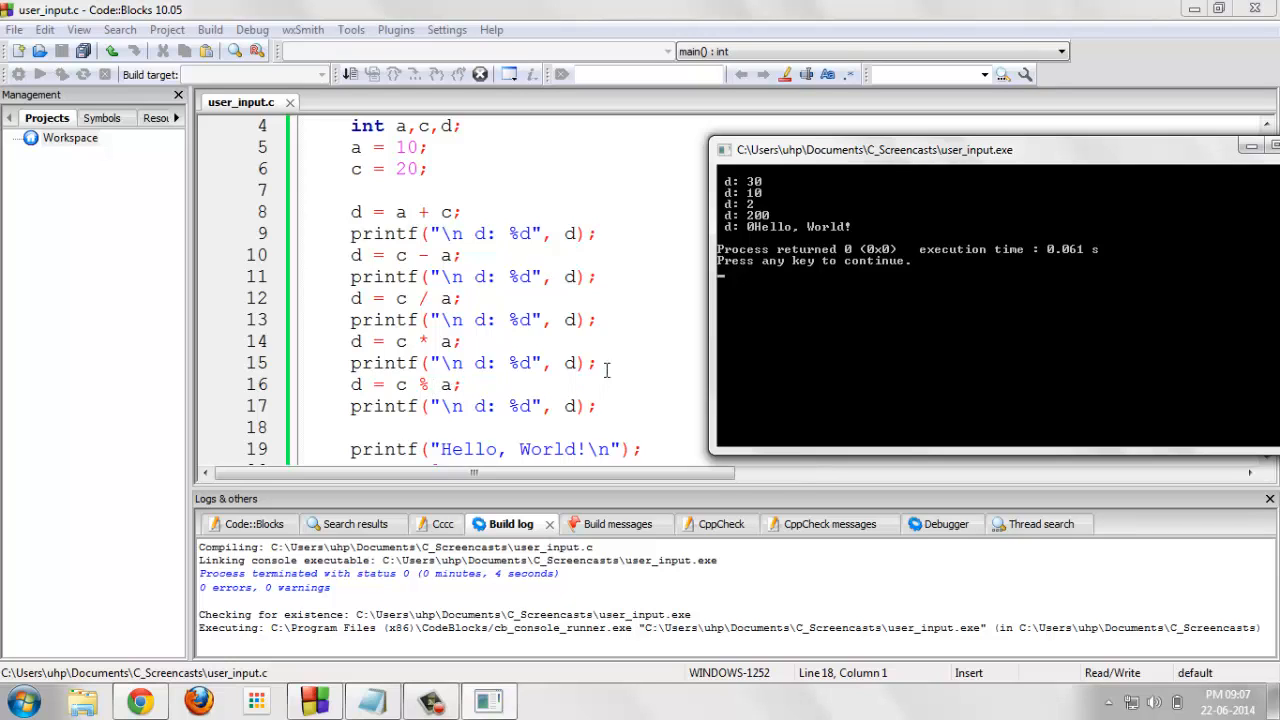
mouse_move(478, 232)
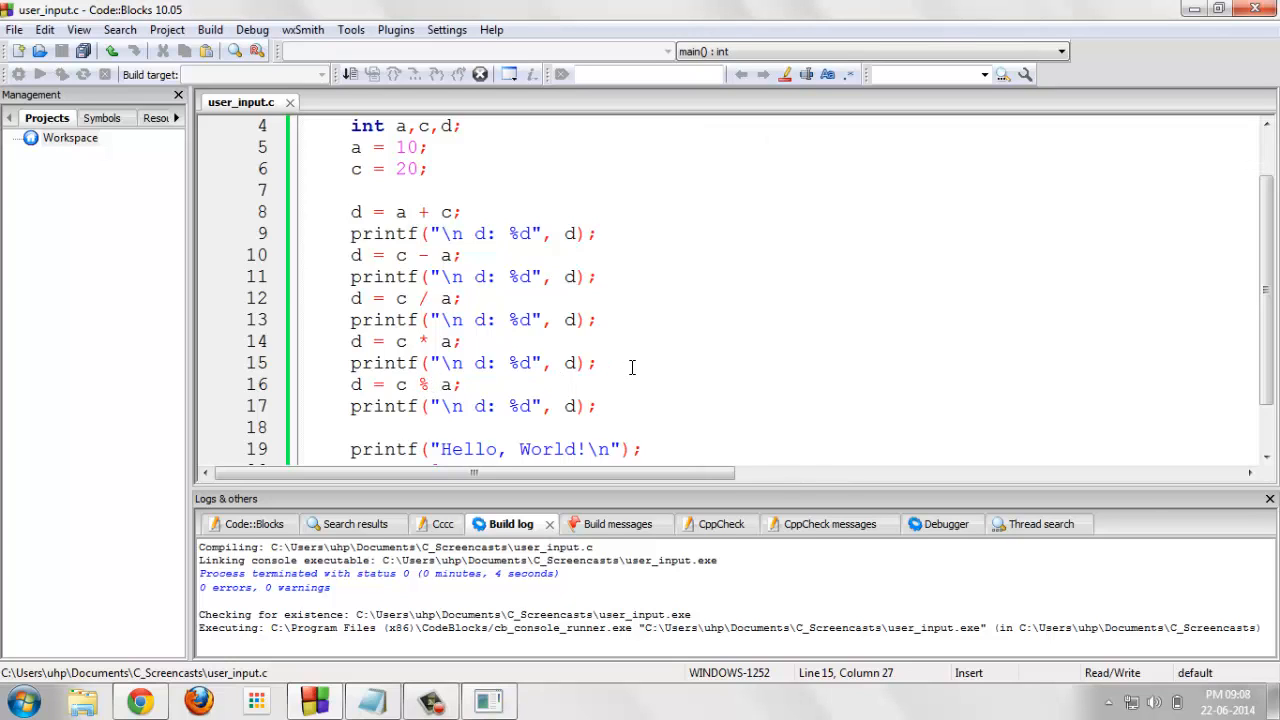
left_click(596, 364)
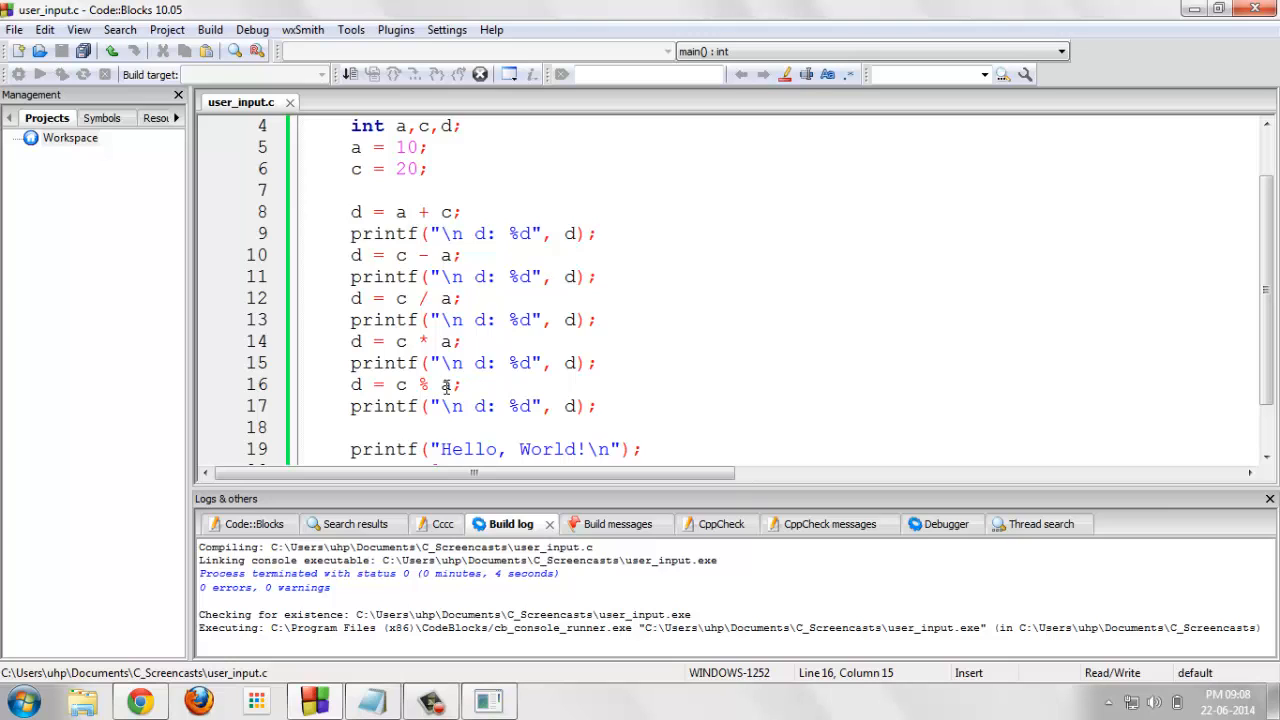
type("2")
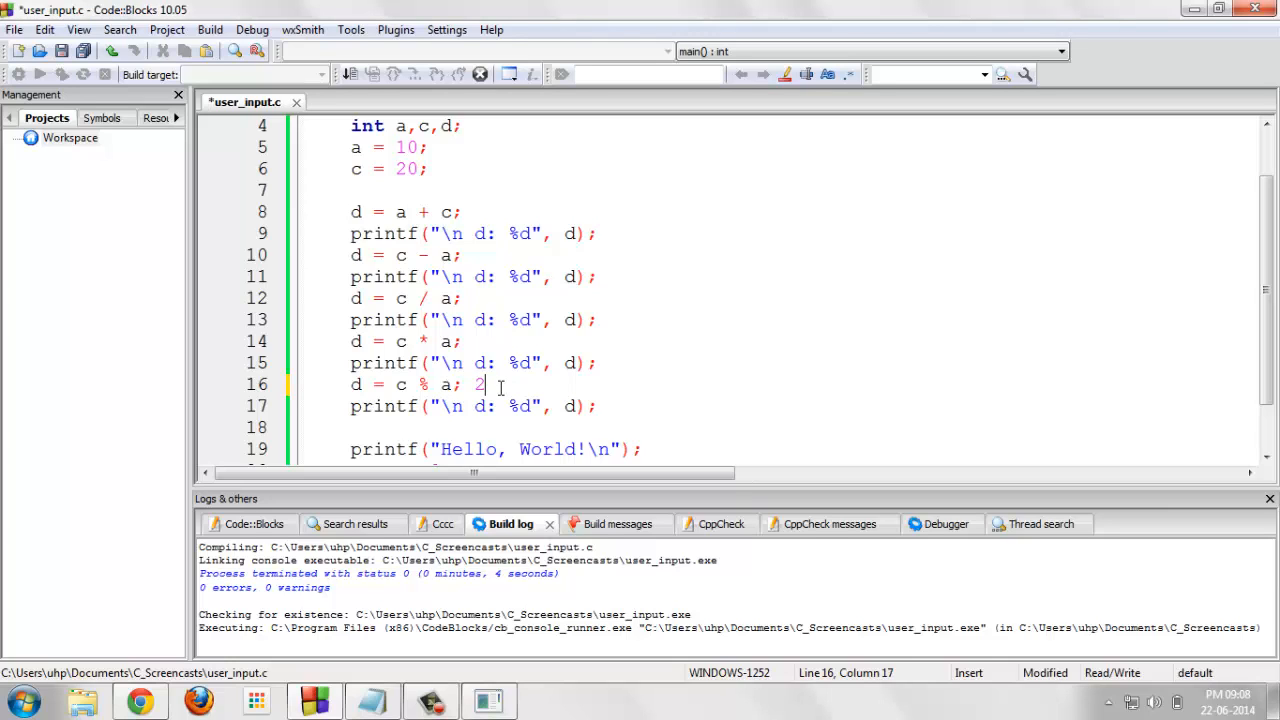
type("0")
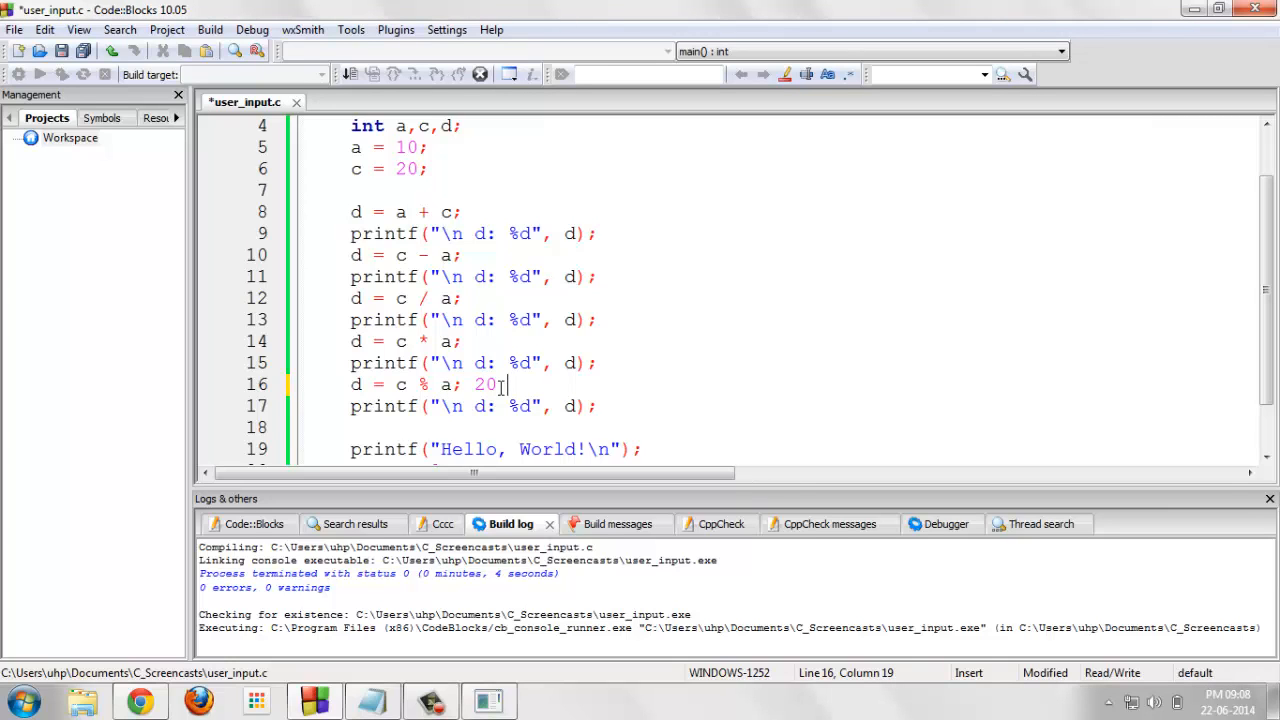
type("% 10")
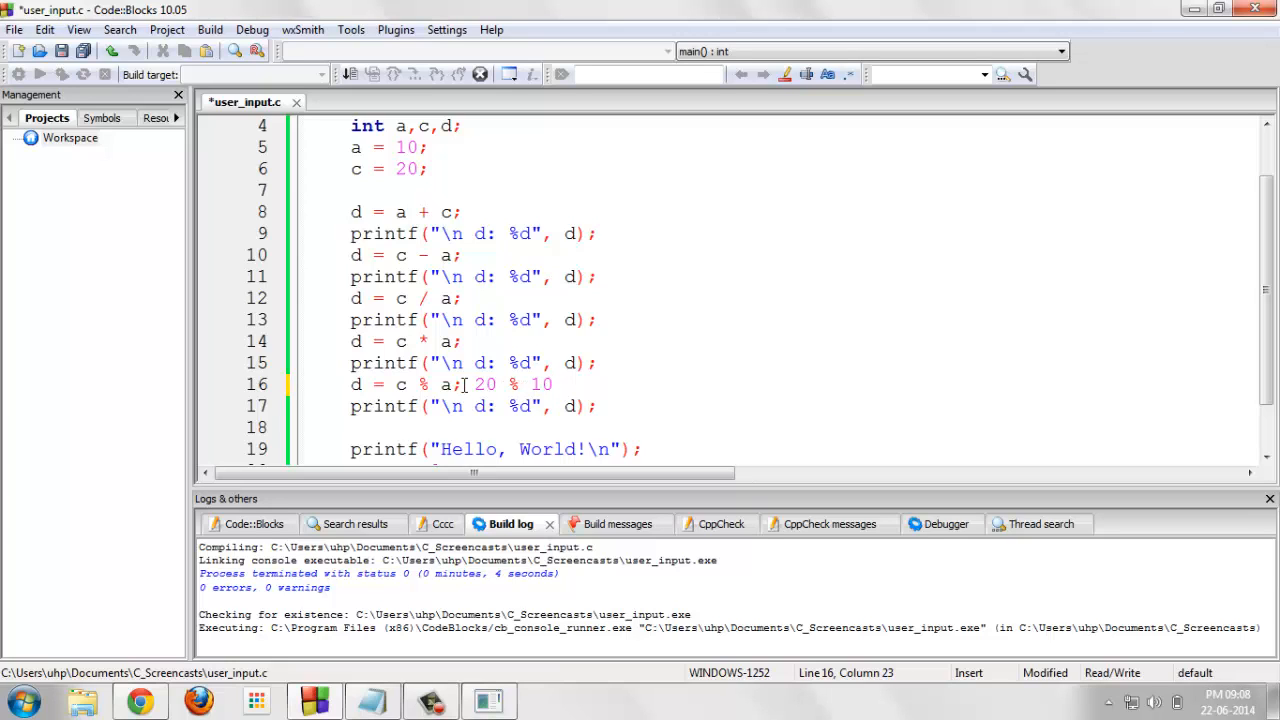
left_click(38, 72)
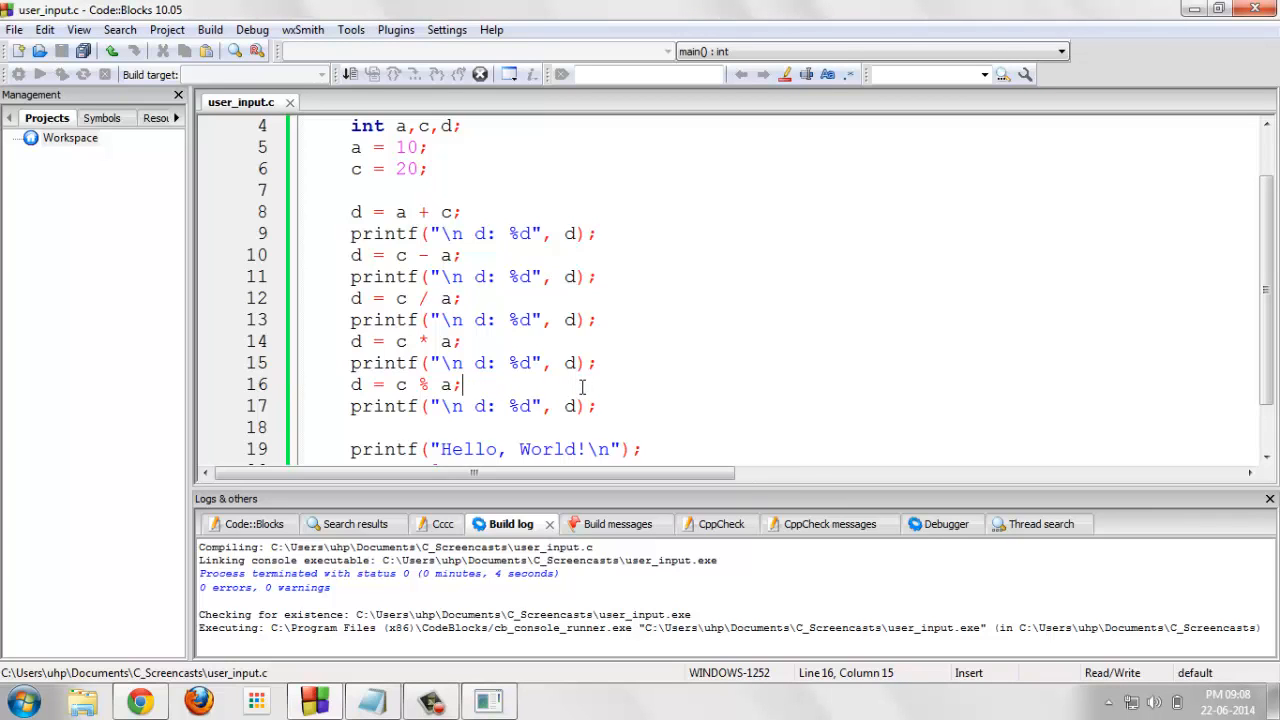
scroll("down", 3)
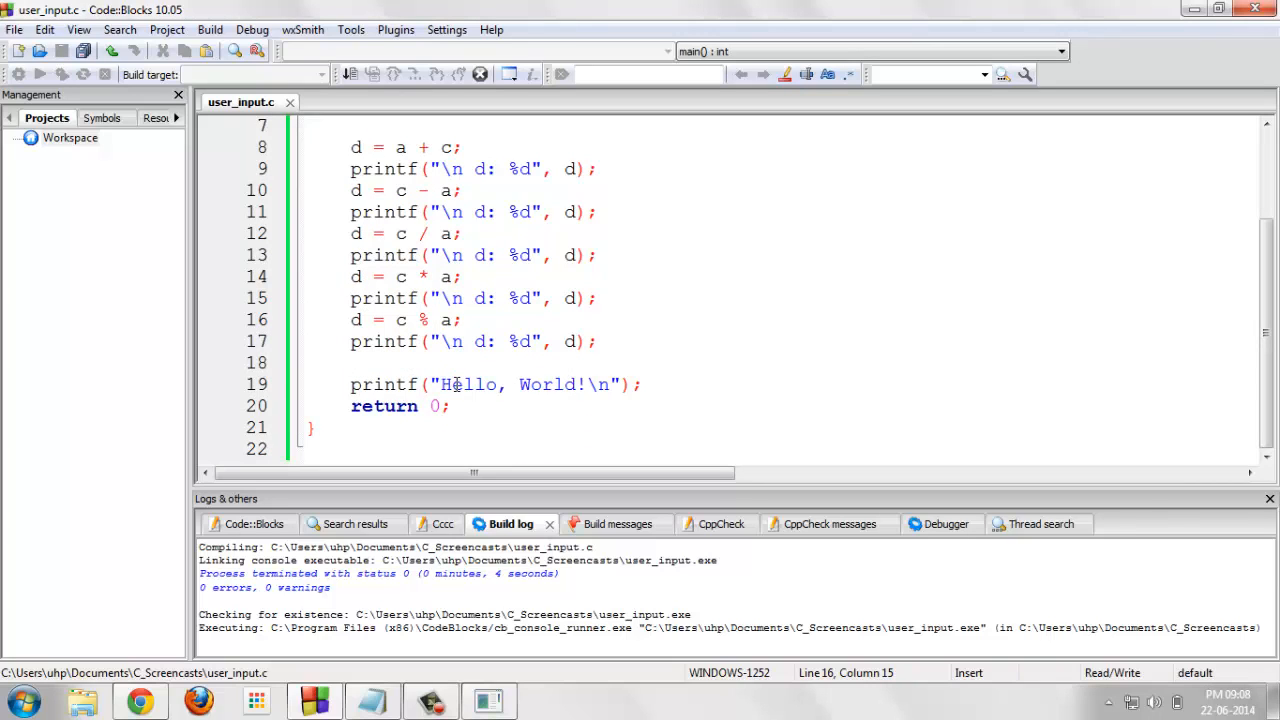
- Comment out the a = 10 and c = 20 assignments with // at line start
left_click(644, 384)
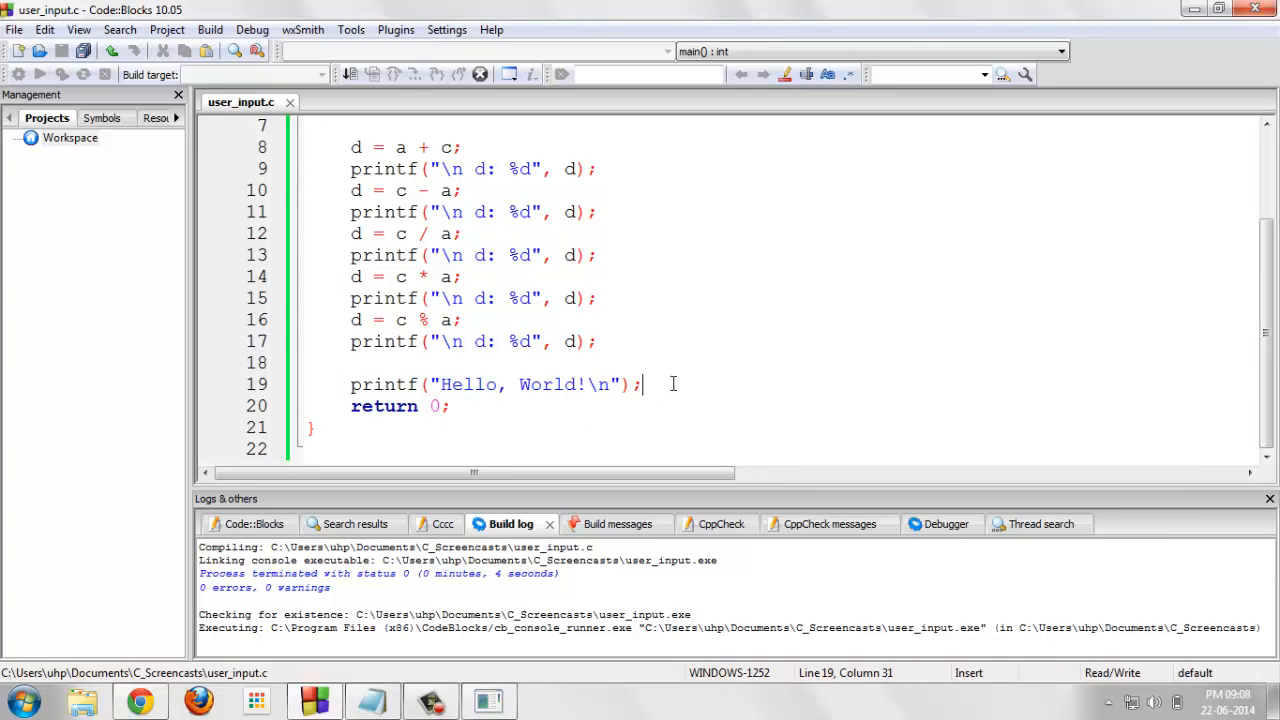
scroll("up", 3)
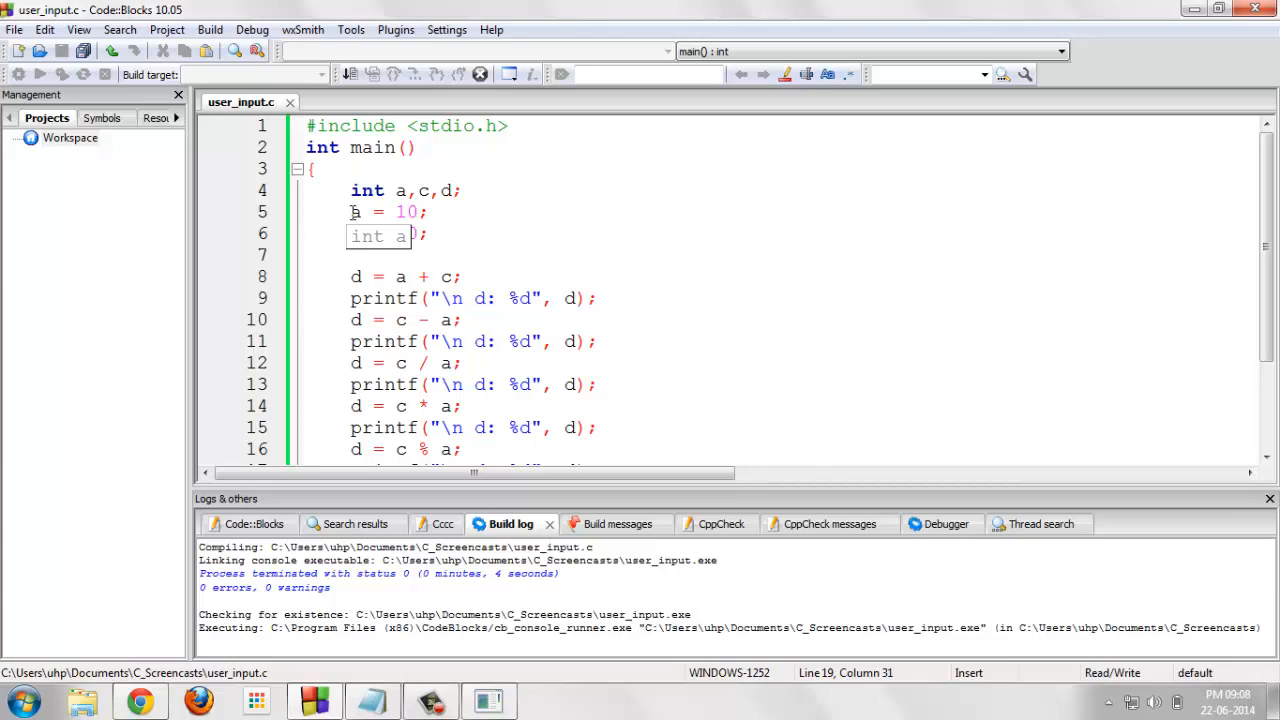
type("c = 20;")
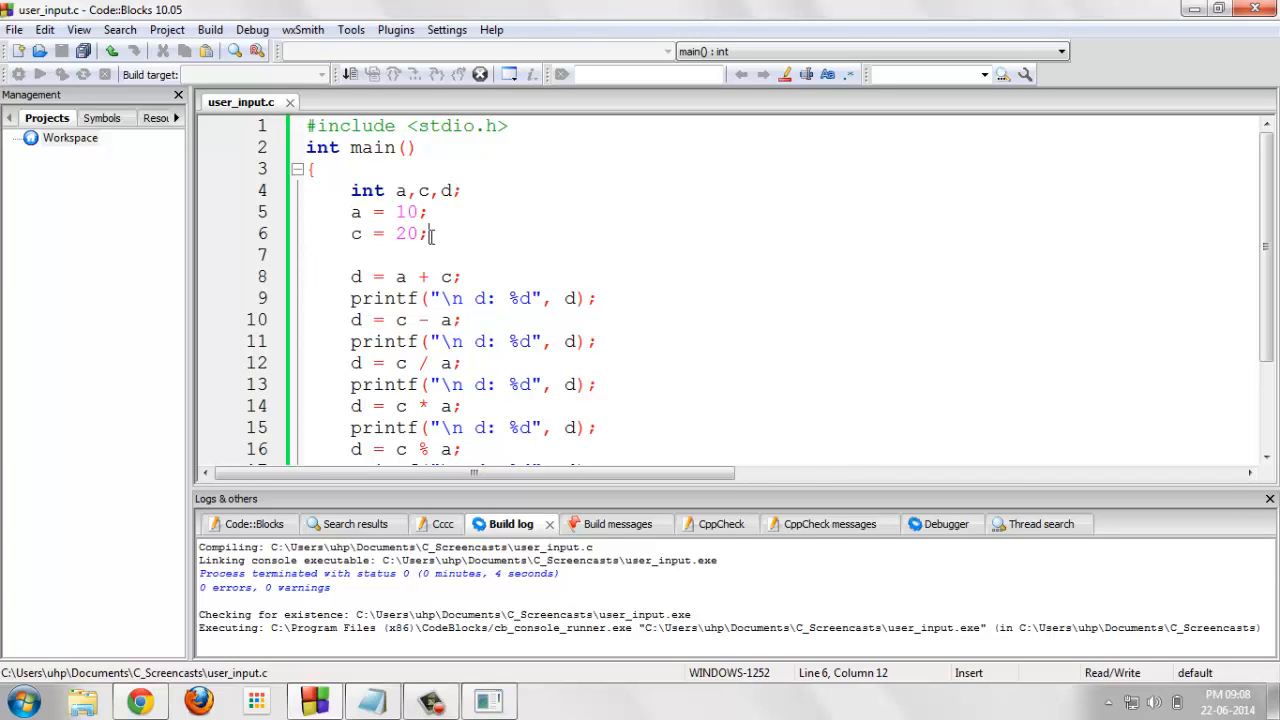
left_click(350, 212)
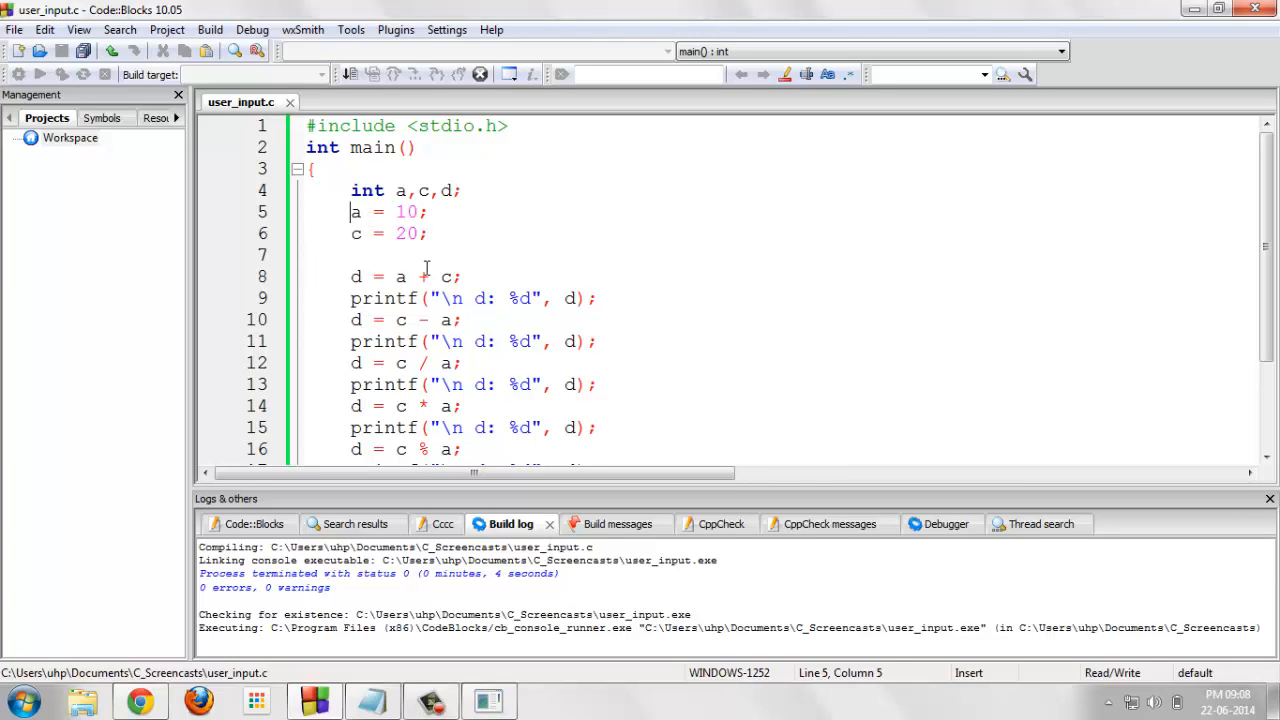
type("//")
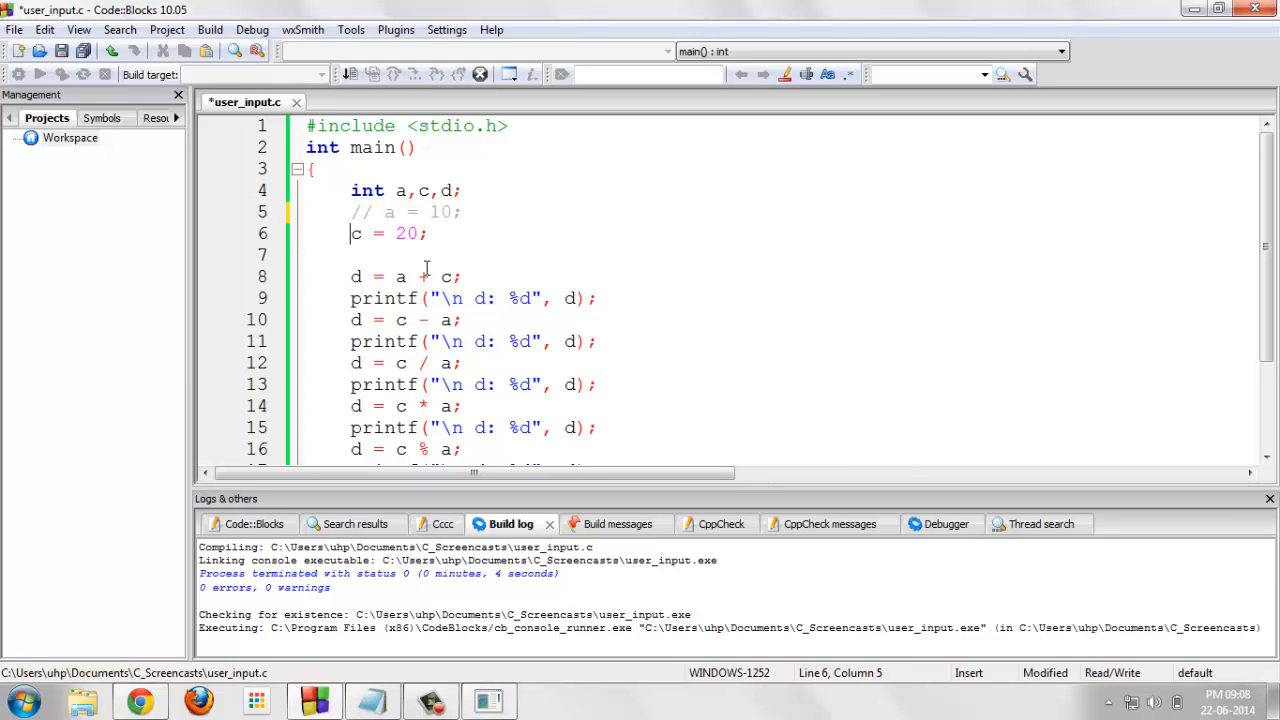
type("//")
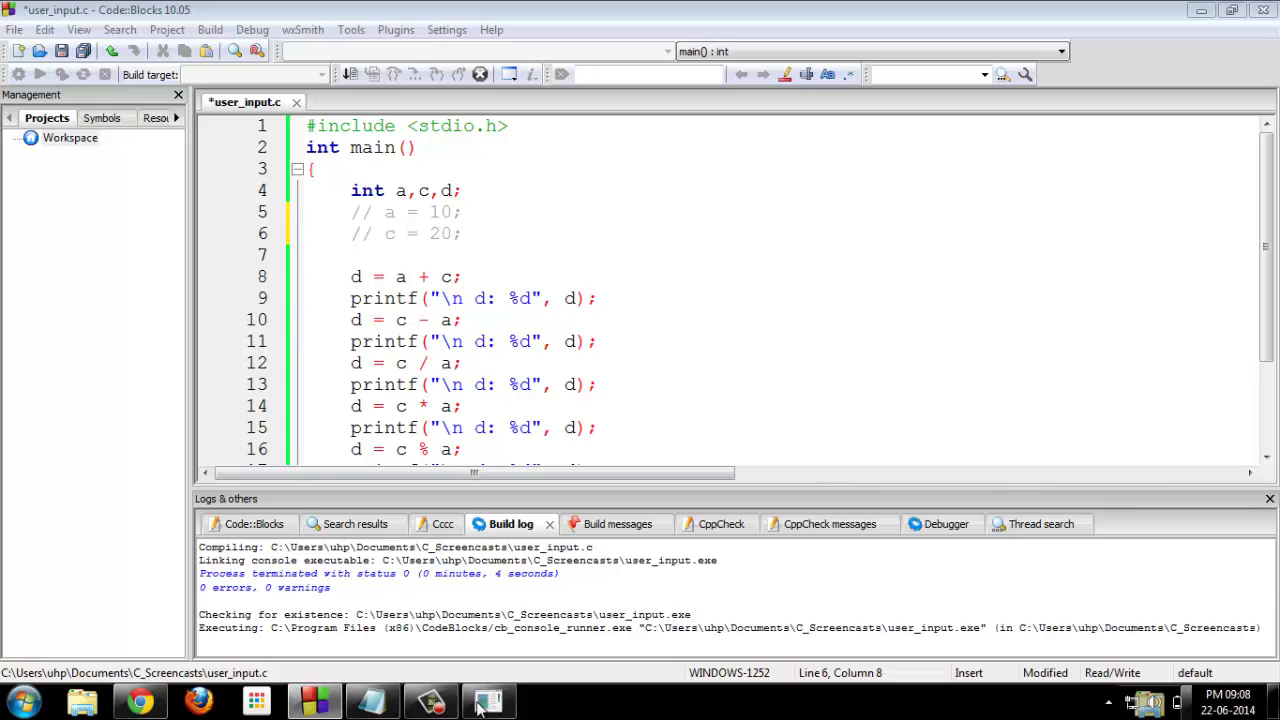
left_click(488, 700)
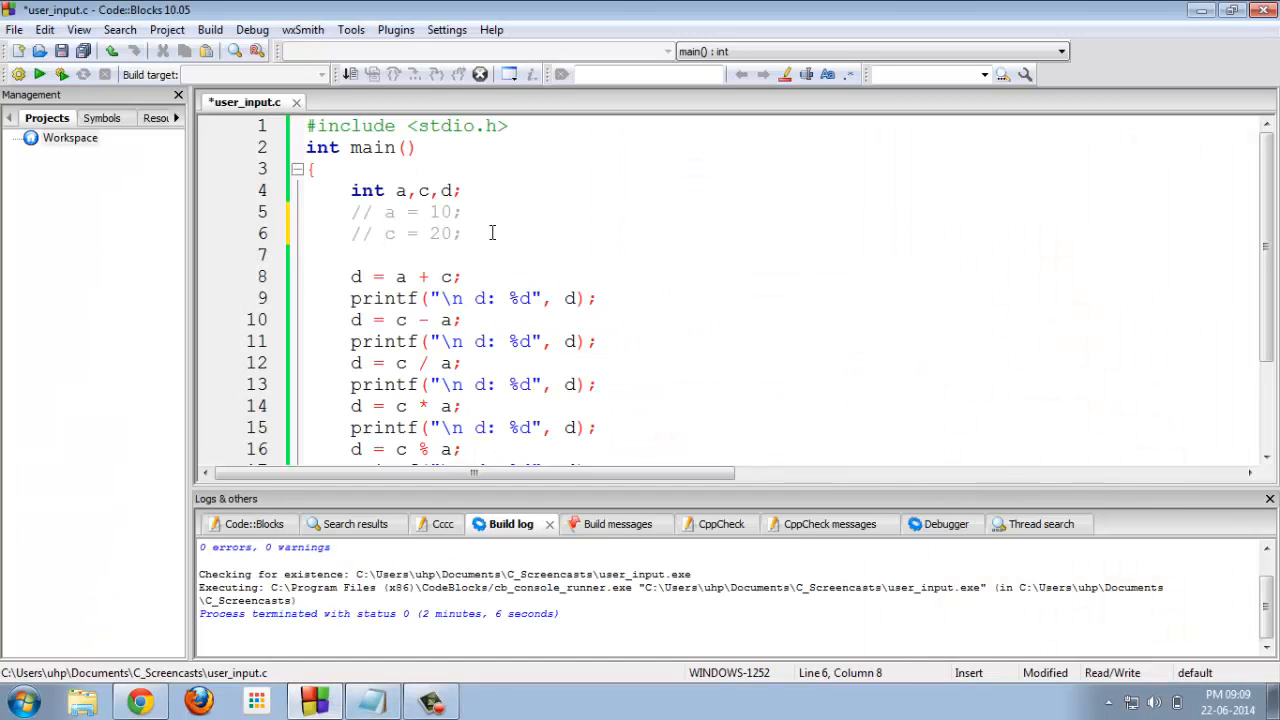
- Write printf("Enter the value of A and C in Integer: "); as the input prompt
type("p")
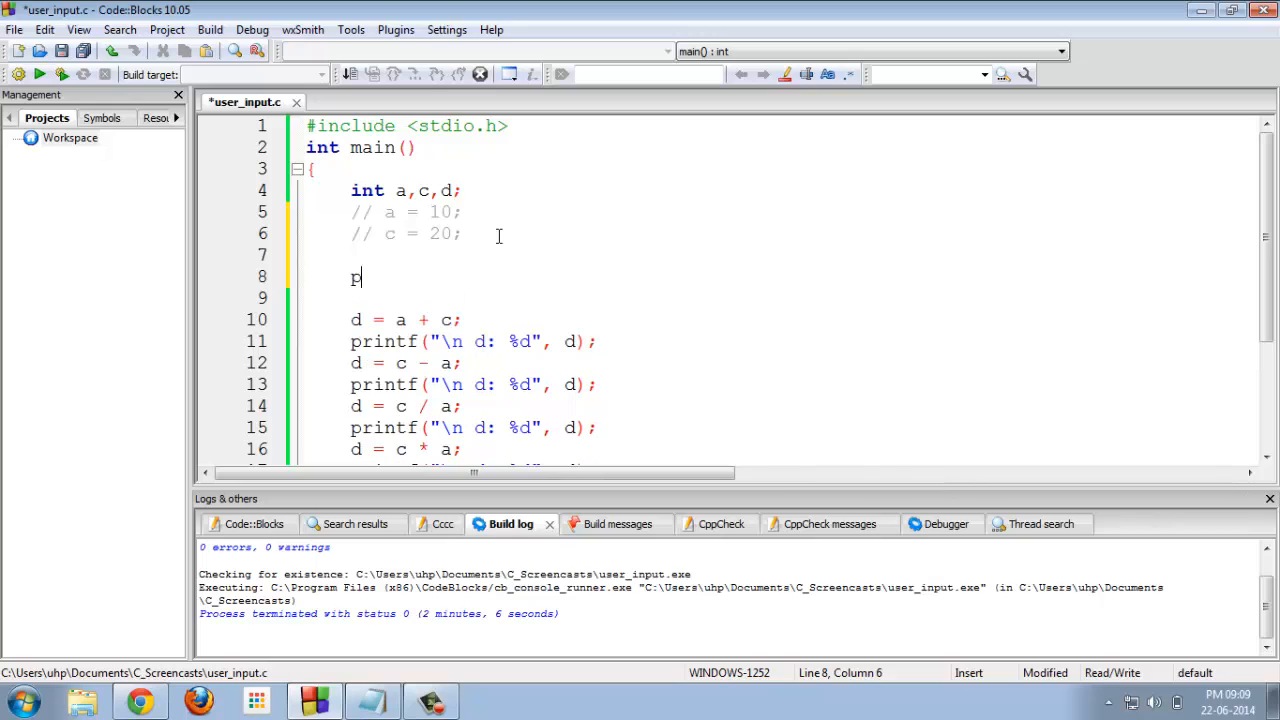
type("rintf()")
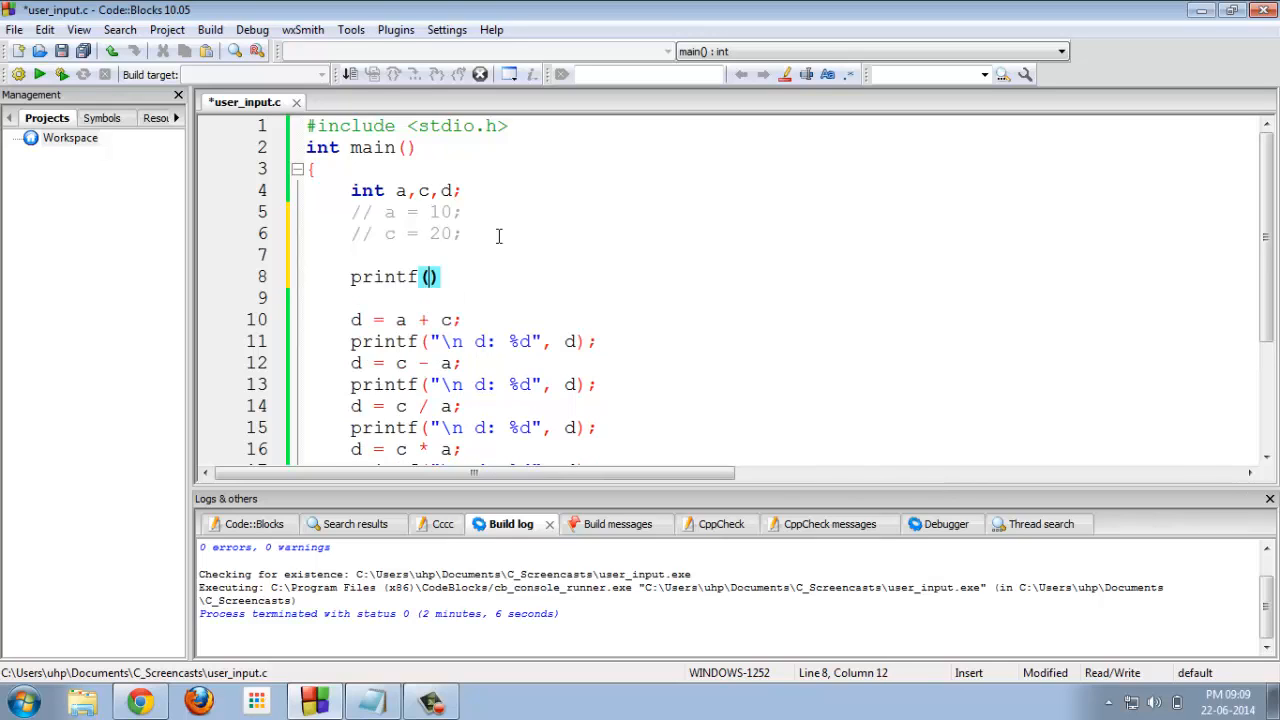
type("\"Enter the \"")
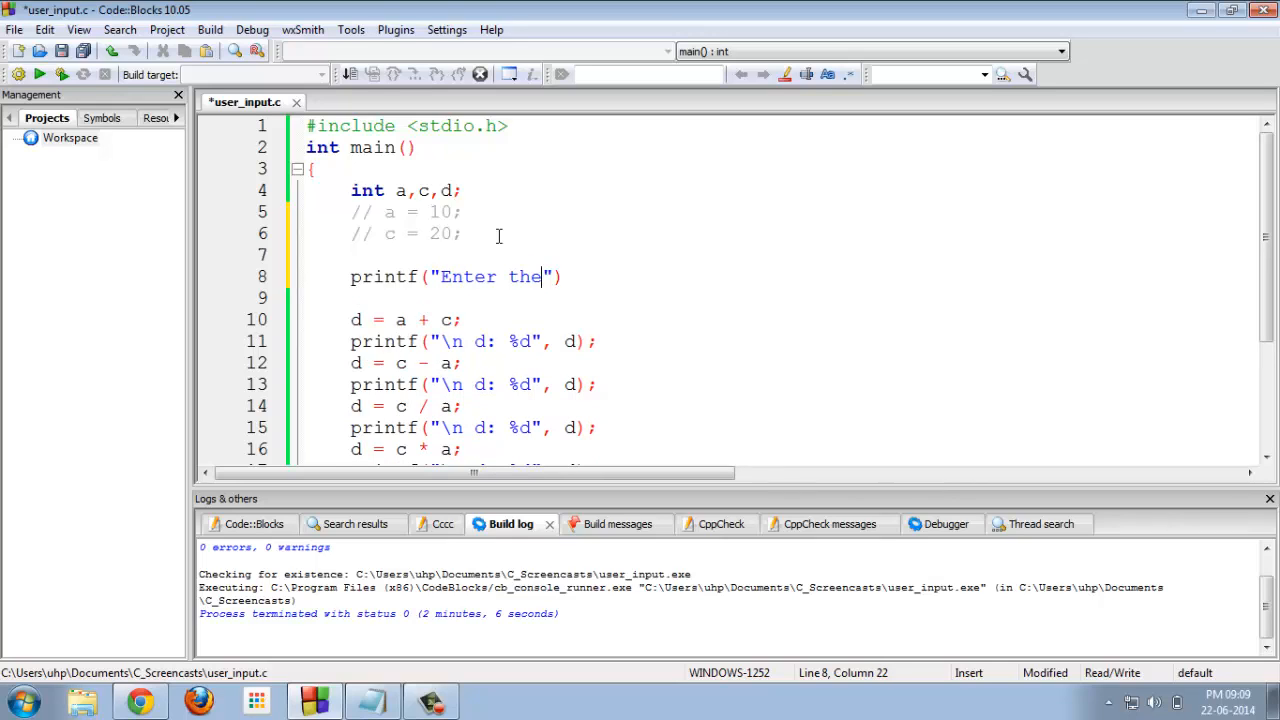
type("value")
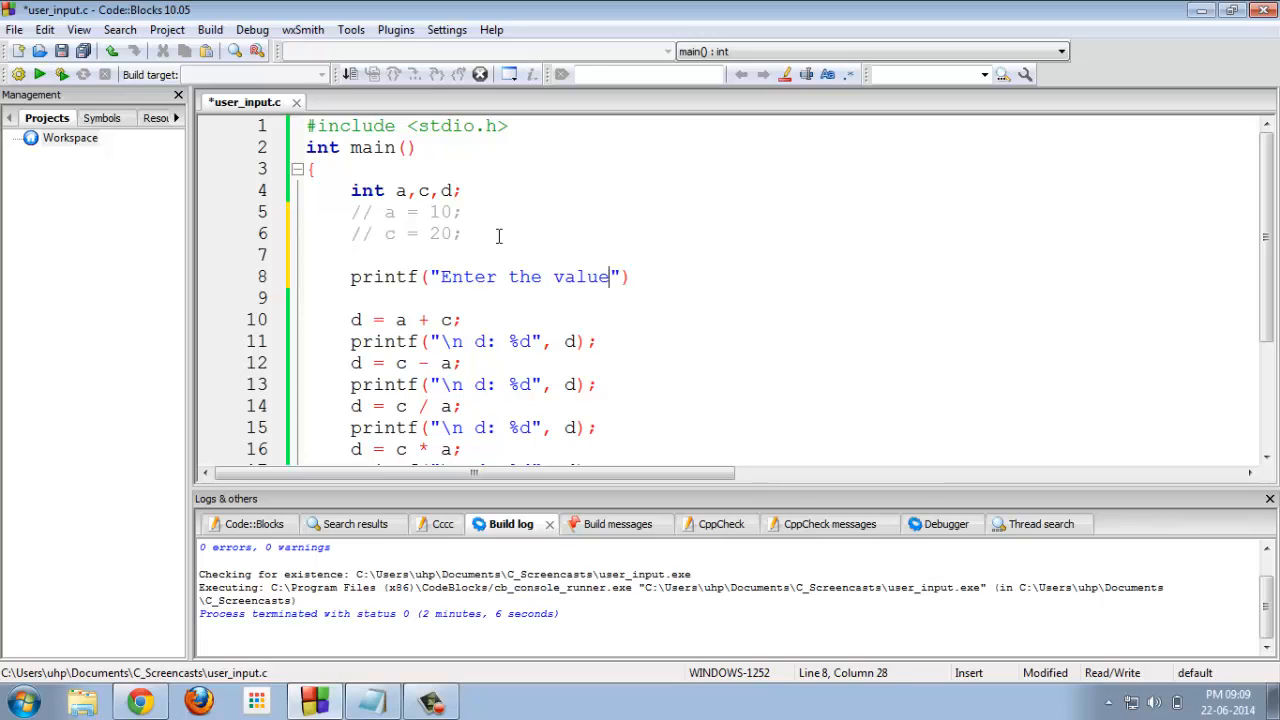
type("of A")
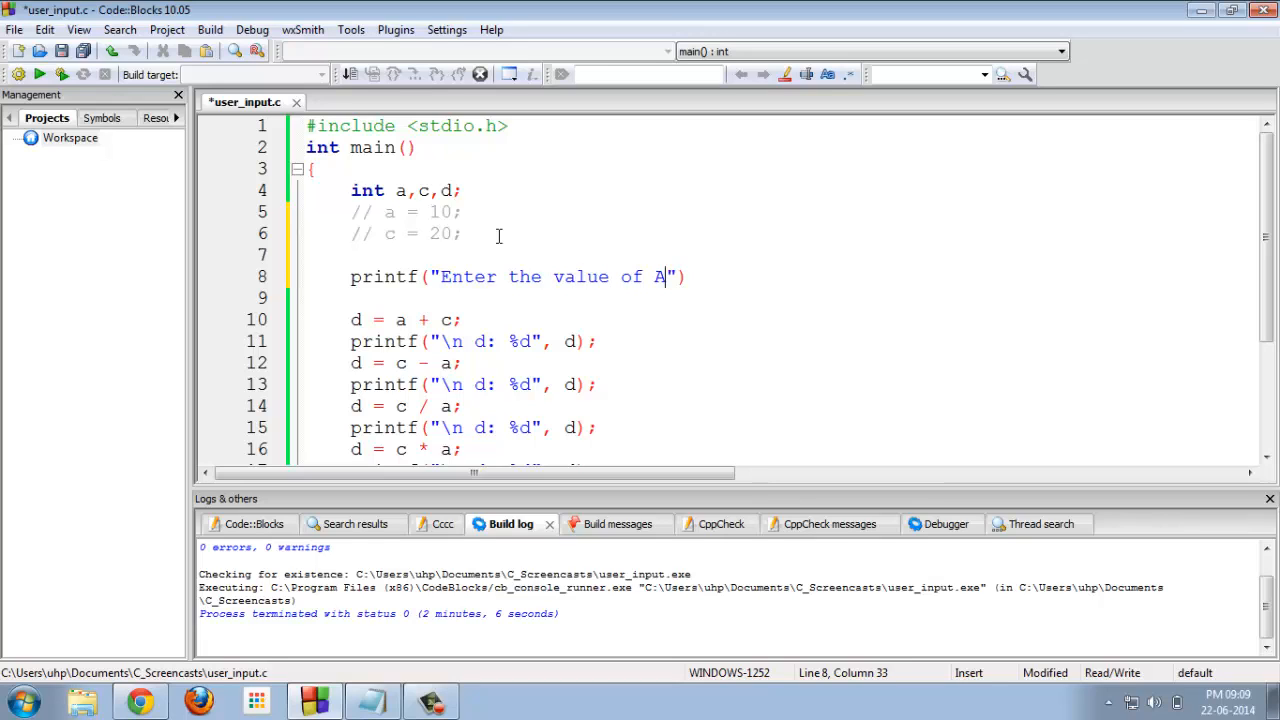
type("and i")
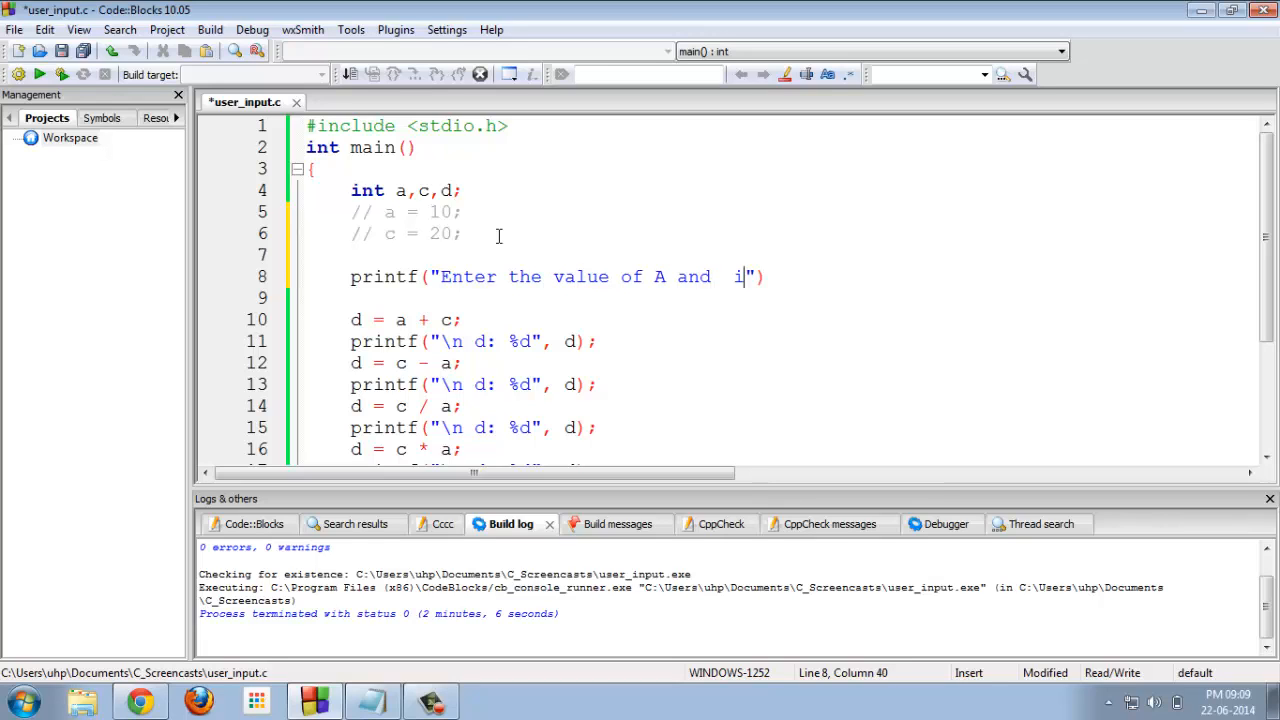
type("C")
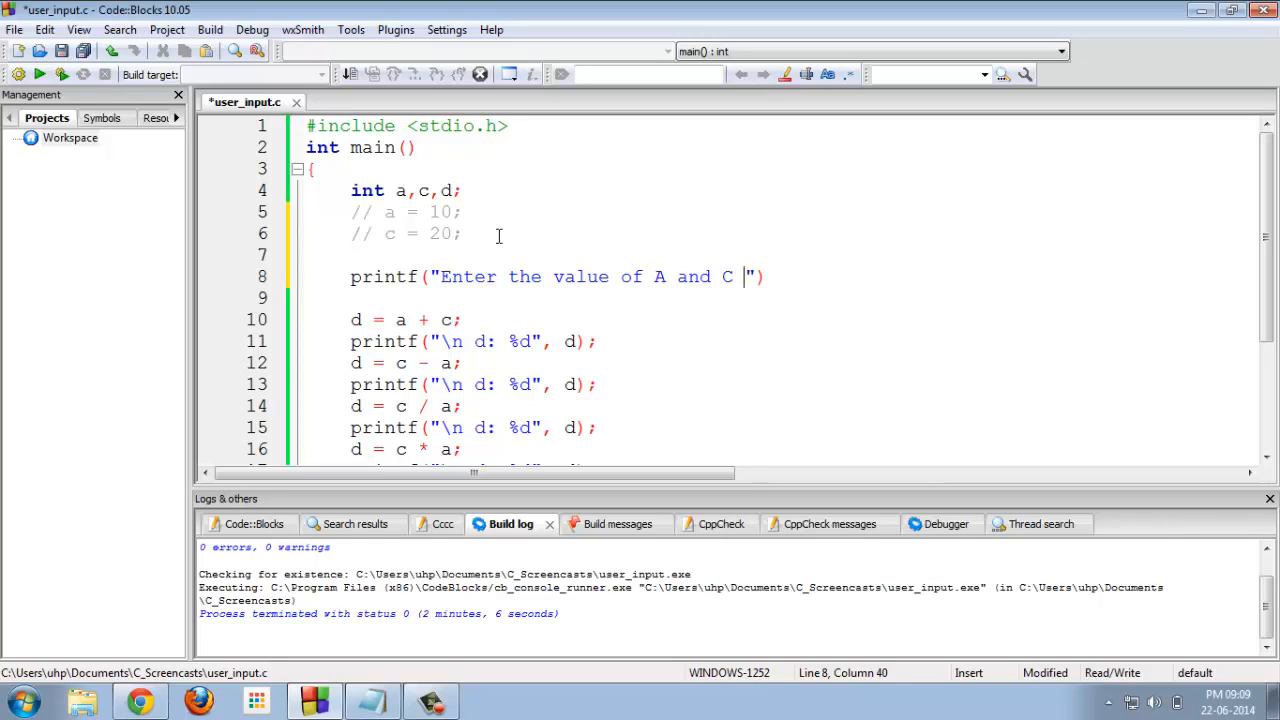
type("in In")
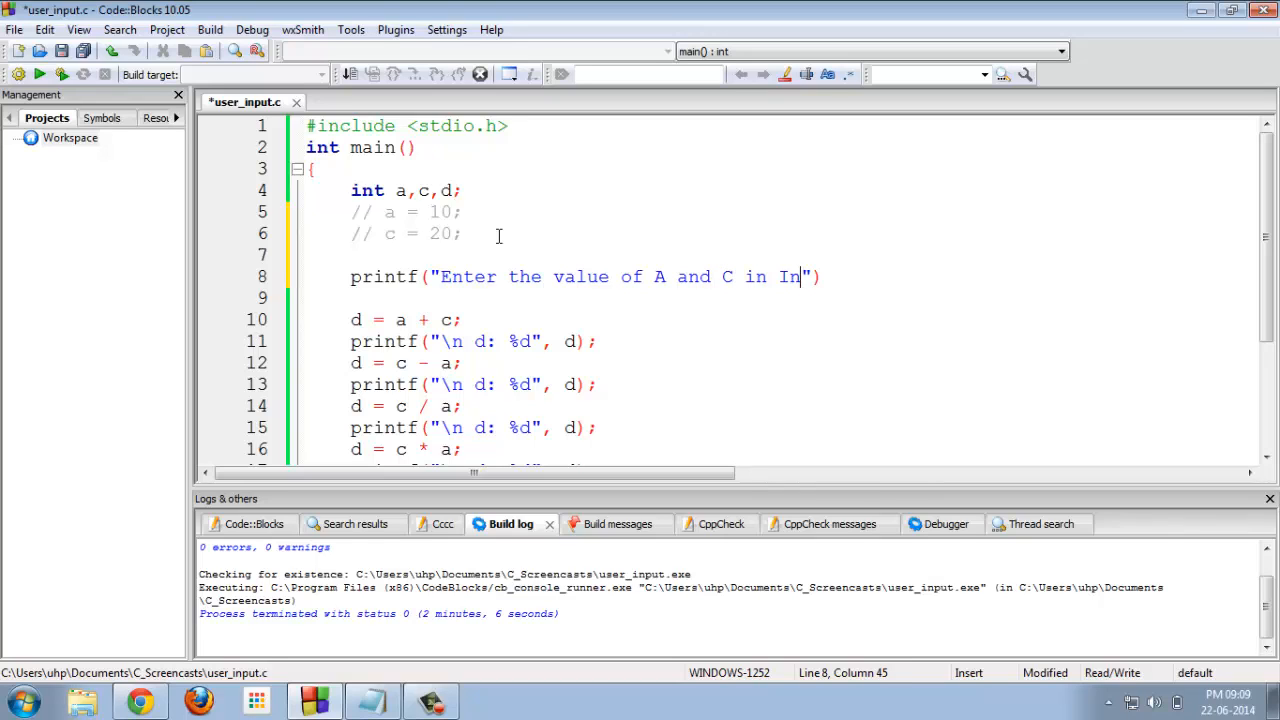
type("teger:")
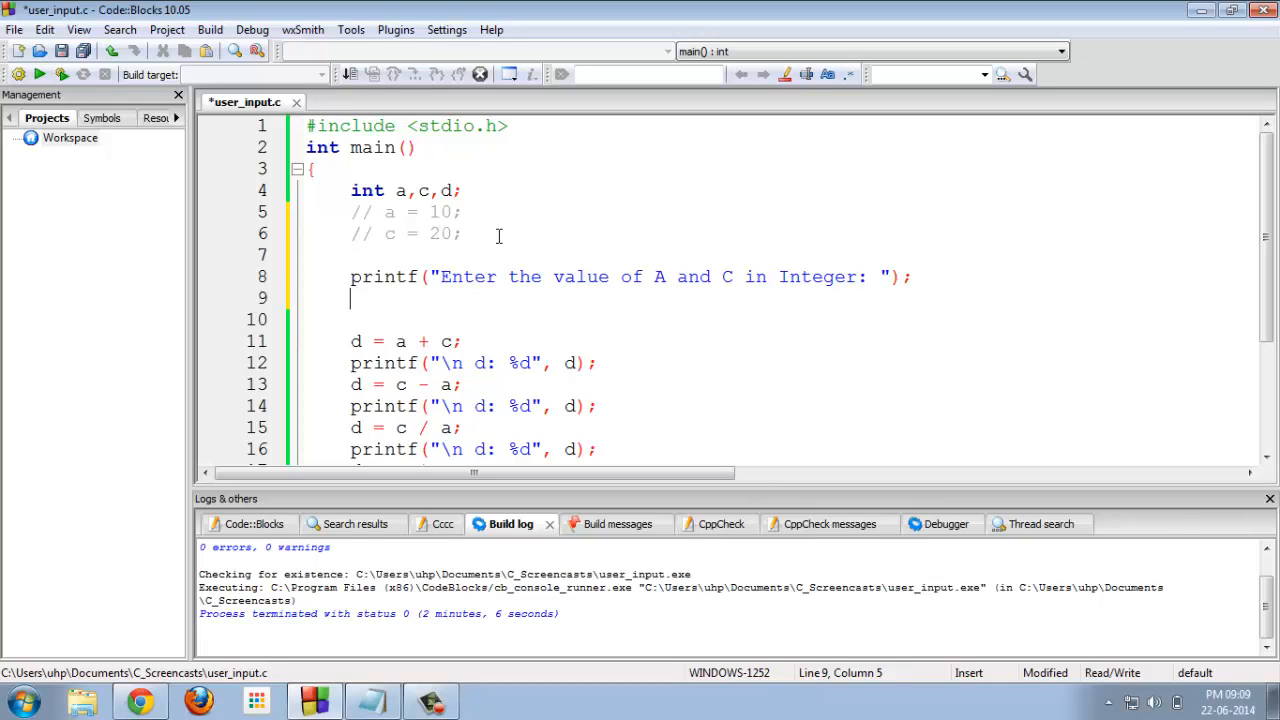
- Write scanf("%d %d", &a, &c); to read both integers from the user
type("scan")
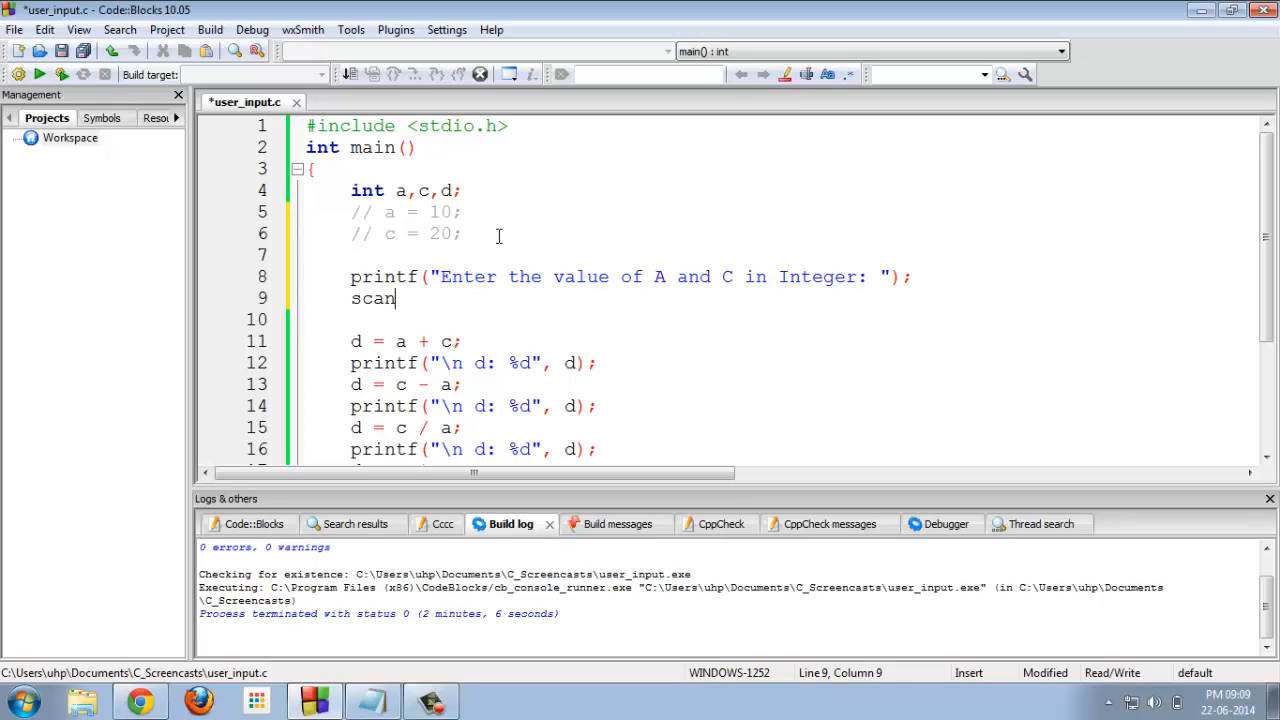
type("f()")
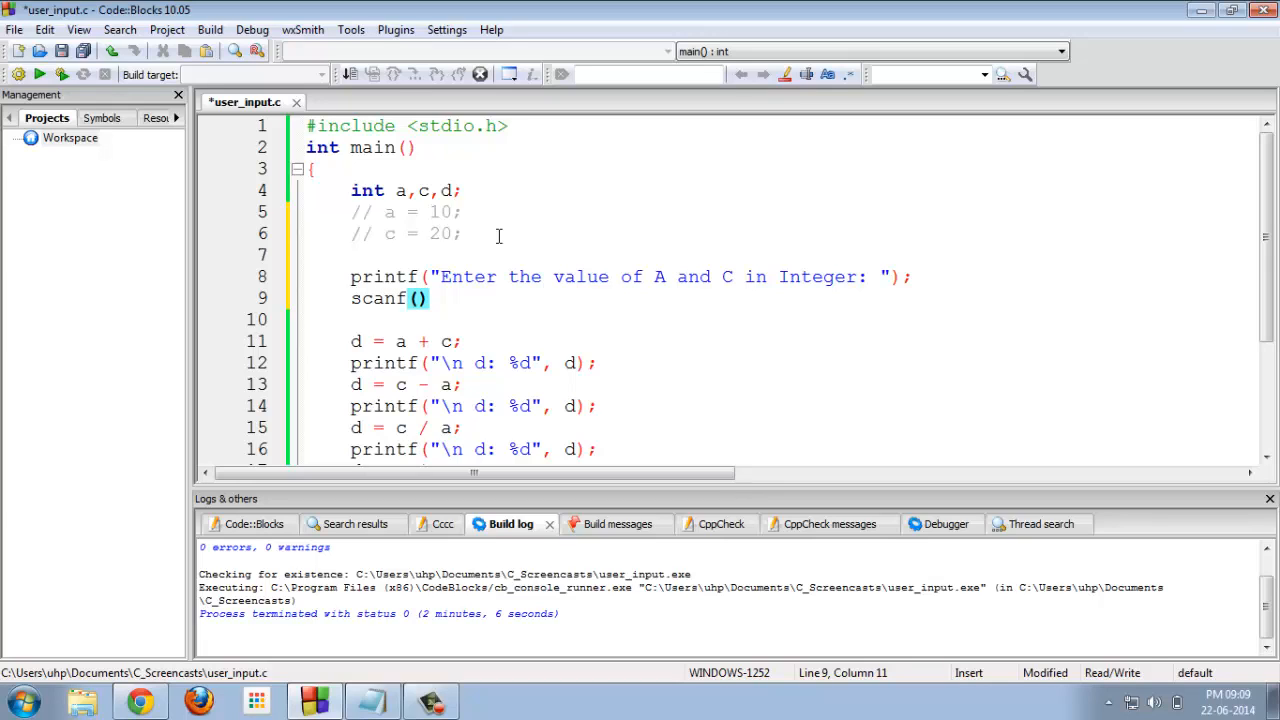
type("\"\"")
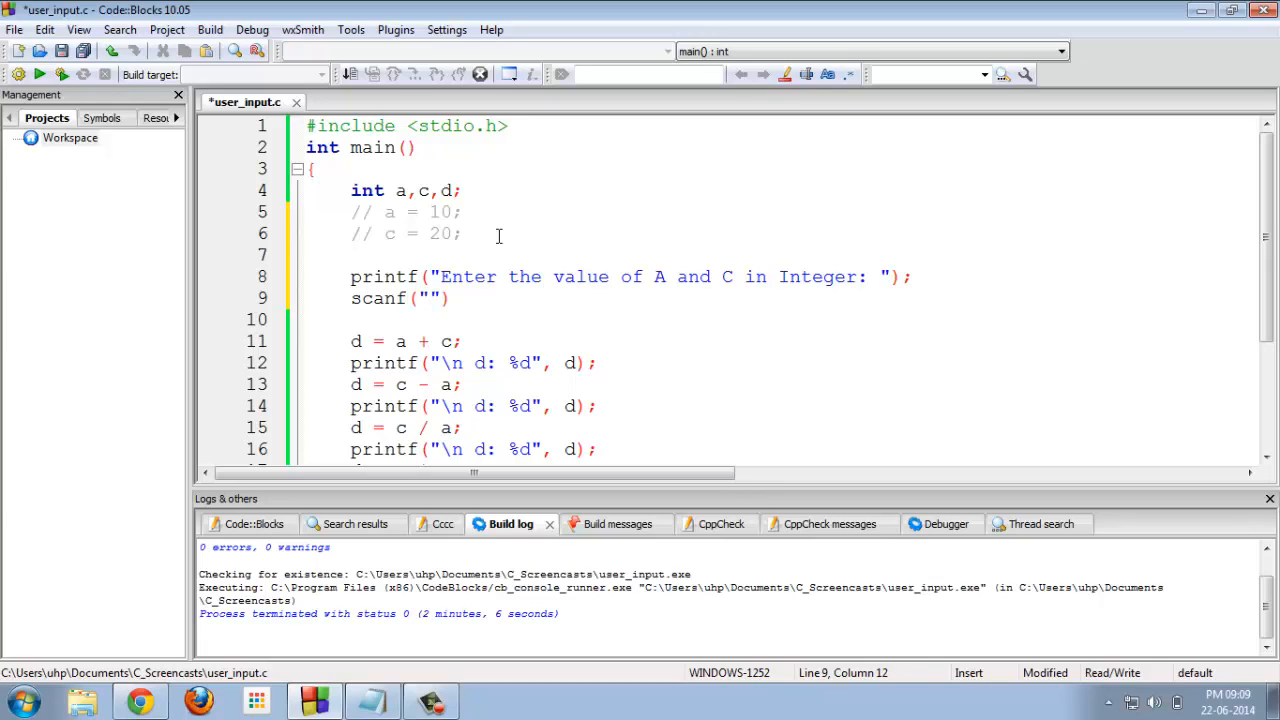
type("%d")
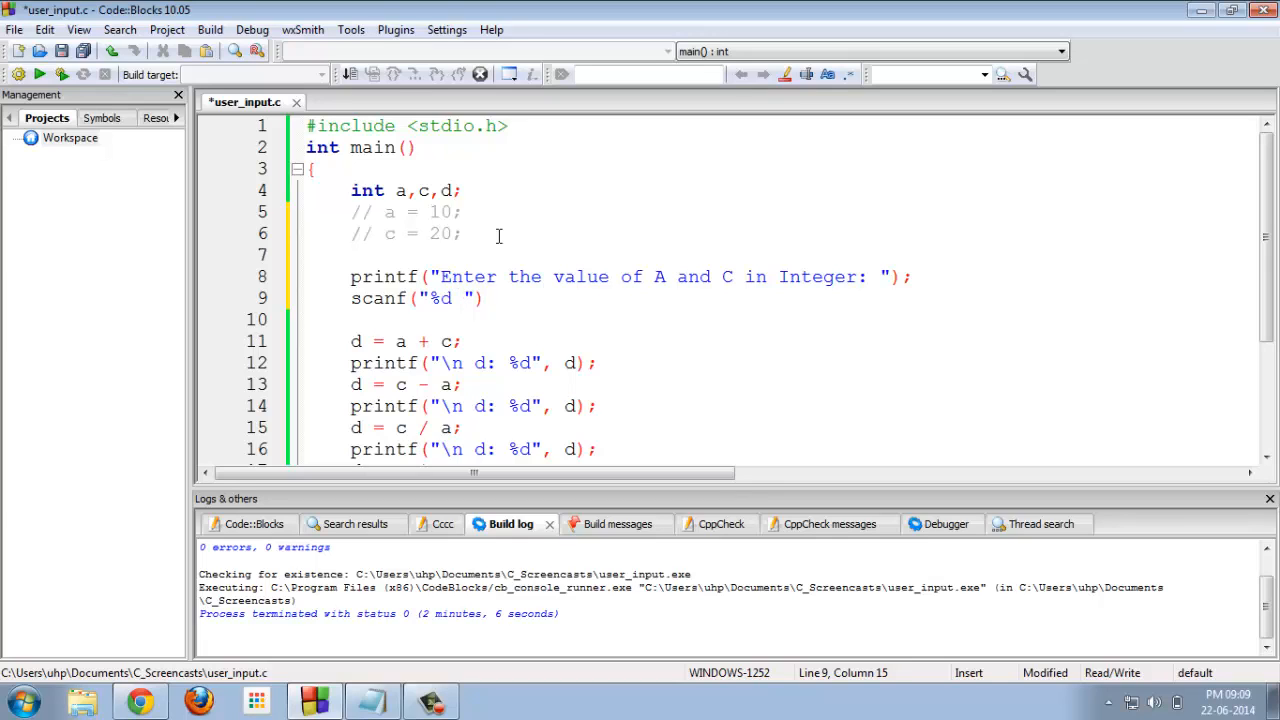
type("%d")
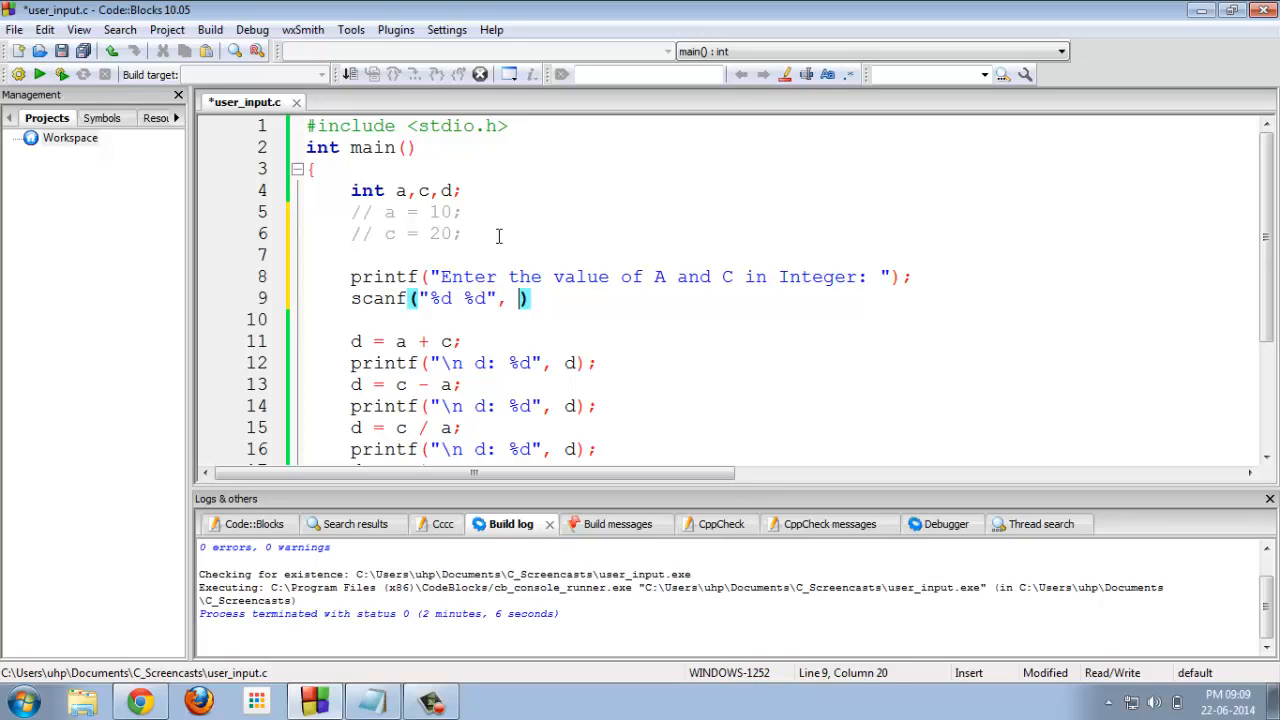
type("&")
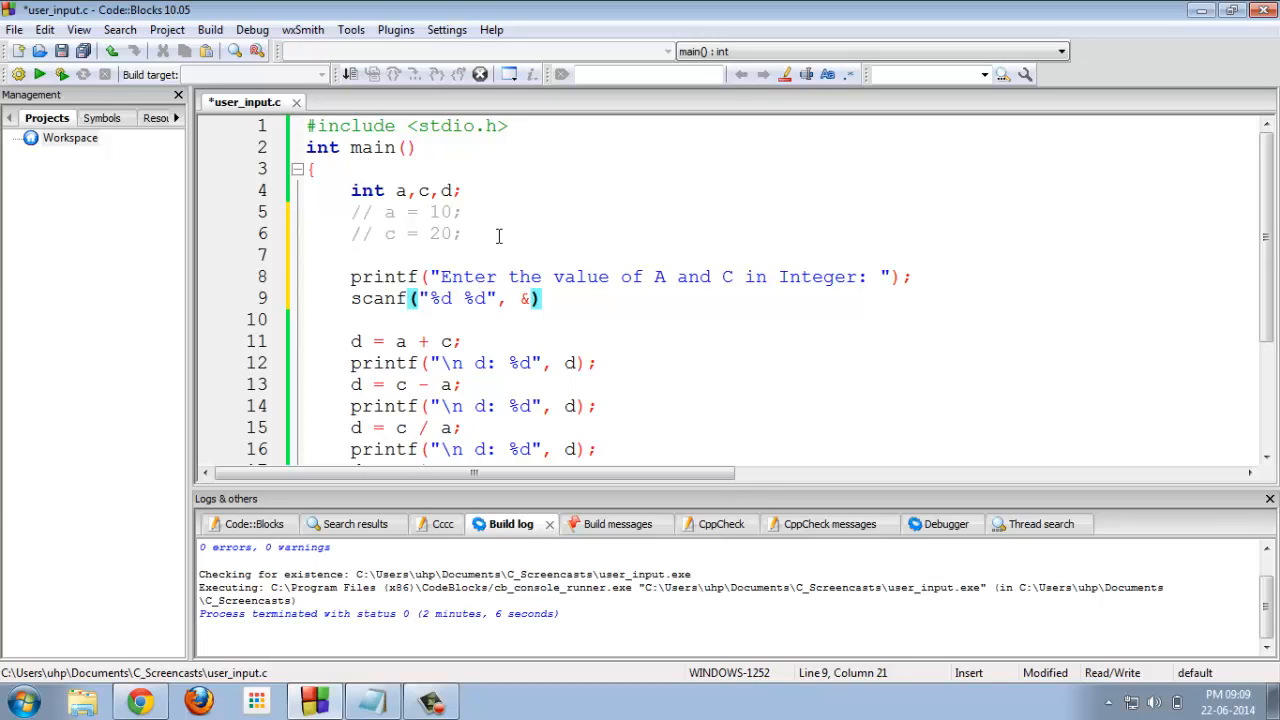
type("a,")
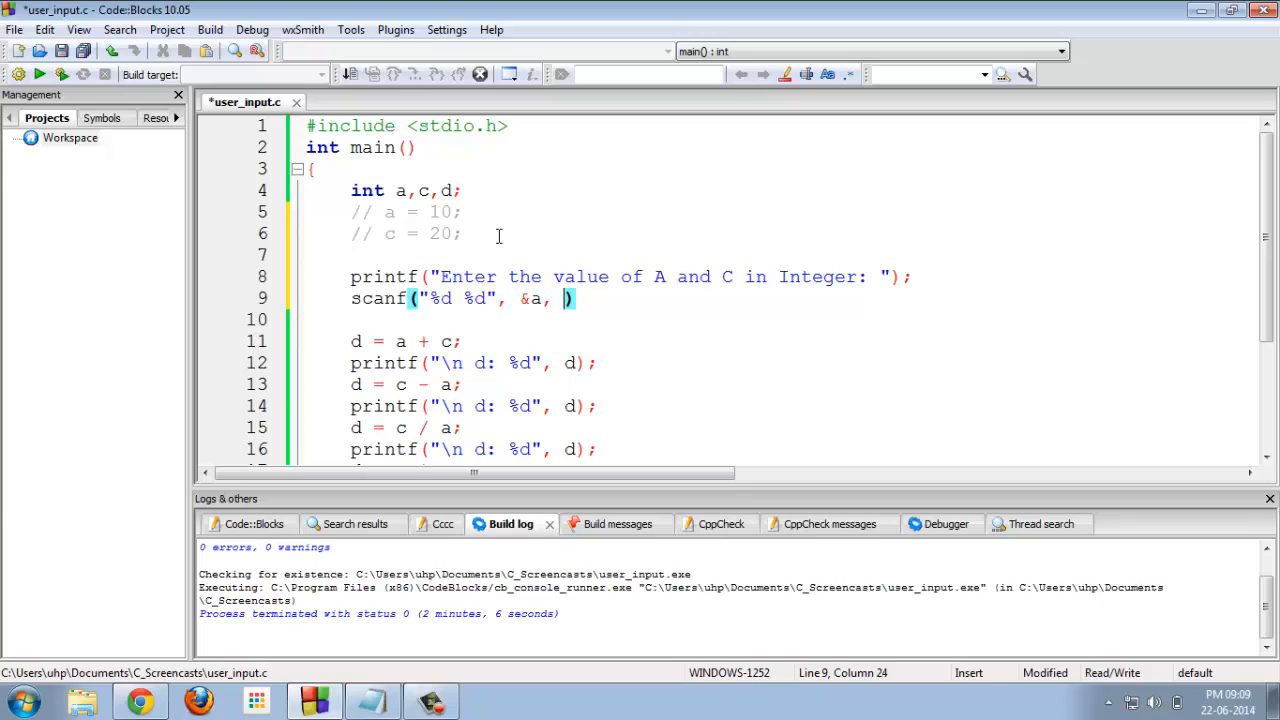
type("&")
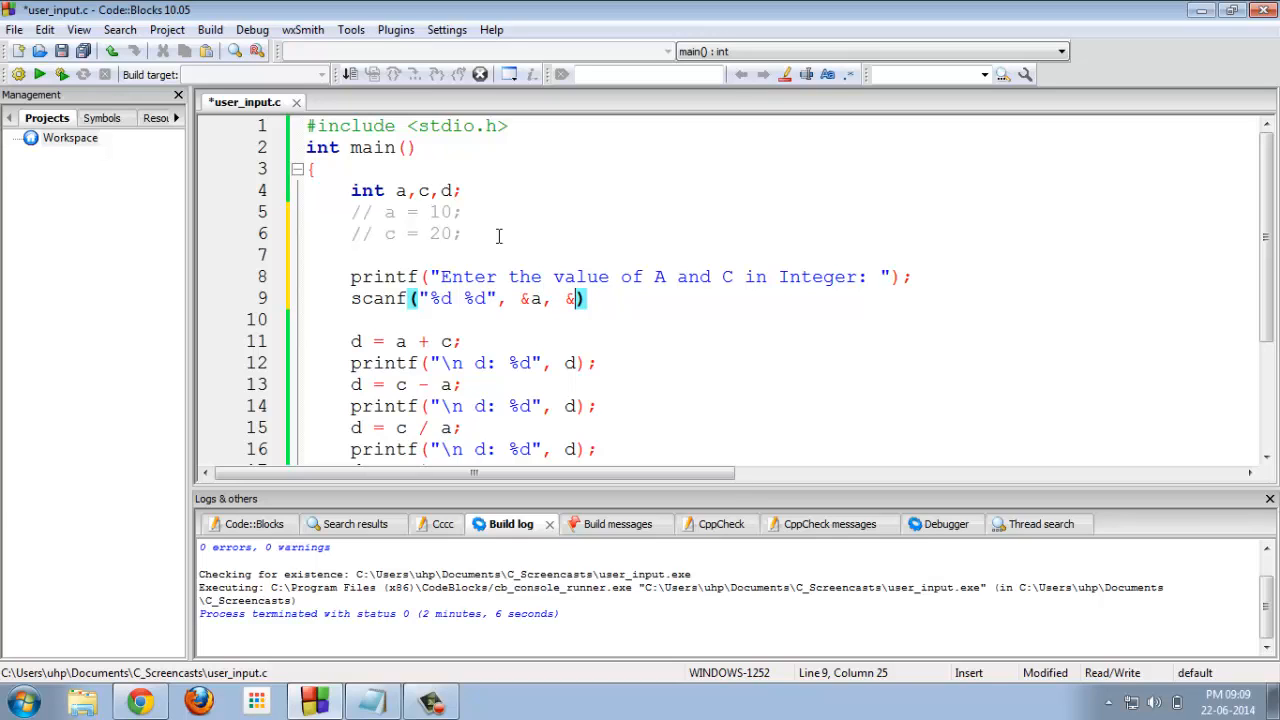
type("c);")
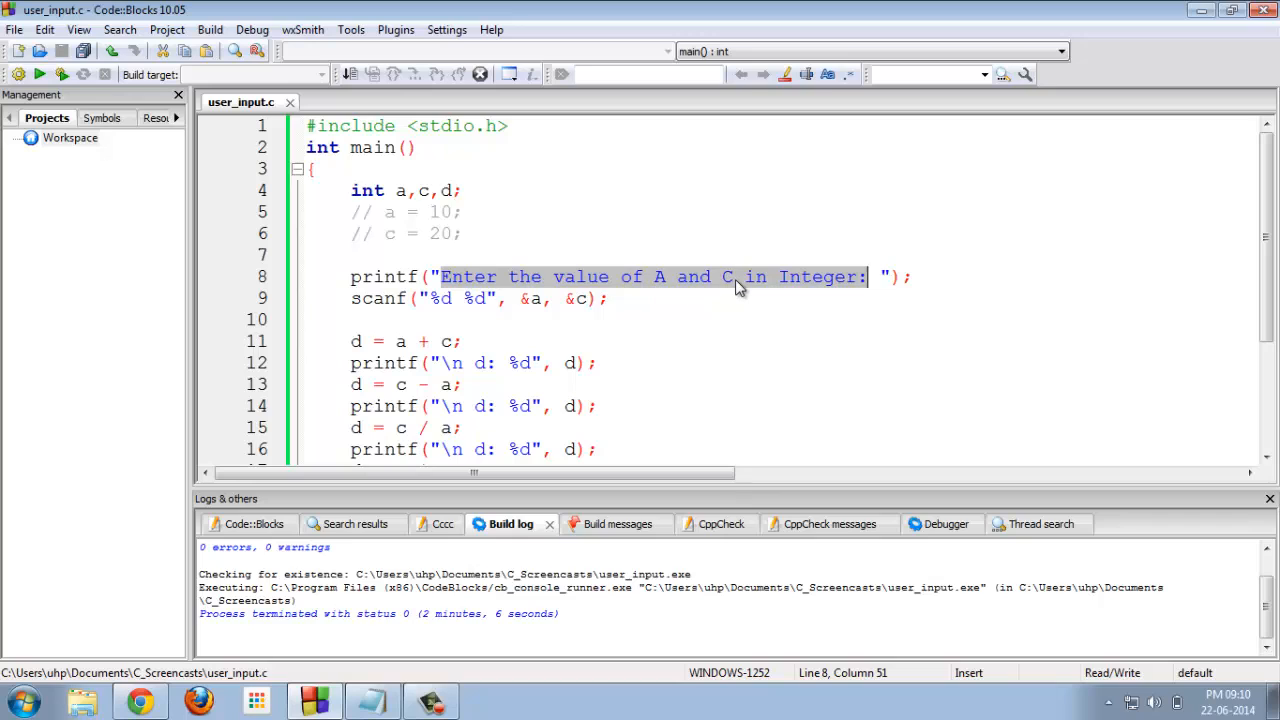
mouse_move(536, 304)
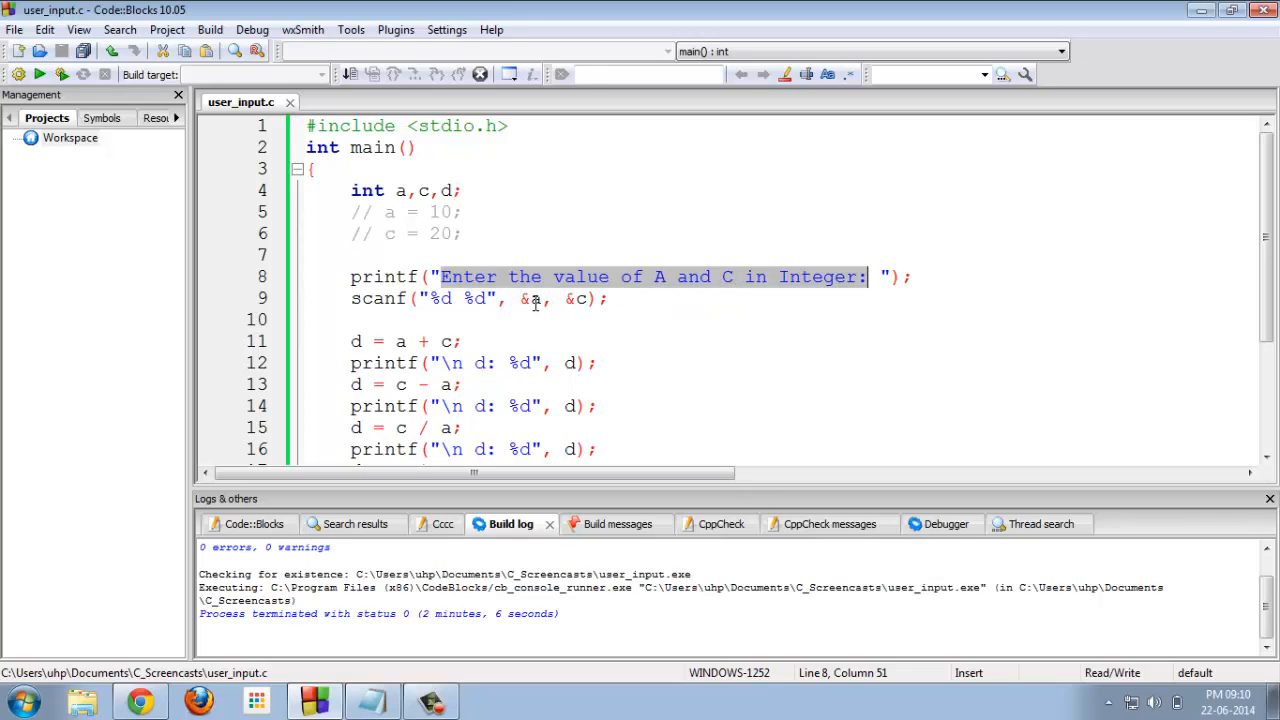
- Save user_input.c and build and run the program
left_click(590, 298)
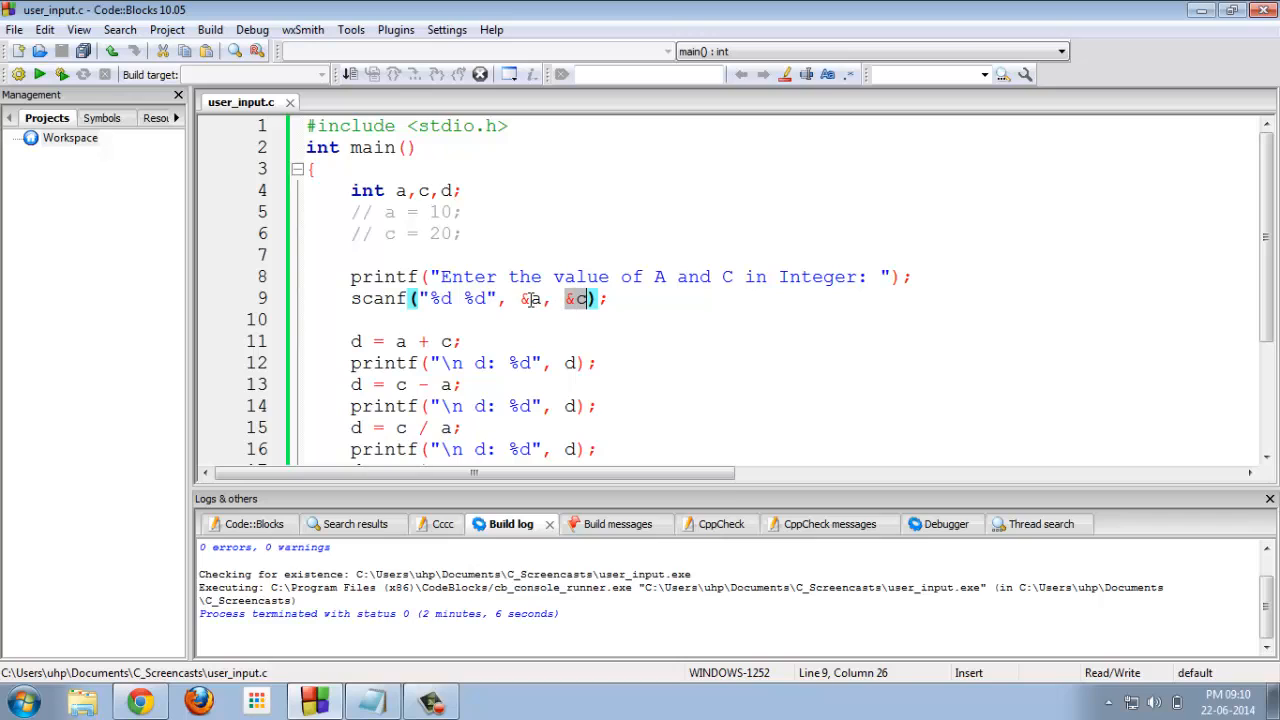
mouse_move(530, 298)
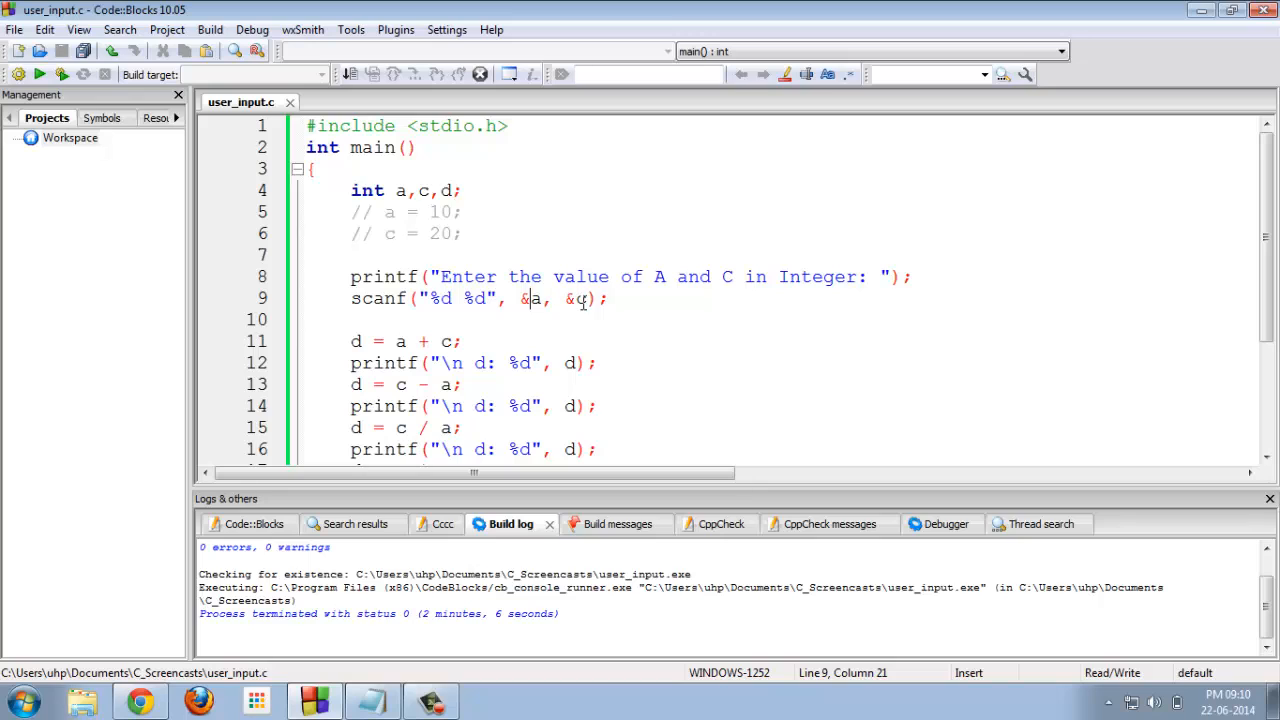
mouse_move(586, 298)
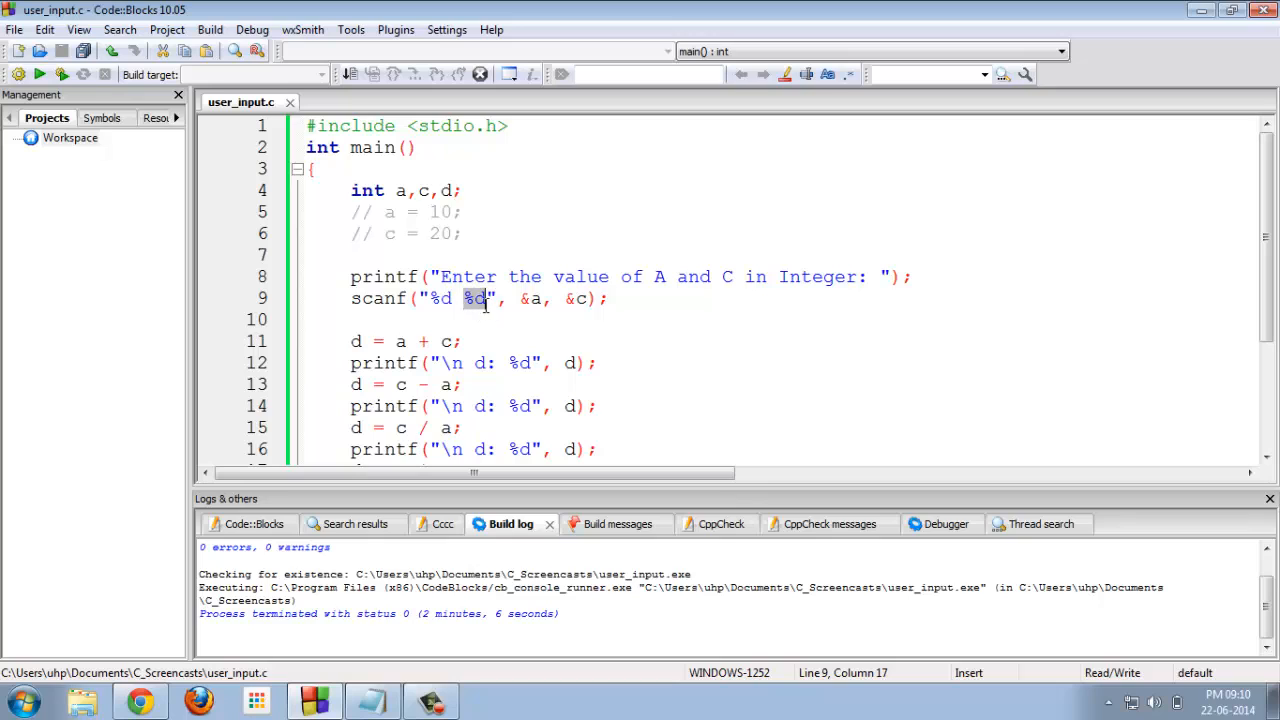
mouse_move(536, 386)
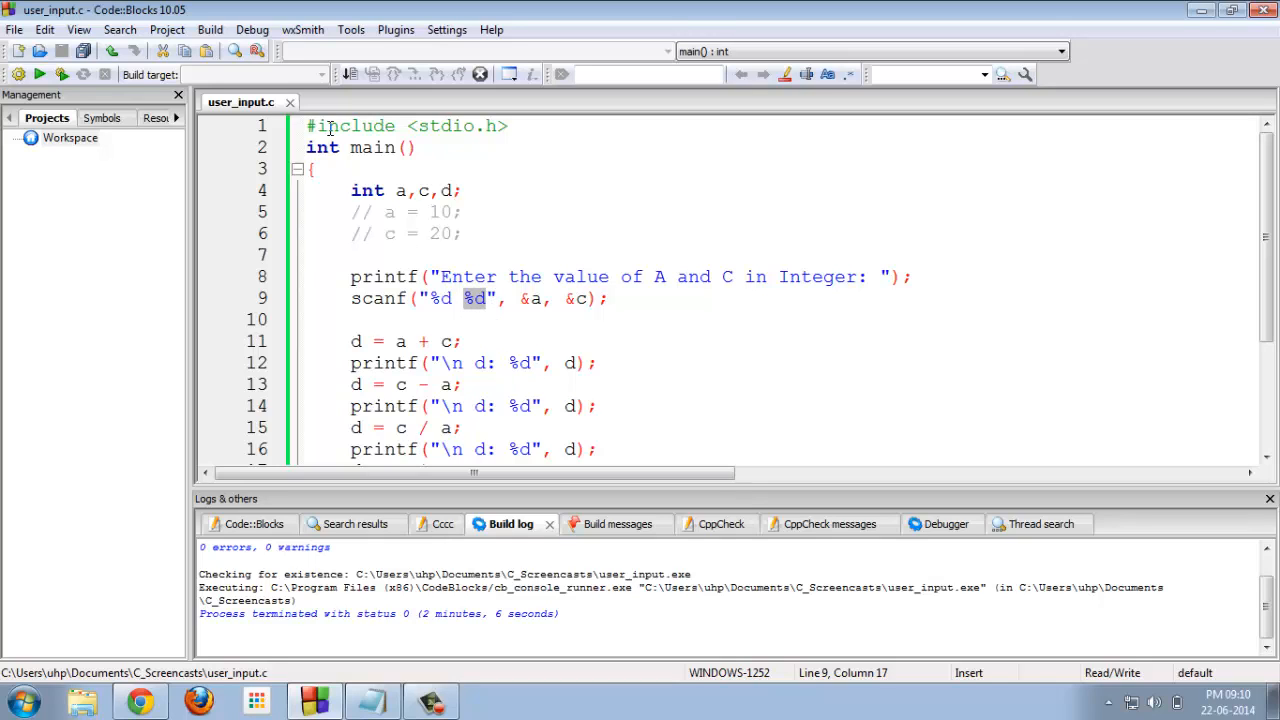
left_click(60, 74)
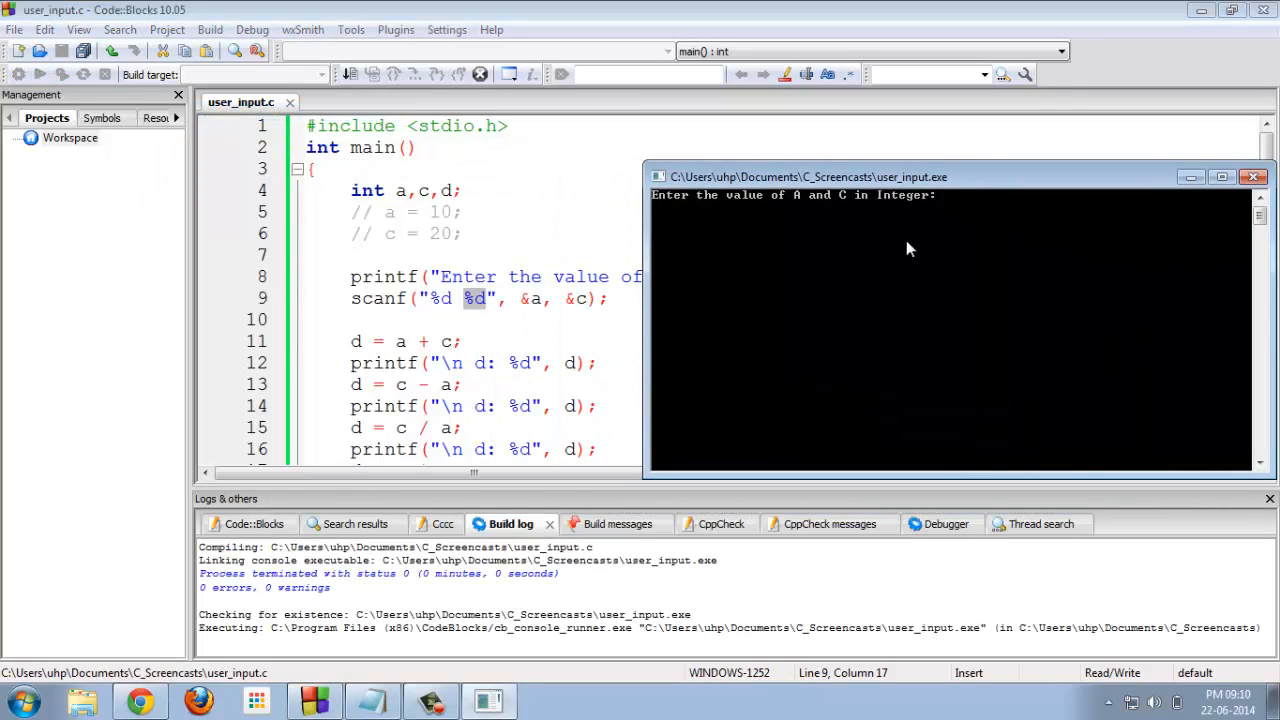
mouse_move(900, 244)
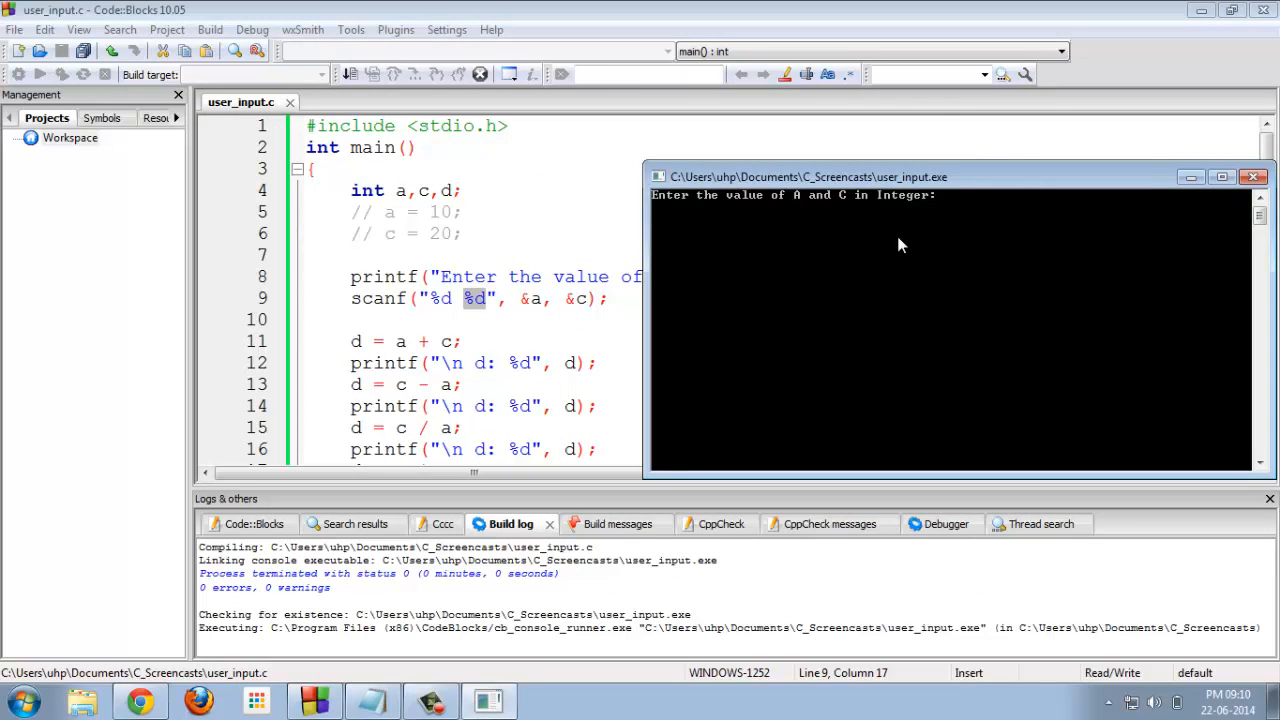
- Enter 5 and 90 in the console, see results 95, 85, 18, 450, and close it
type("5")
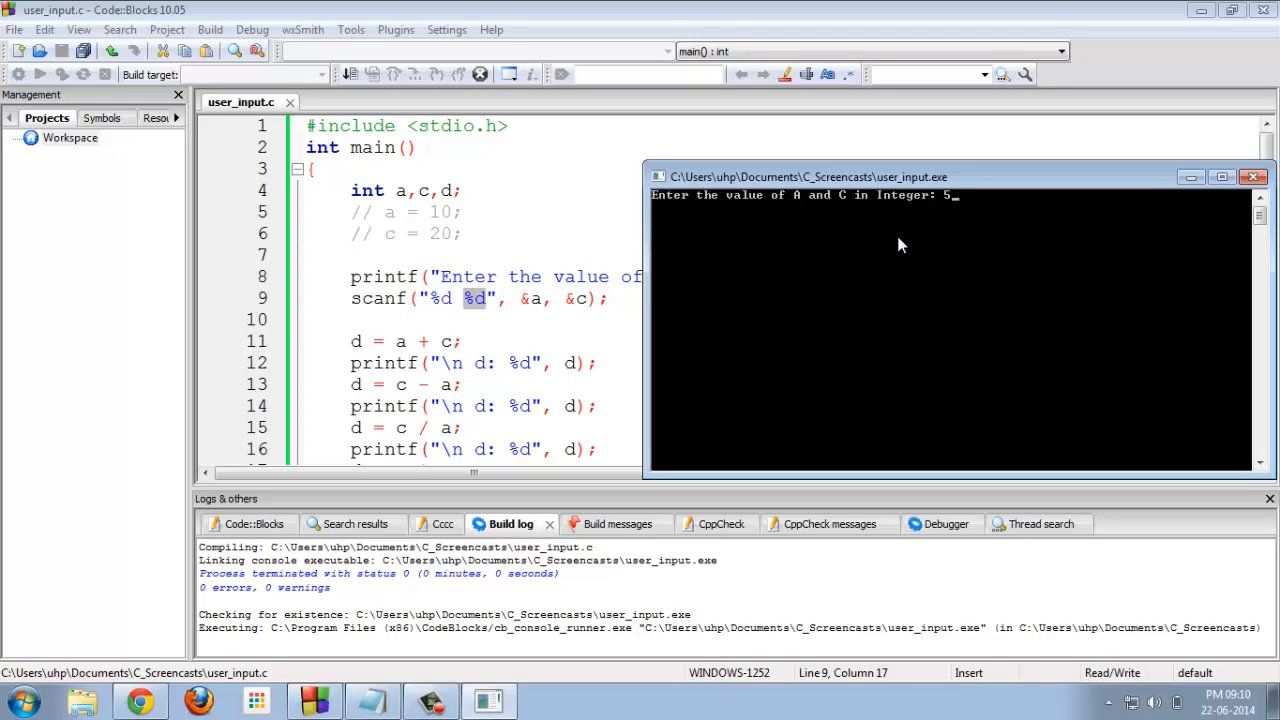
key("Return")
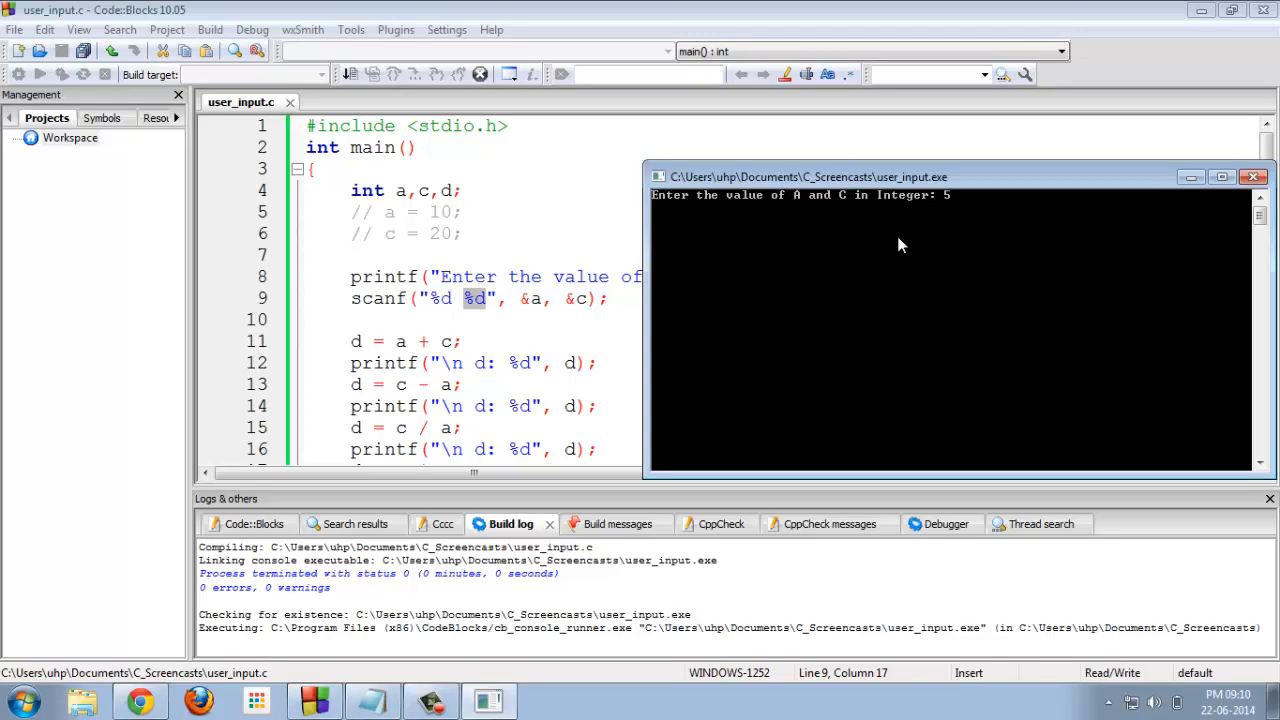
type("9")
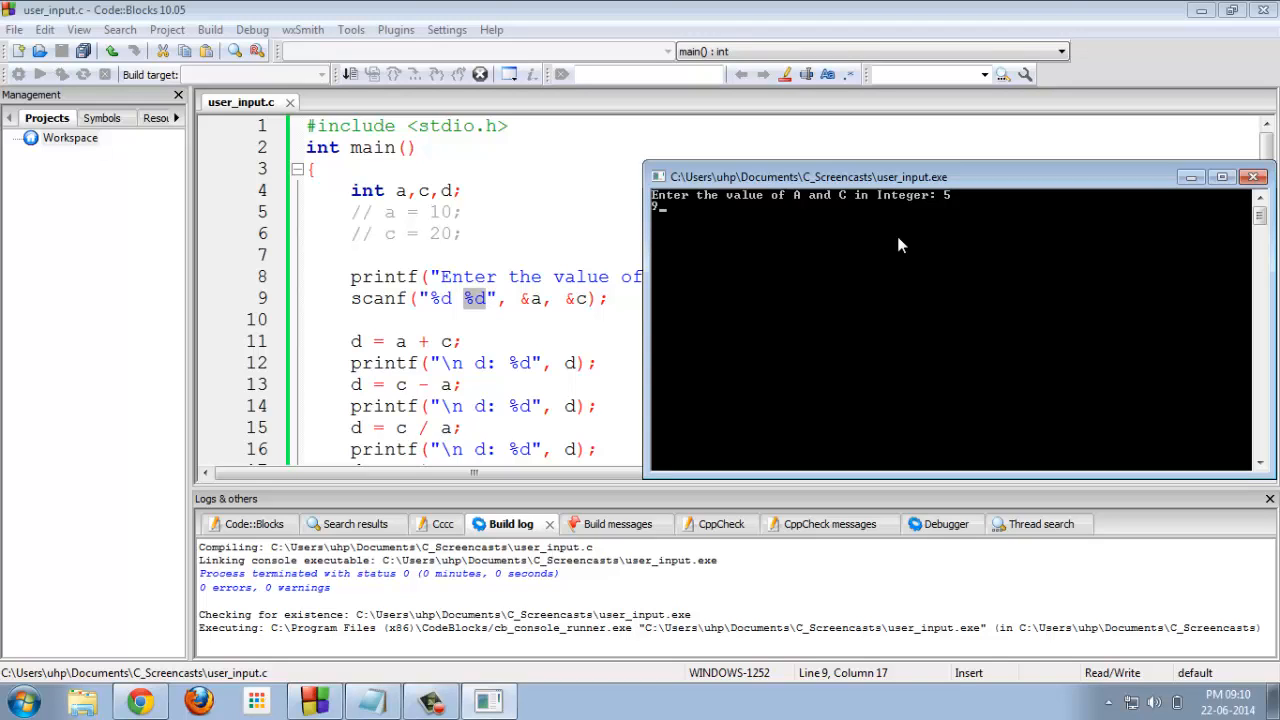
type("0")
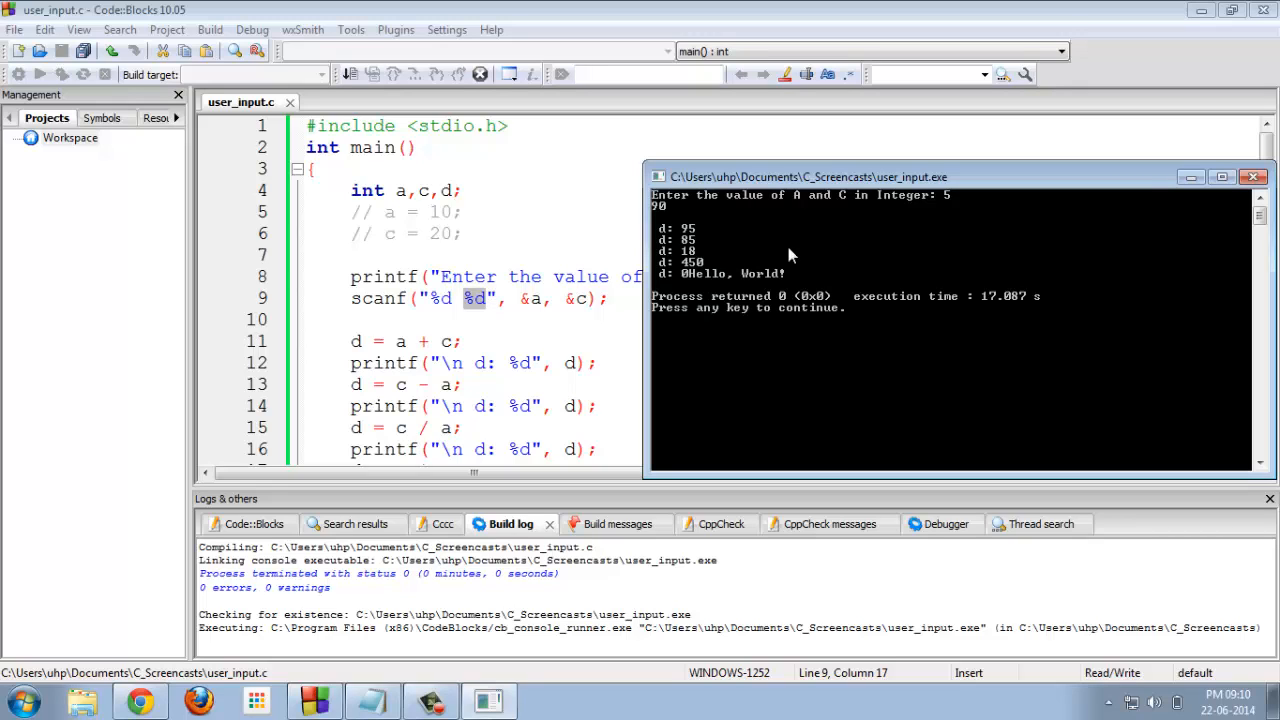
mouse_move(396, 344)
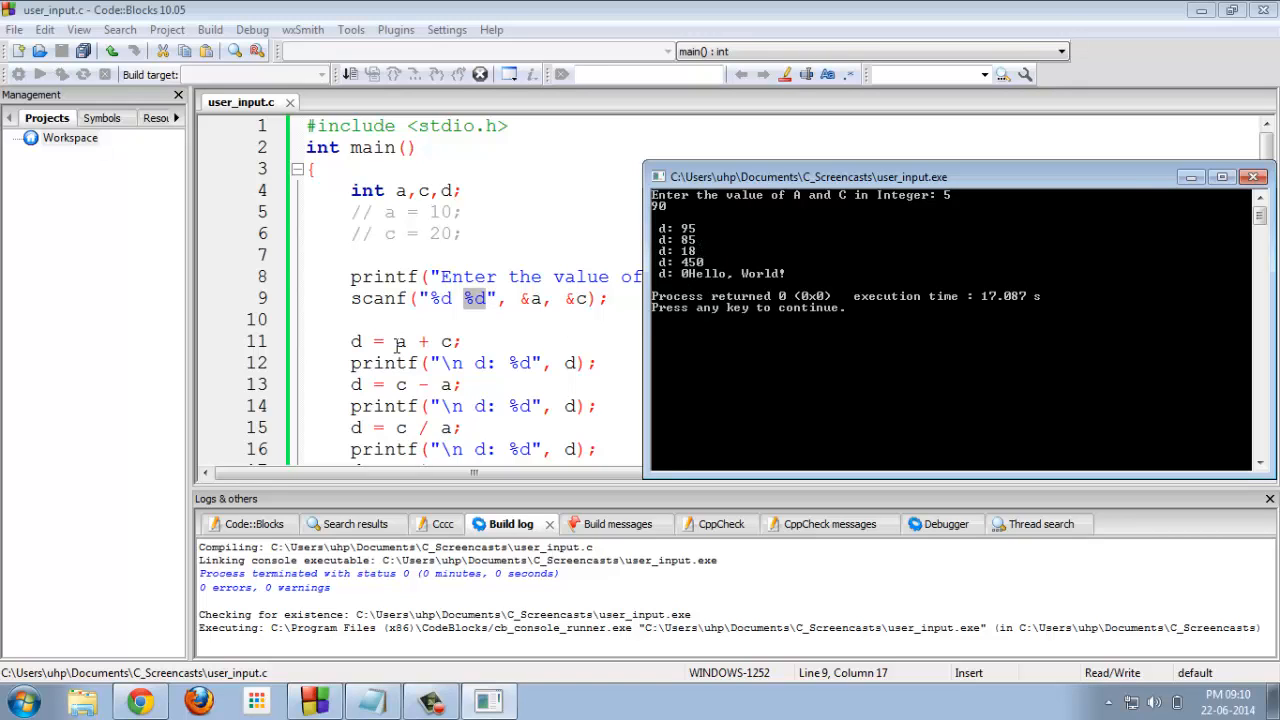
mouse_move(950, 196)
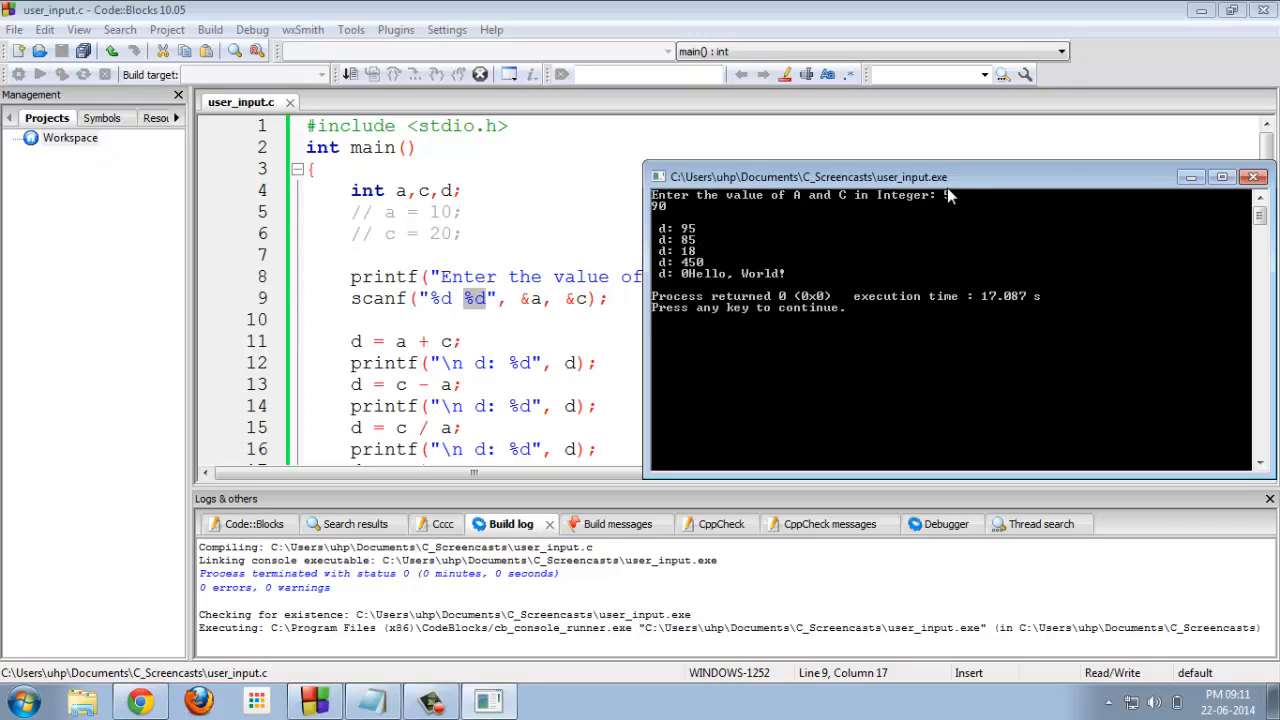
mouse_move(544, 230)
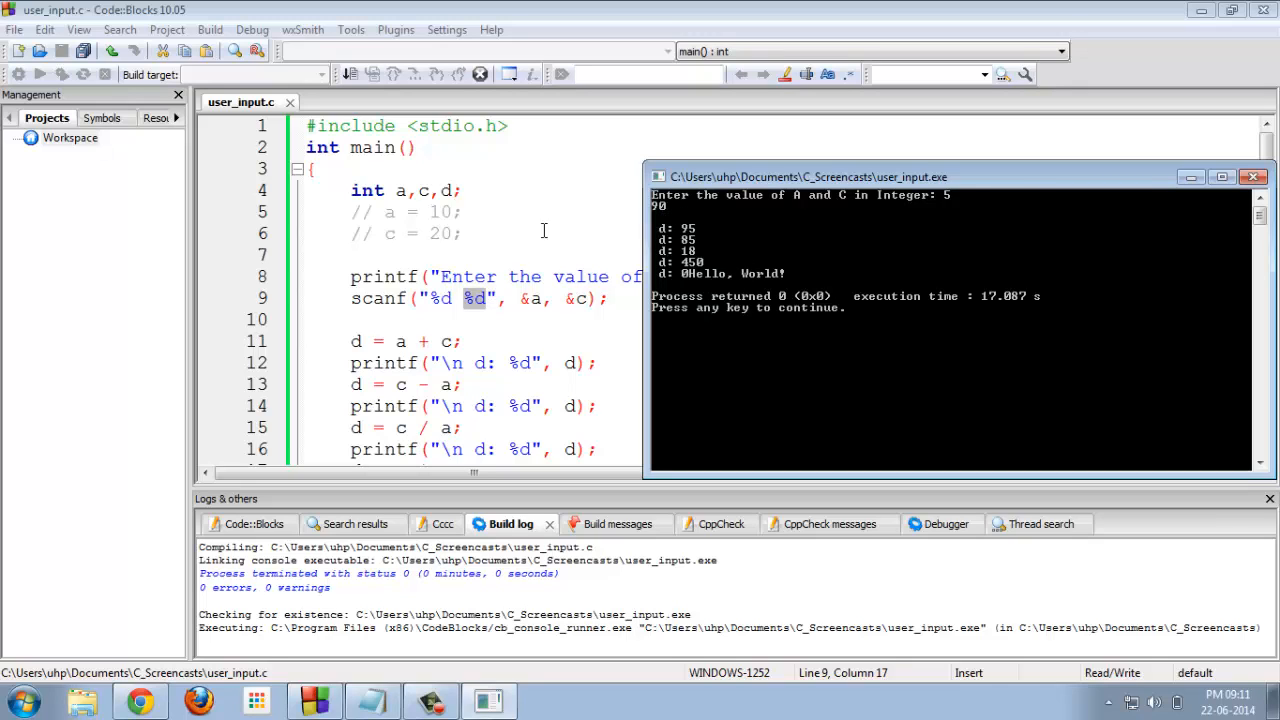
mouse_move(636, 290)
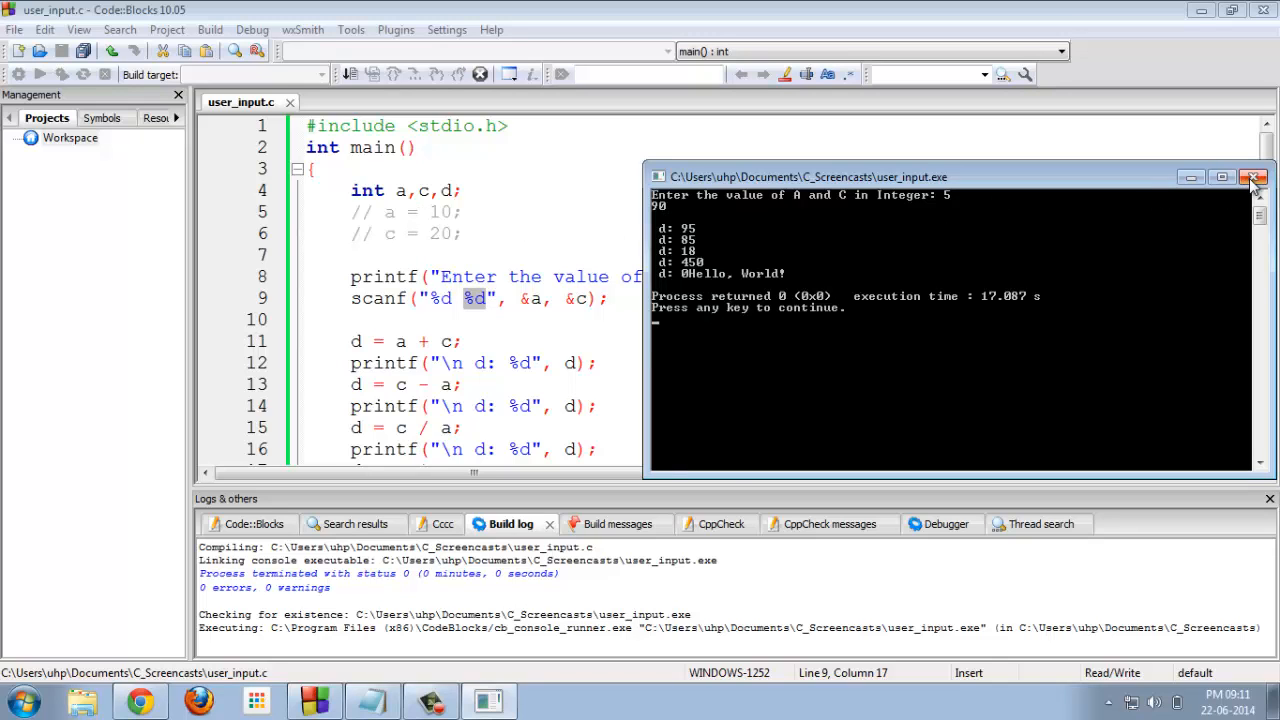
left_click(1254, 176)
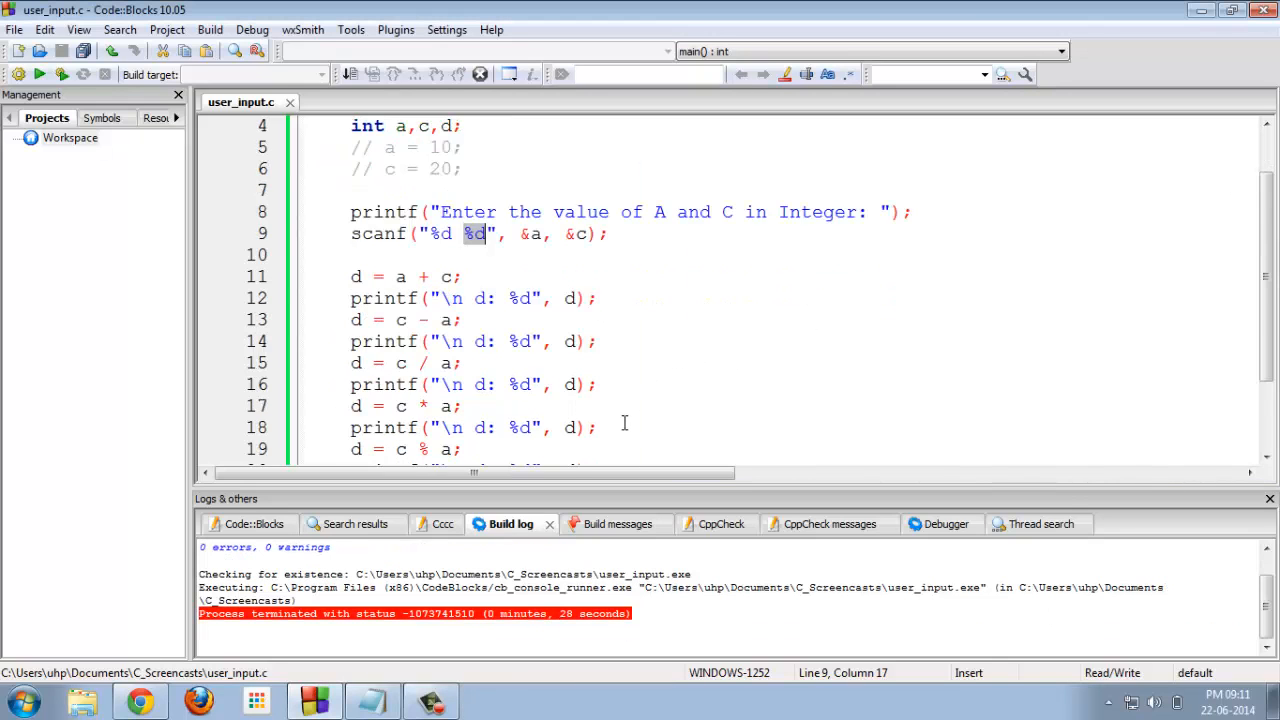
scroll("down", 3)
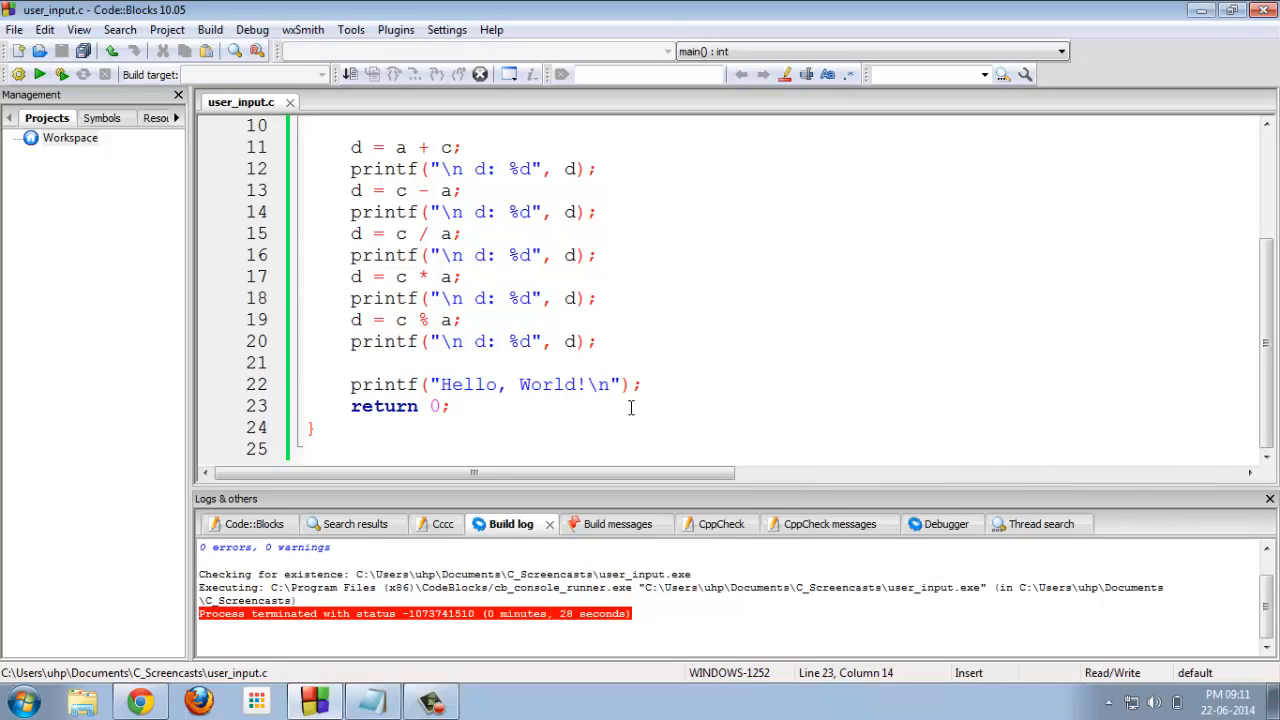
scroll("up", 3)
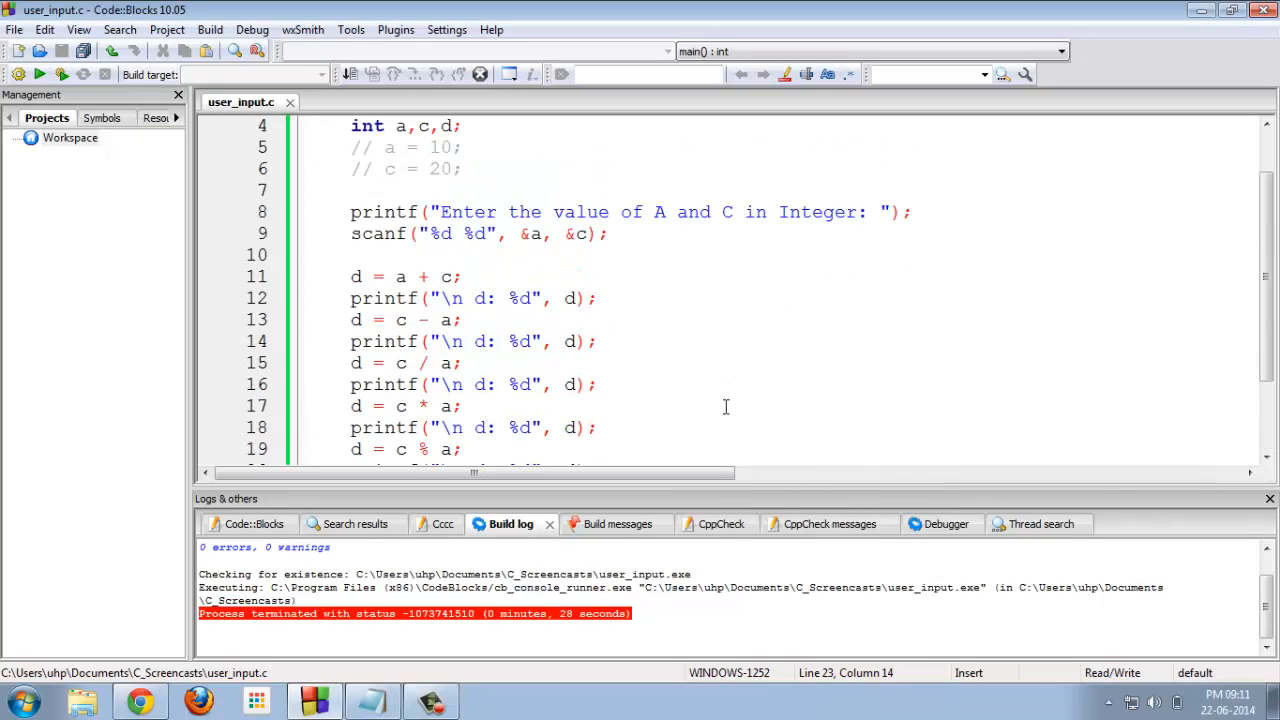